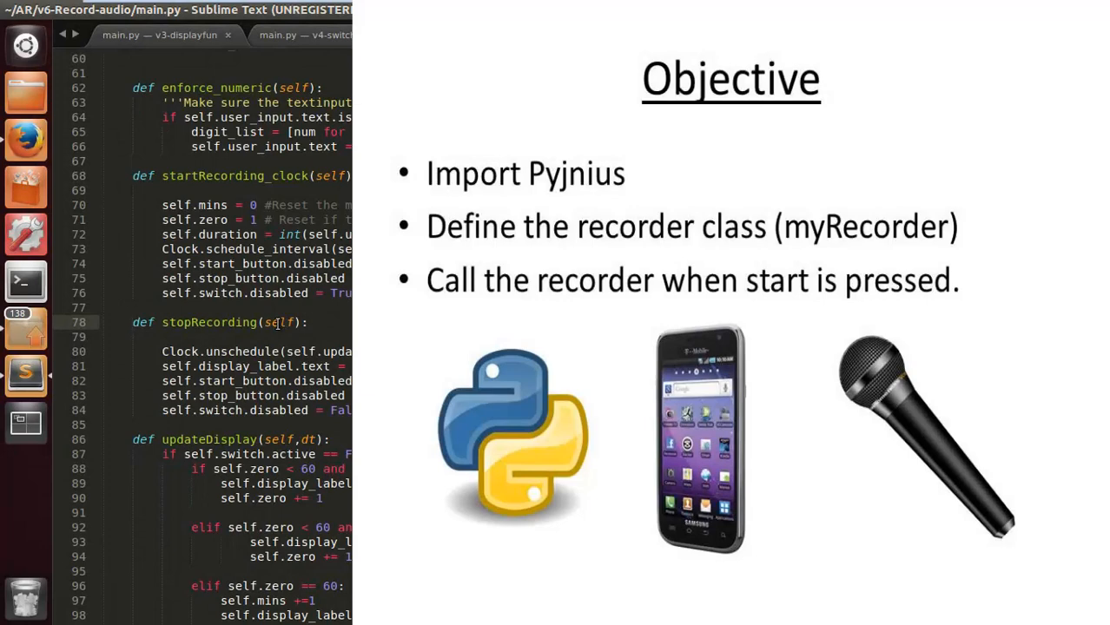
mouse_move(325, 439)
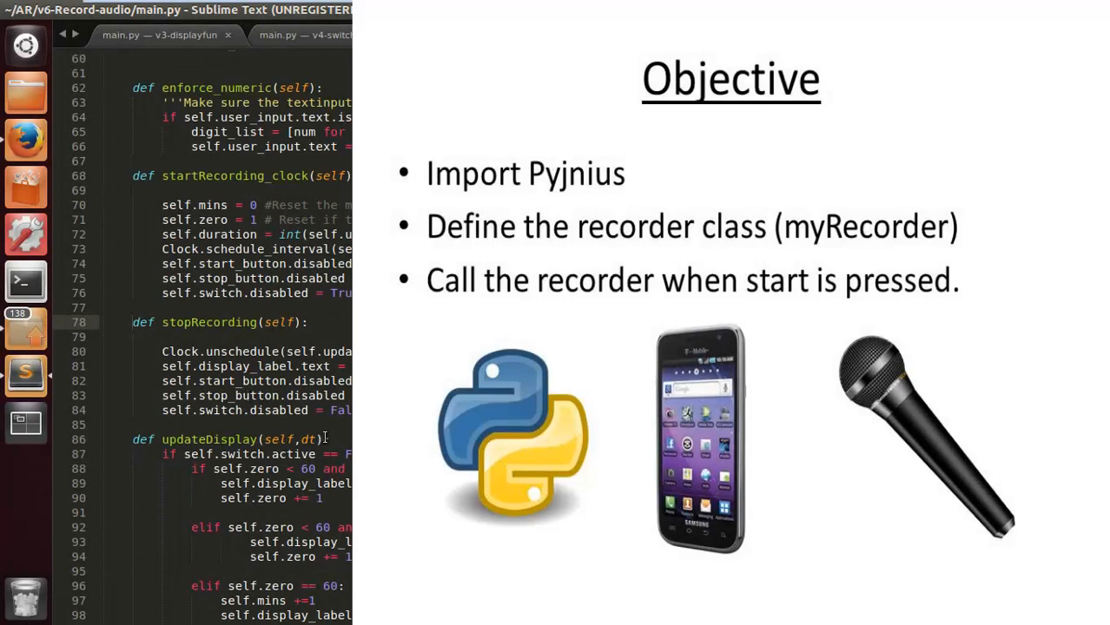
Scroll the Pyjnius article down to the Android MediaRecorder example with the ARM_NB encoder line.
scroll("down", 3)
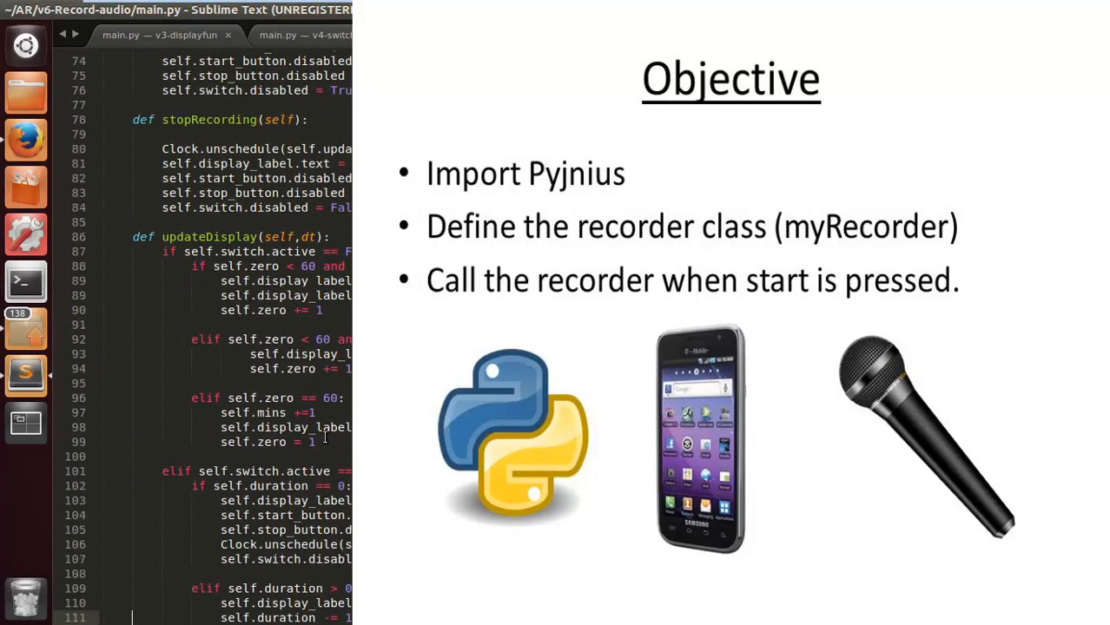
scroll("up", 3)
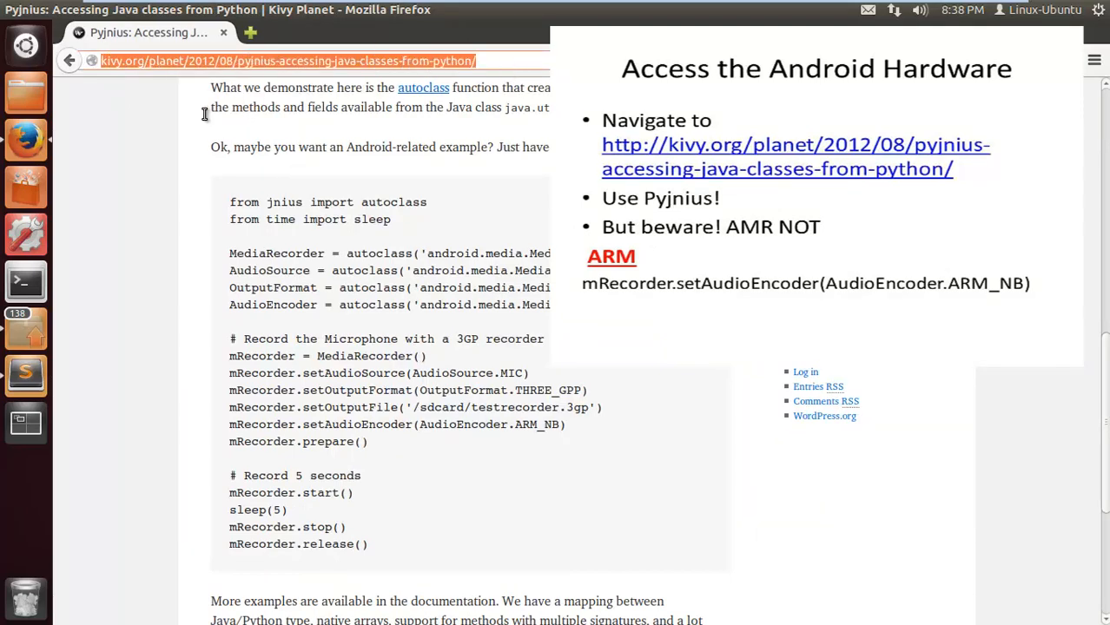
scroll("up", 3)
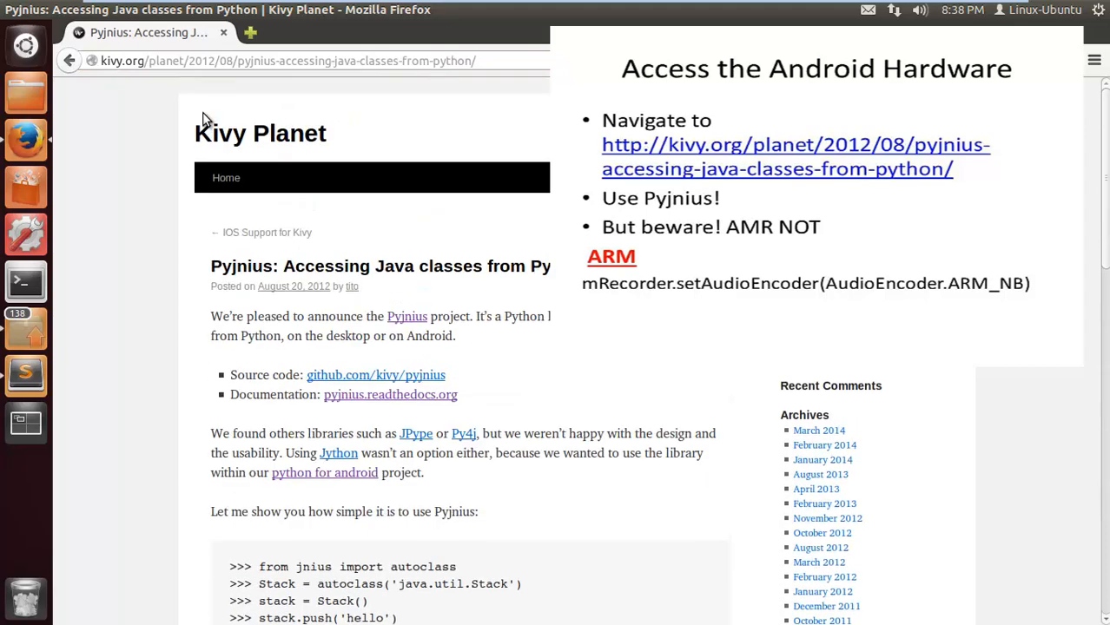
scroll("down", 3)
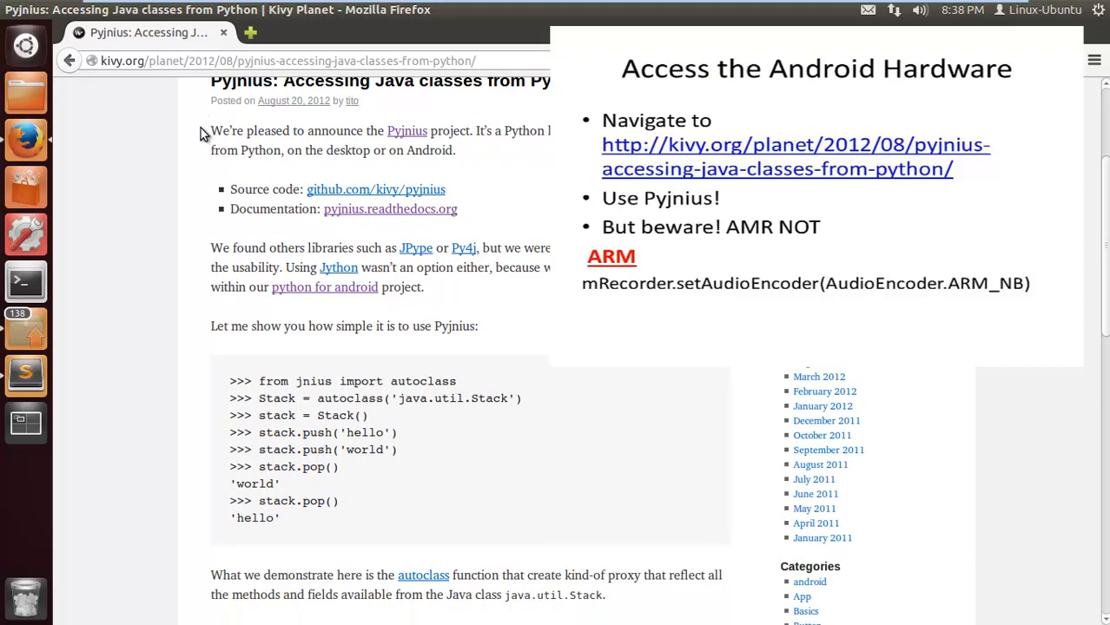
scroll("up", 3)
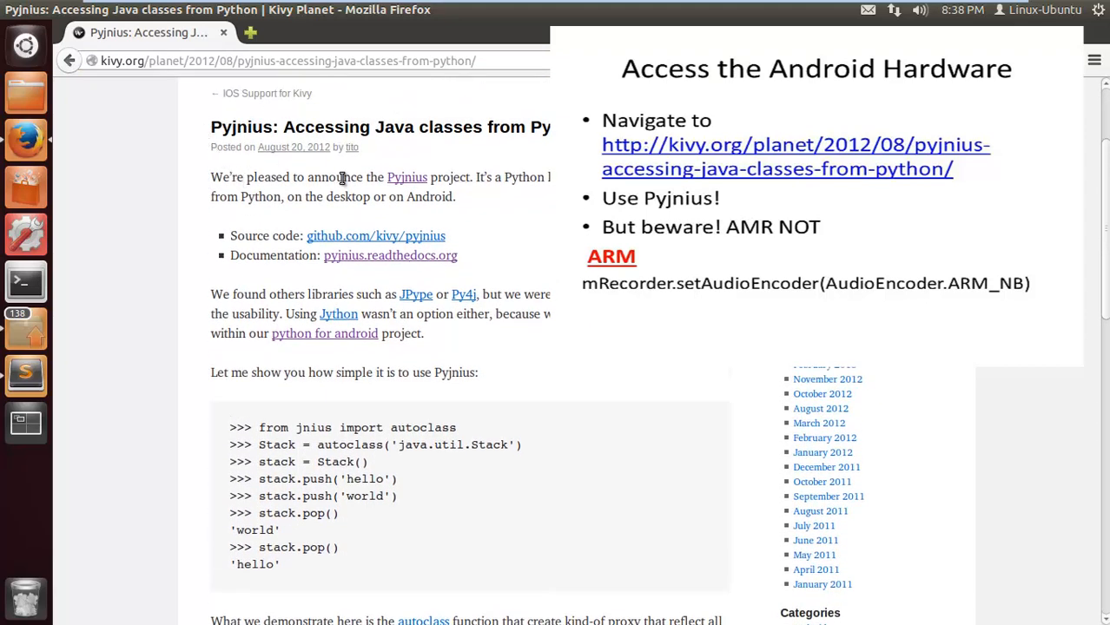
mouse_move(441, 224)
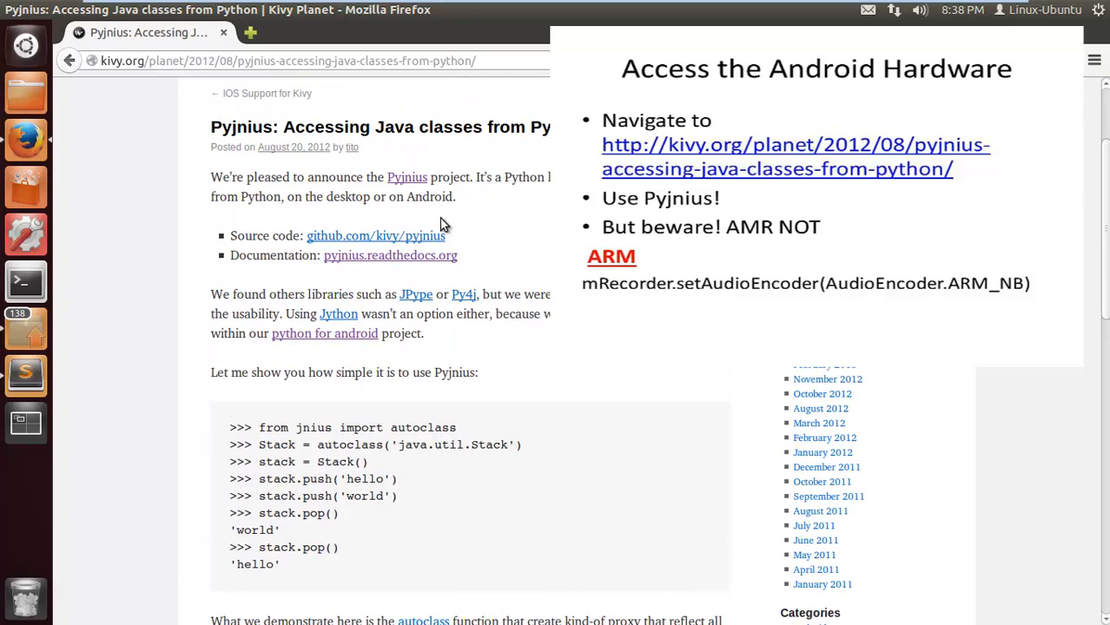
mouse_move(285, 434)
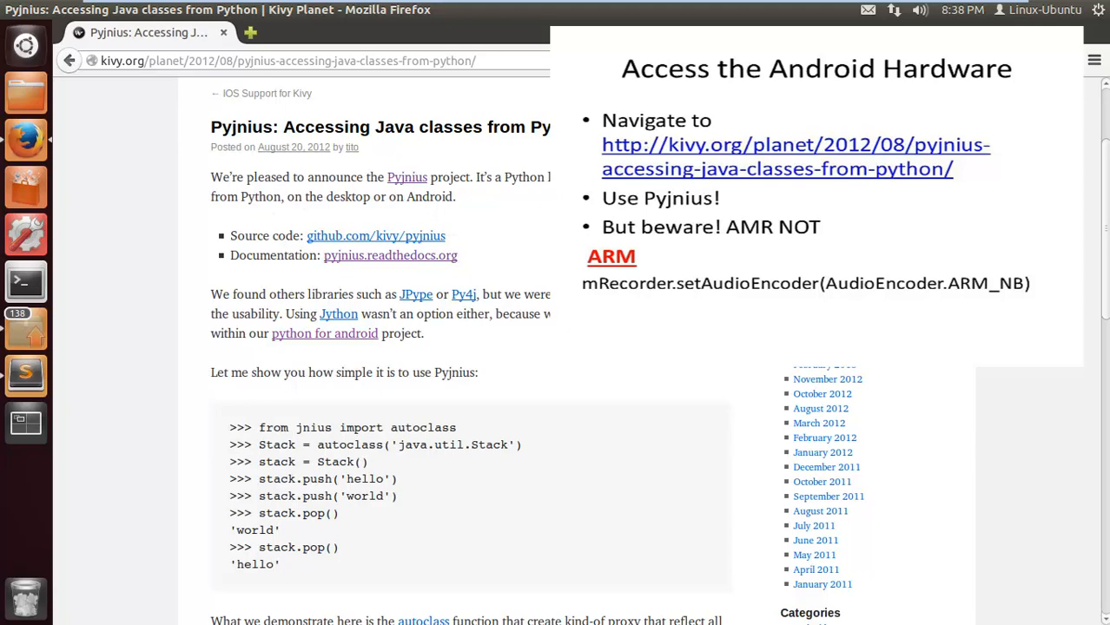
mouse_move(180, 500)
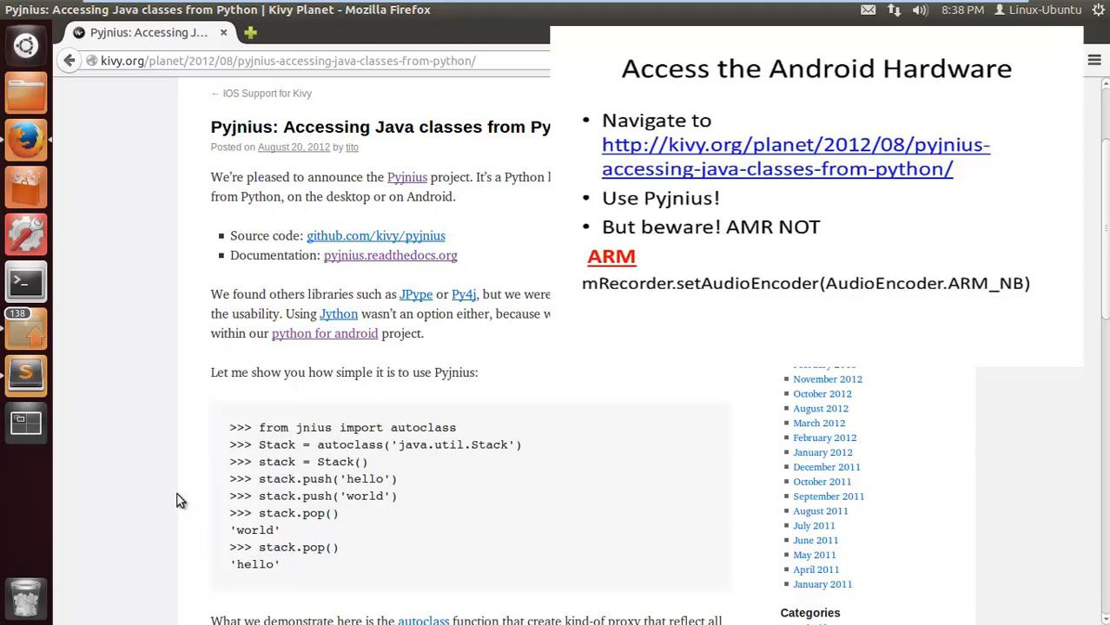
scroll("down", 3)
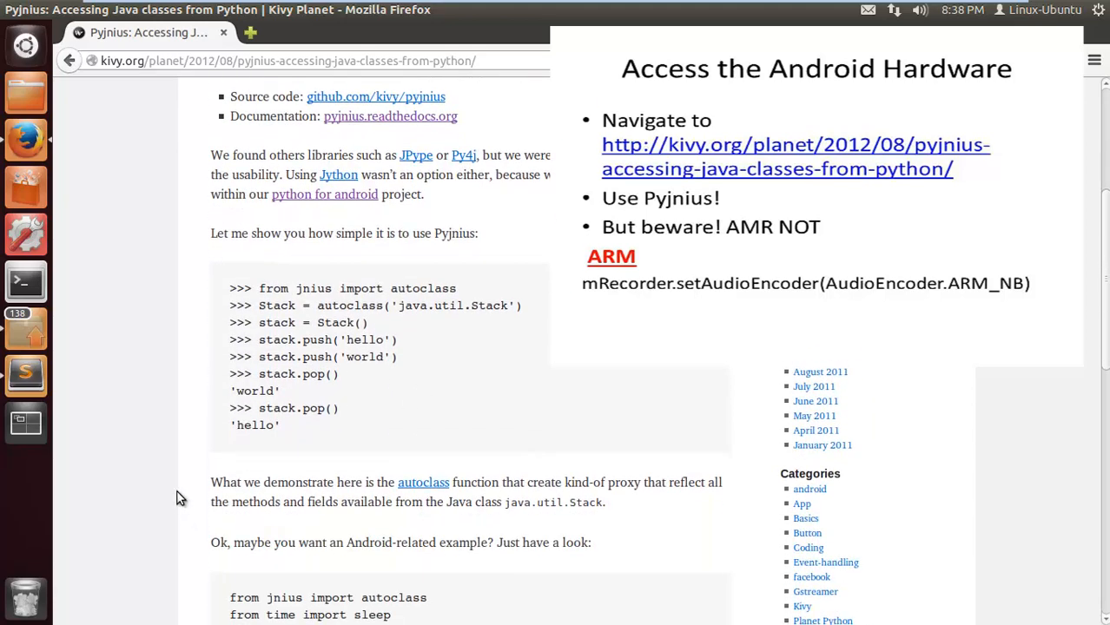
scroll("down", 3)
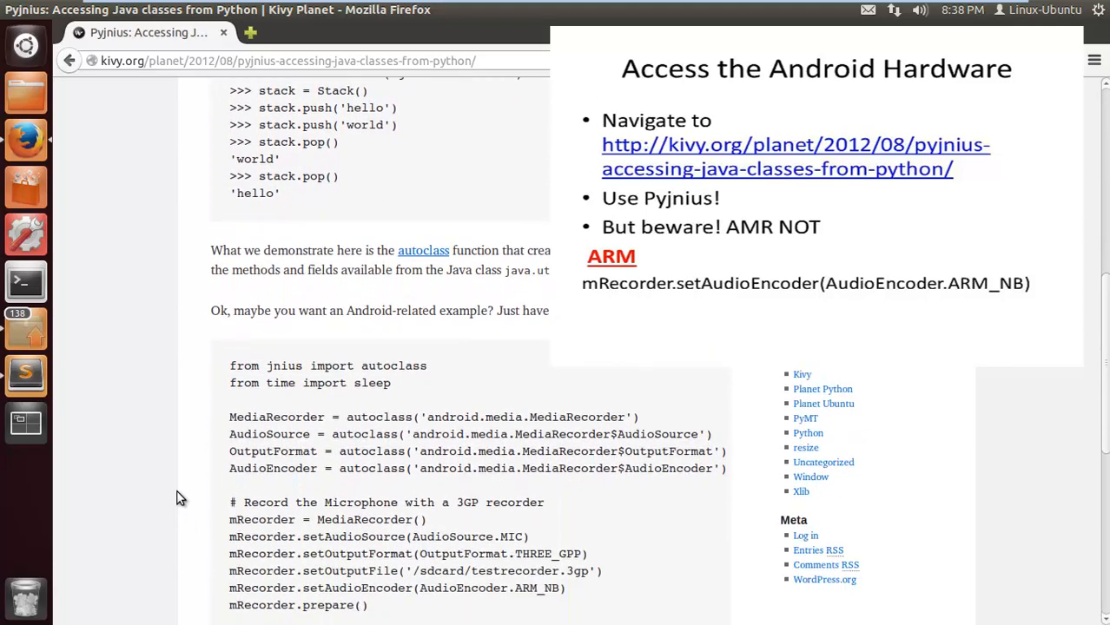
scroll("down", 3)
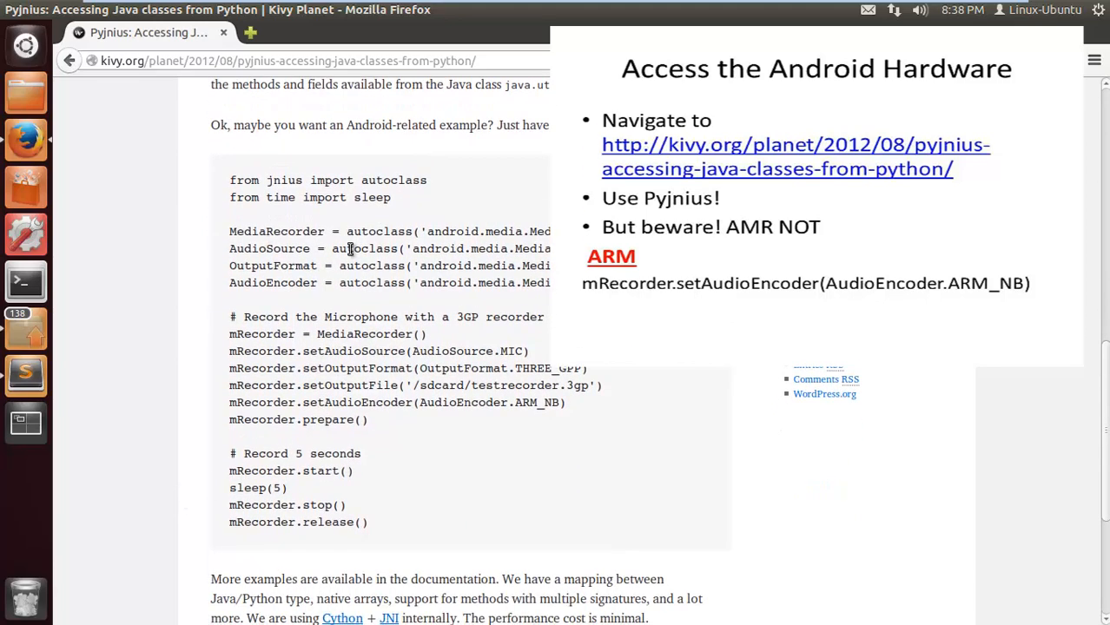
mouse_move(232, 179)
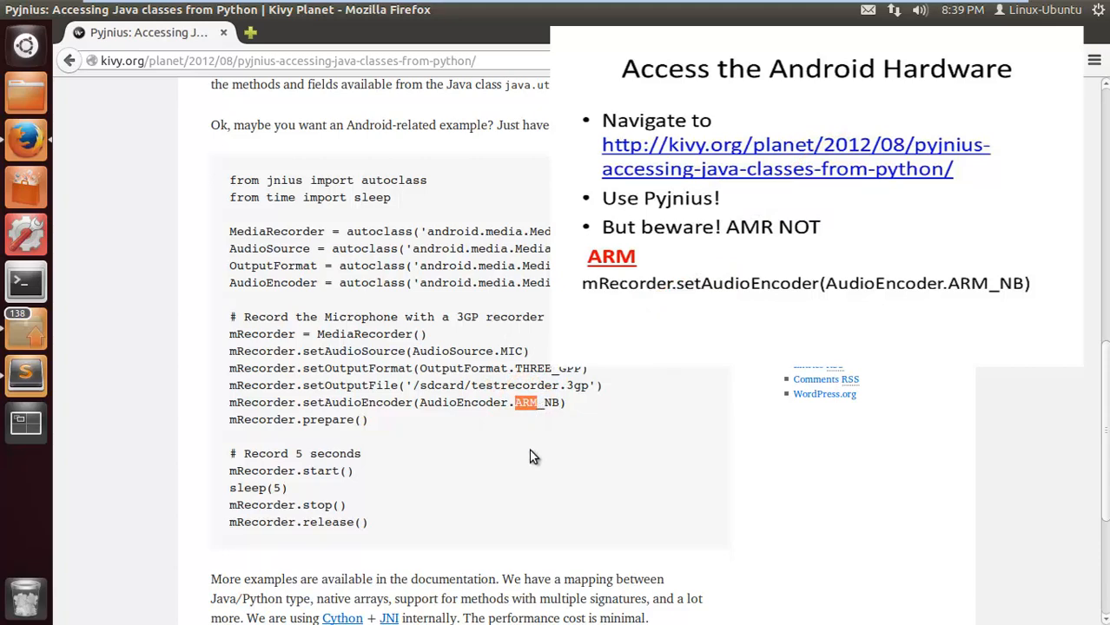
scroll("down", 3)
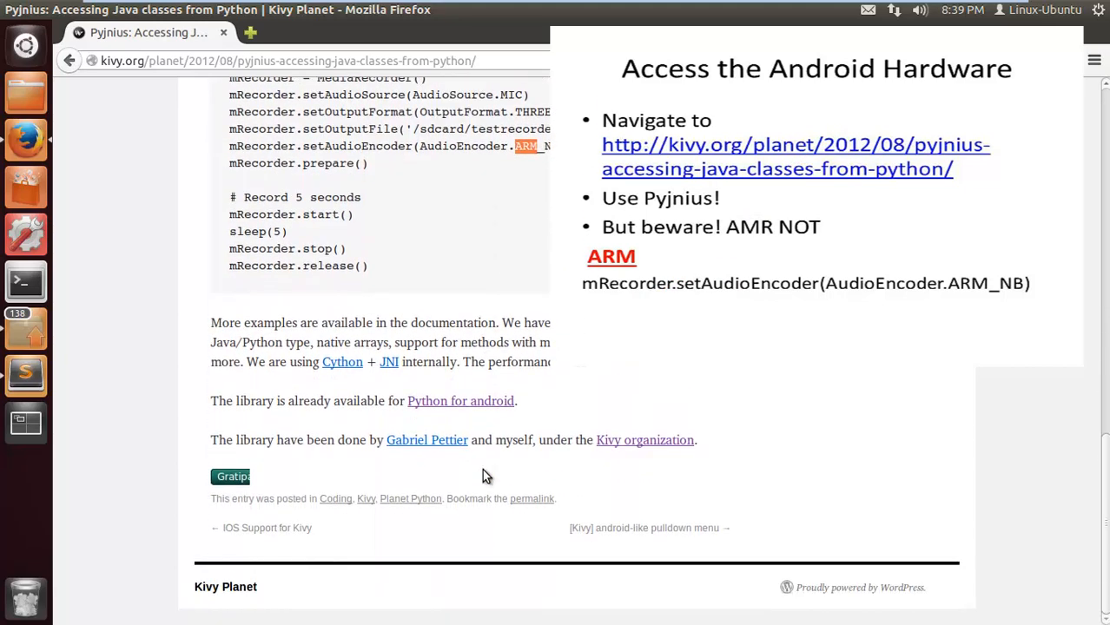
scroll("up", 3)
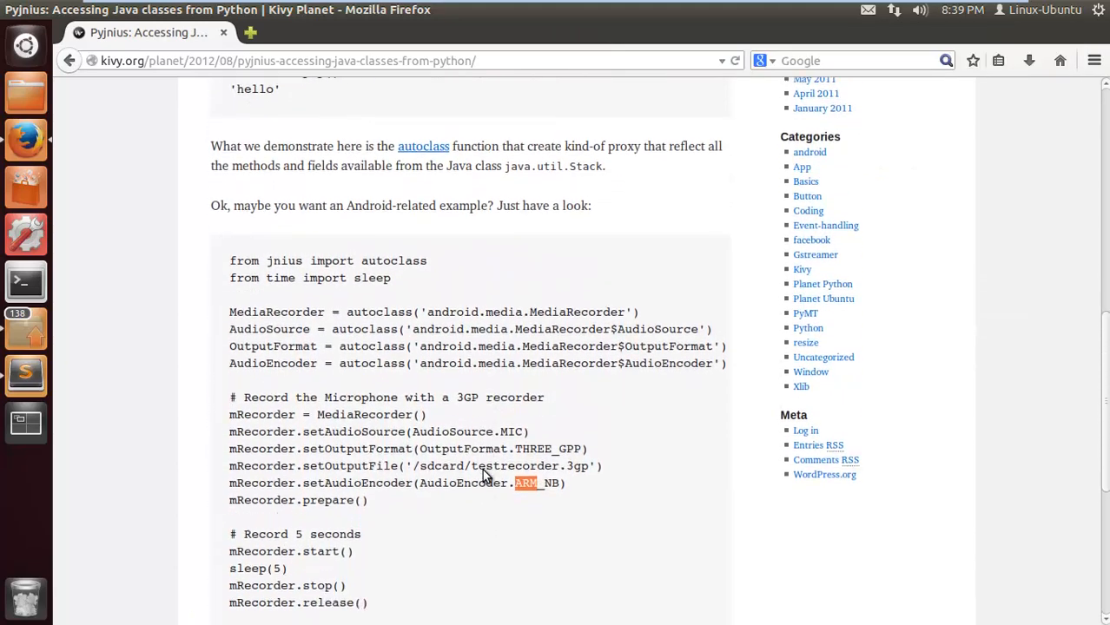
scroll("down", 3)
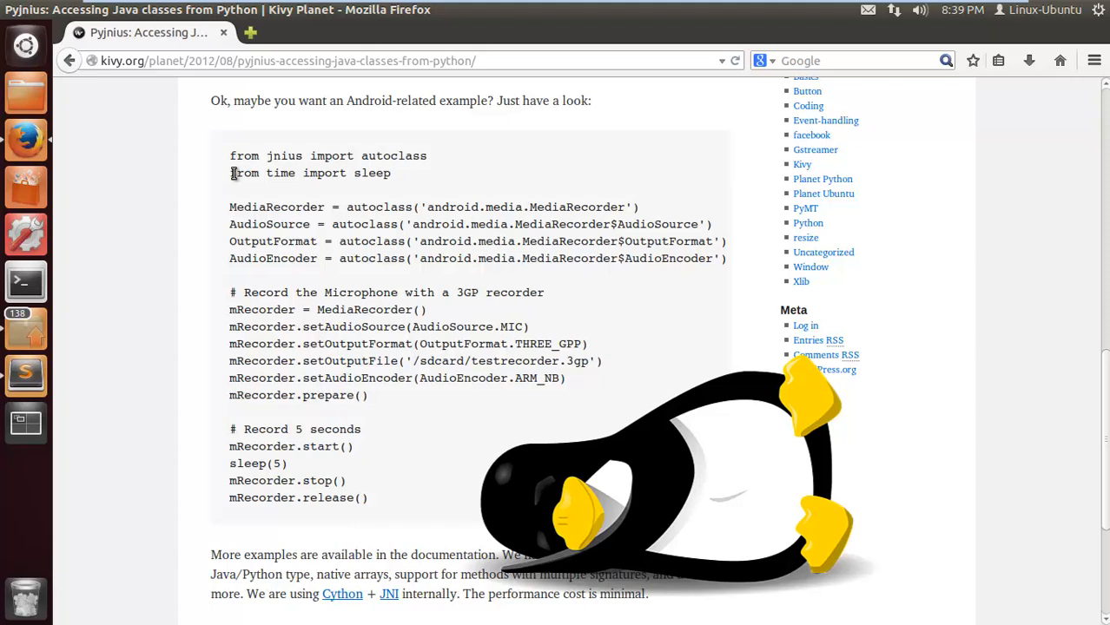
mouse_move(230, 469)
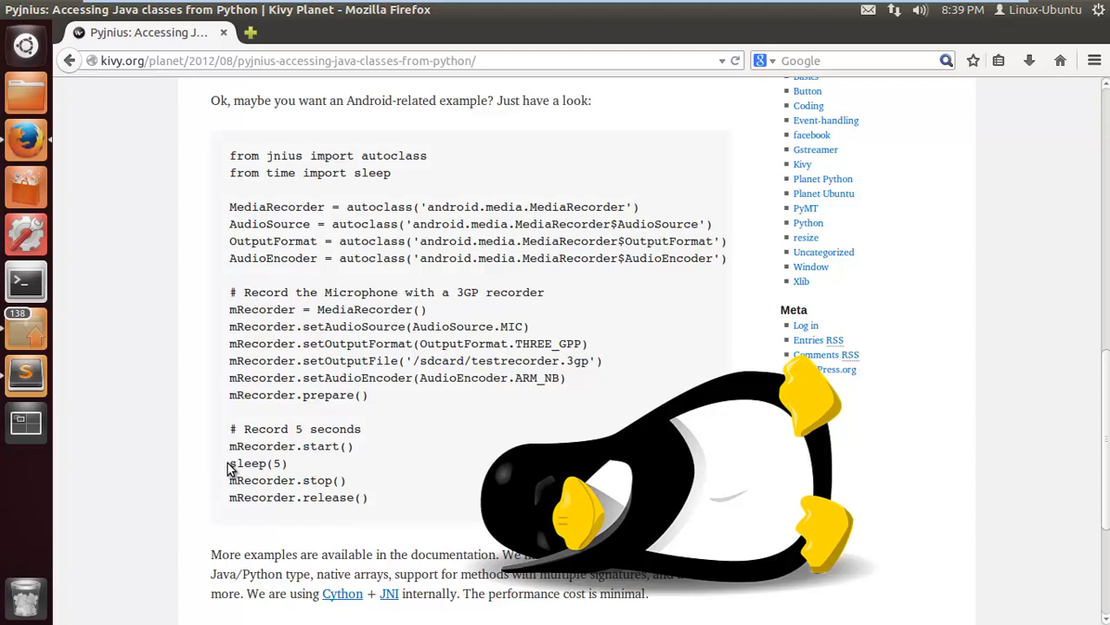
double_click(258, 463)
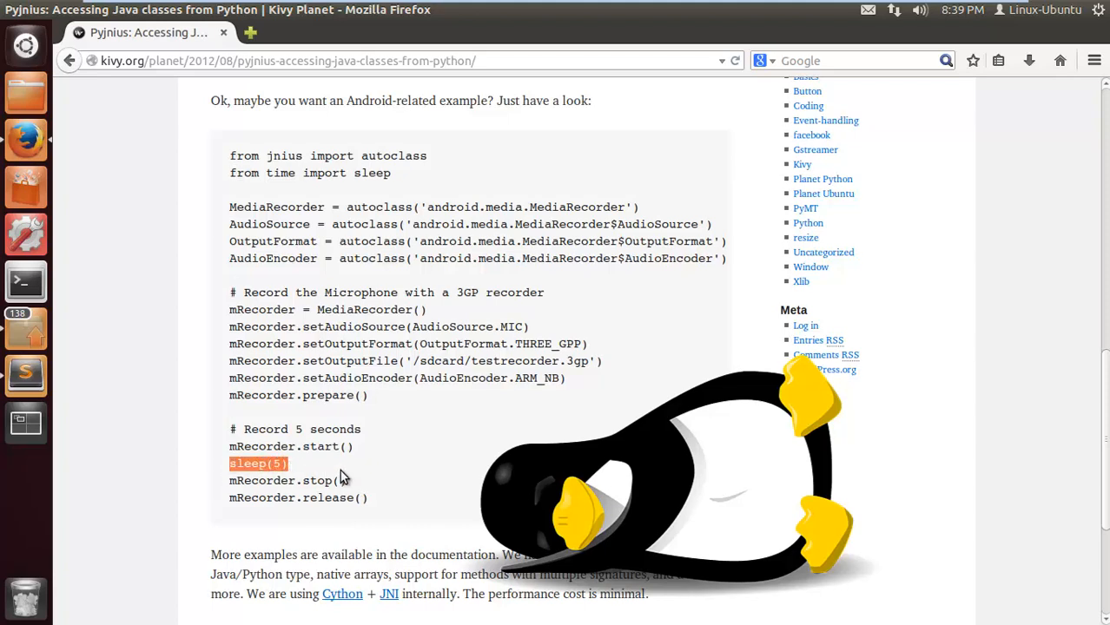
mouse_move(371, 443)
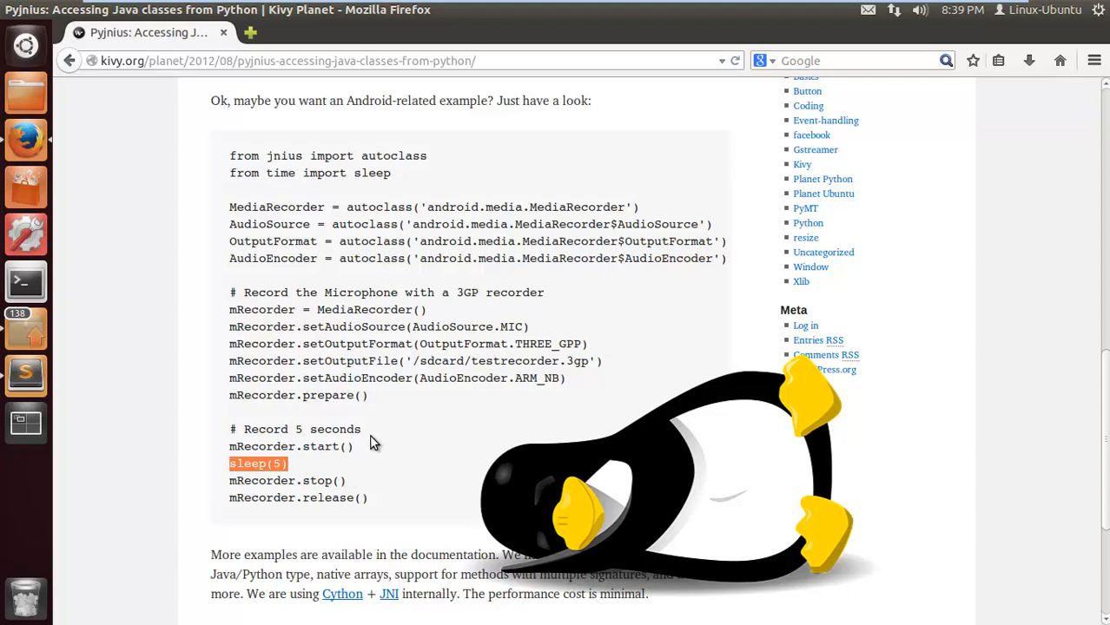
mouse_move(402, 414)
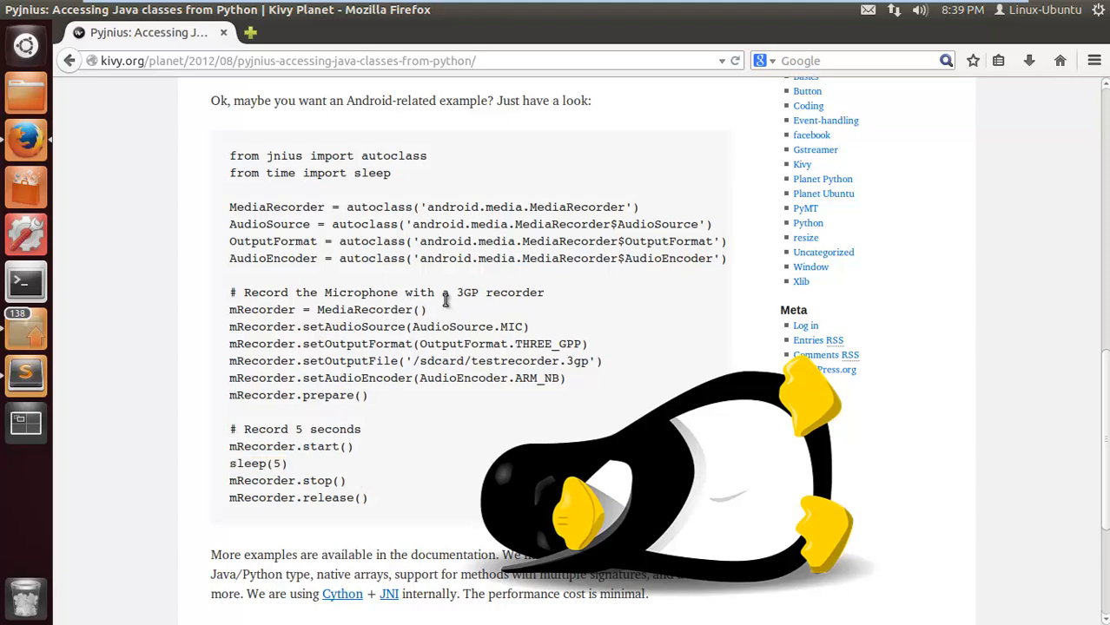
double_click(468, 293)
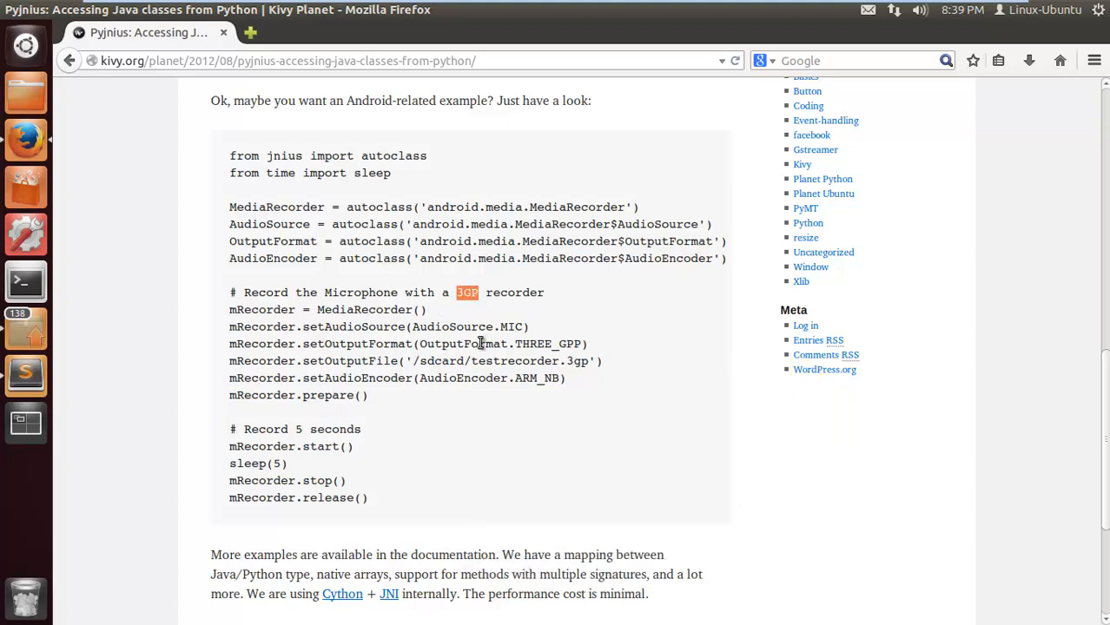
mouse_move(467, 440)
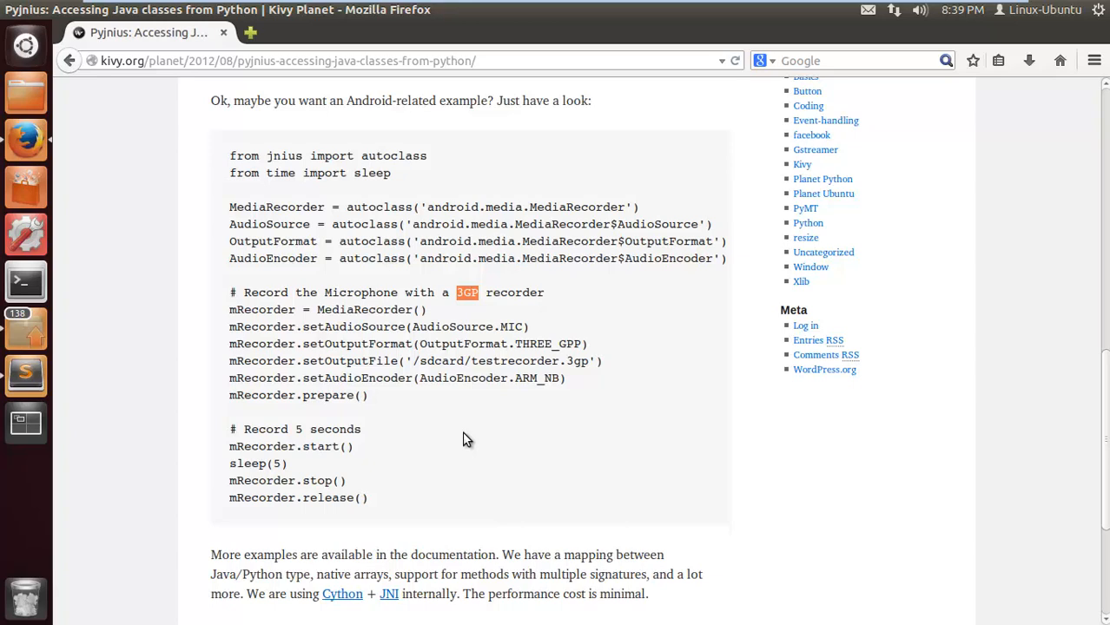
mouse_move(420, 359)
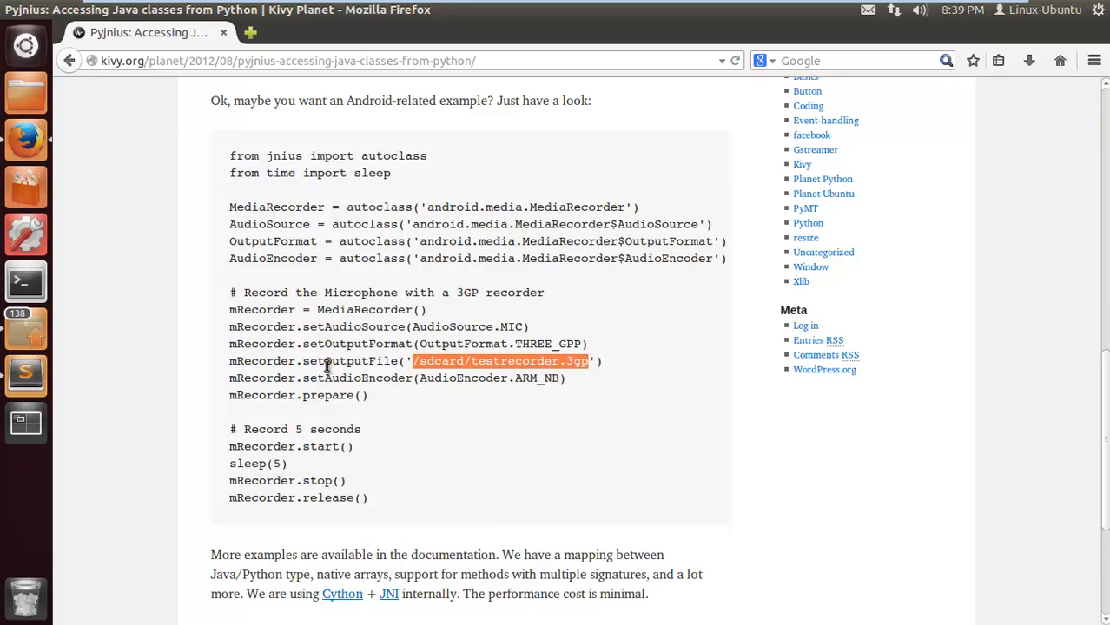
mouse_move(322, 275)
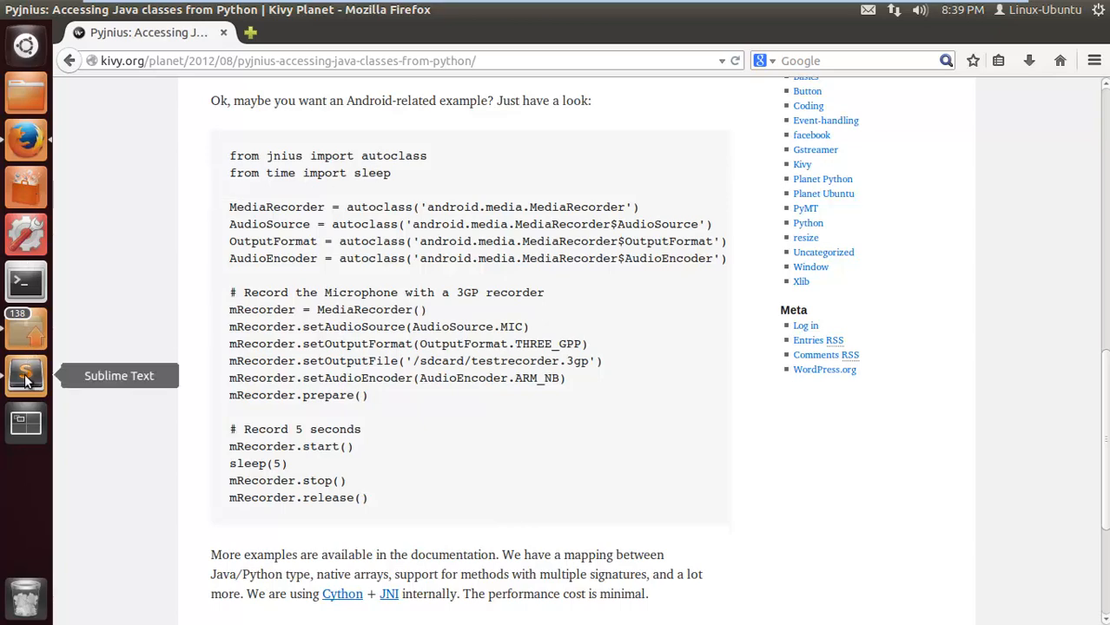
Start 'class MyRecorder(sel' on the blank line between AudioApp and AudioTool in main.py.
left_click(25, 375)
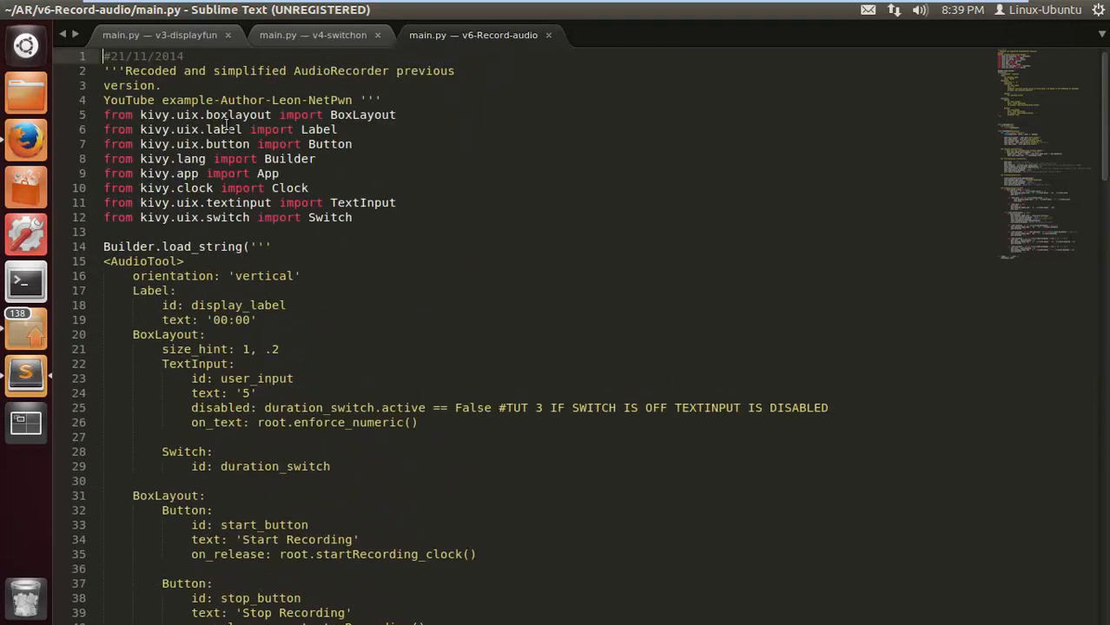
scroll("down", 3)
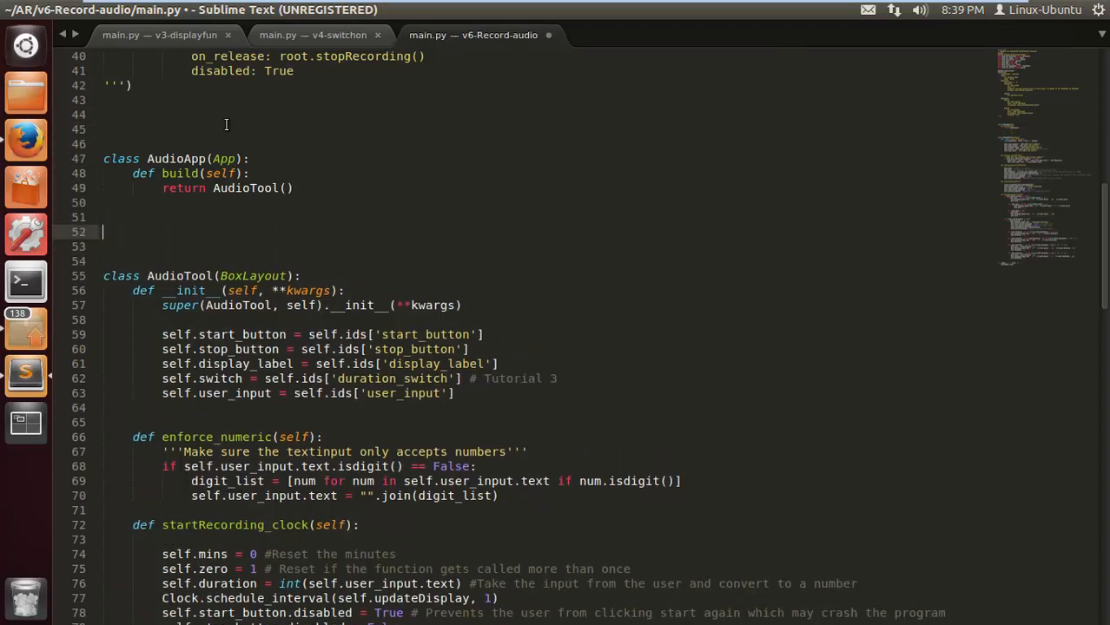
type("class My")
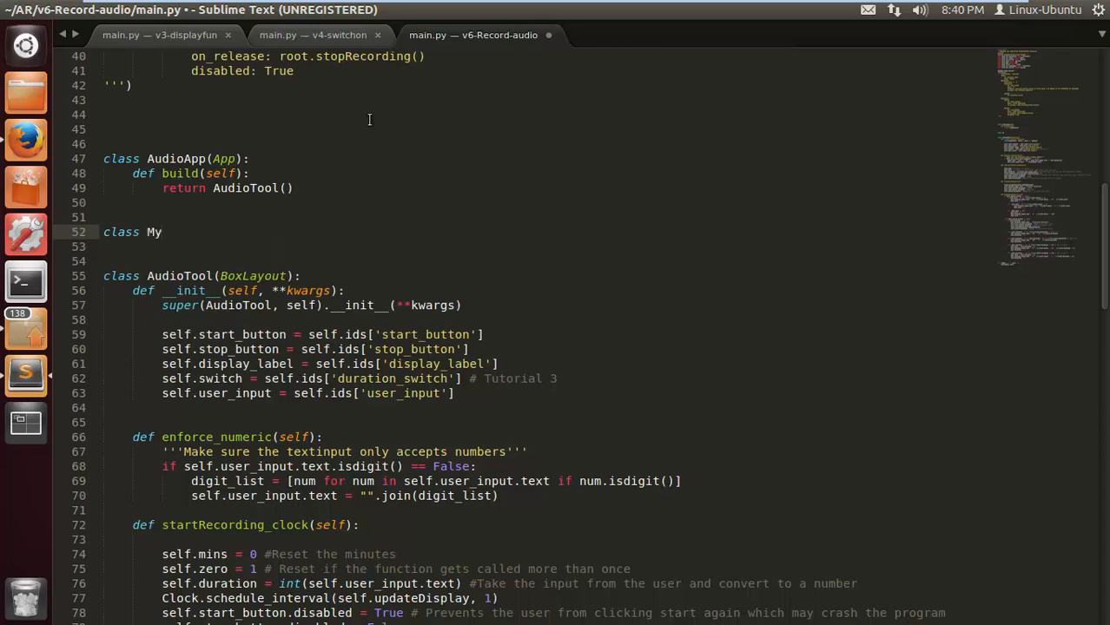
type("R")
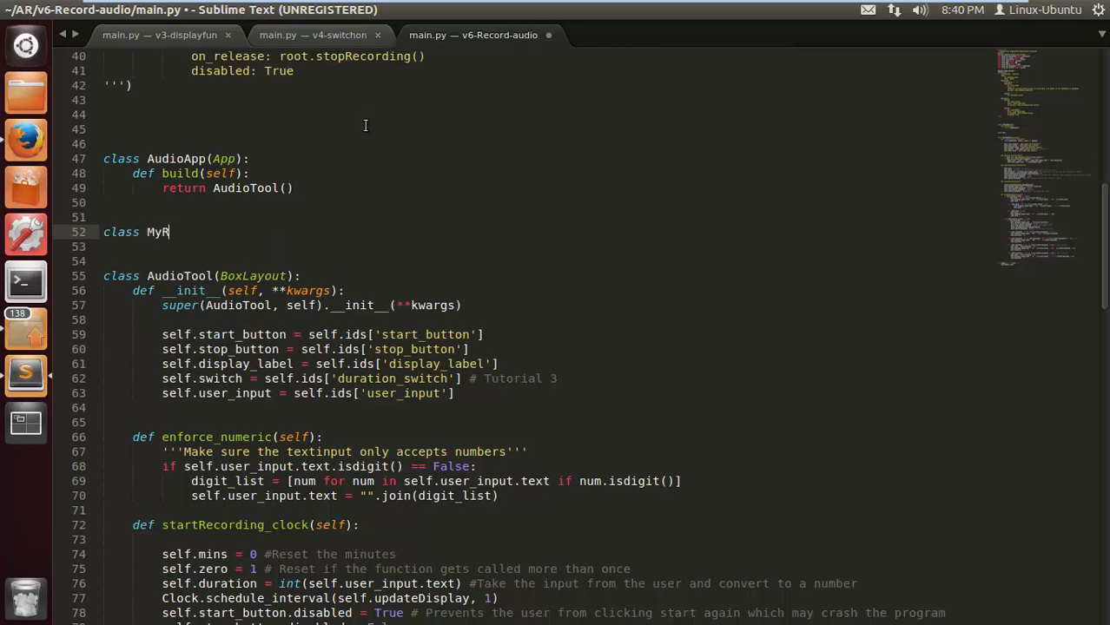
type("ecorder")
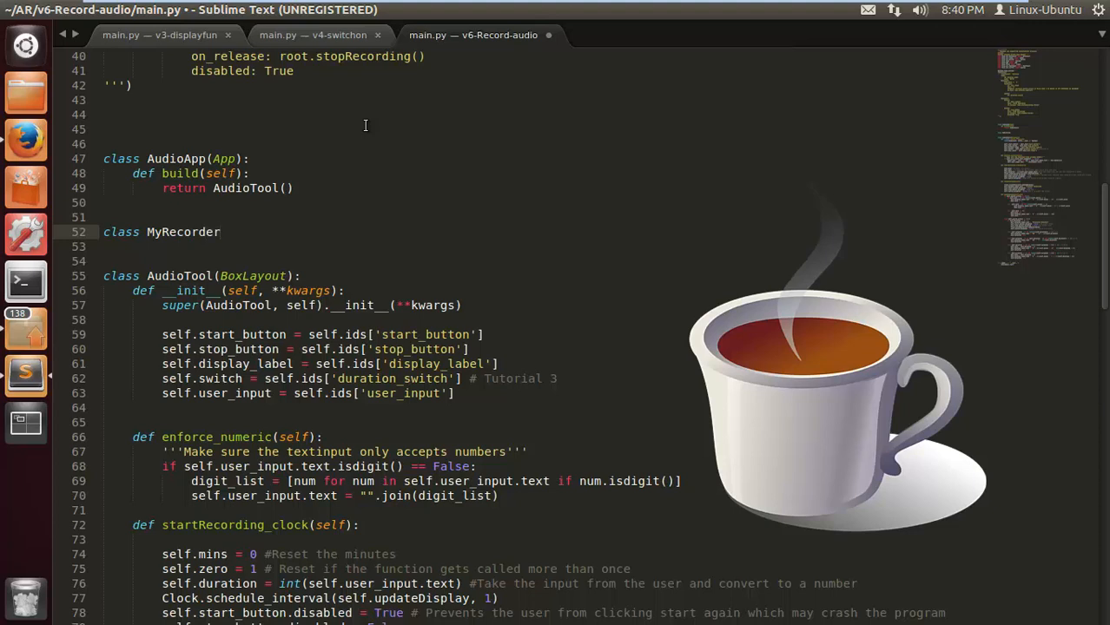
type("(sel")
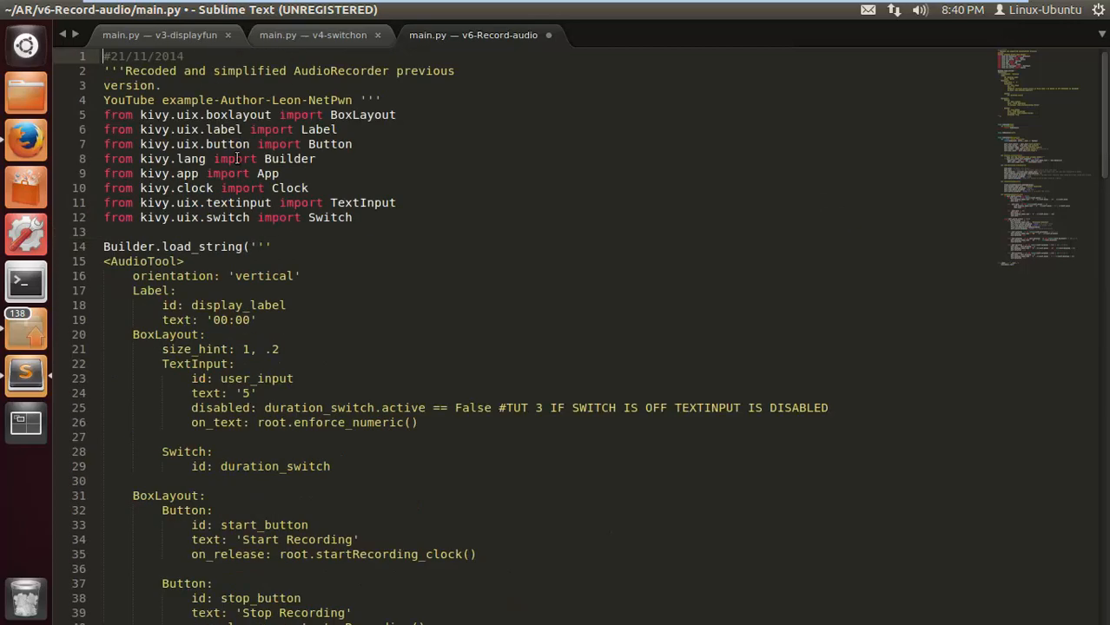
Add 'from jnius import autoclass' after the Kivy imports in main.py.
left_click(111, 231)
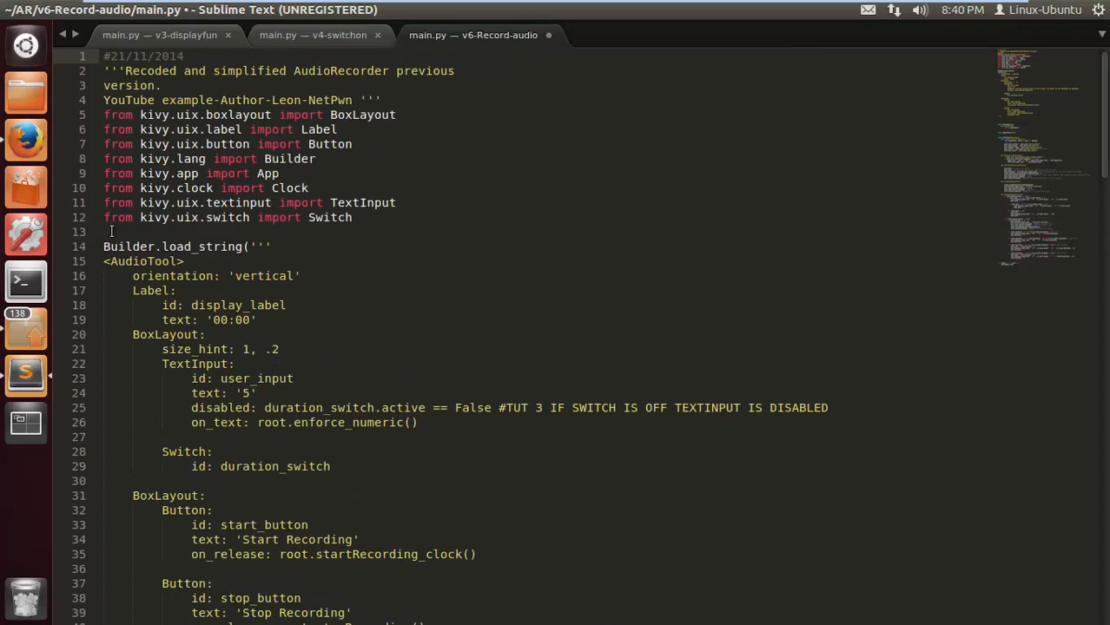
type("![")
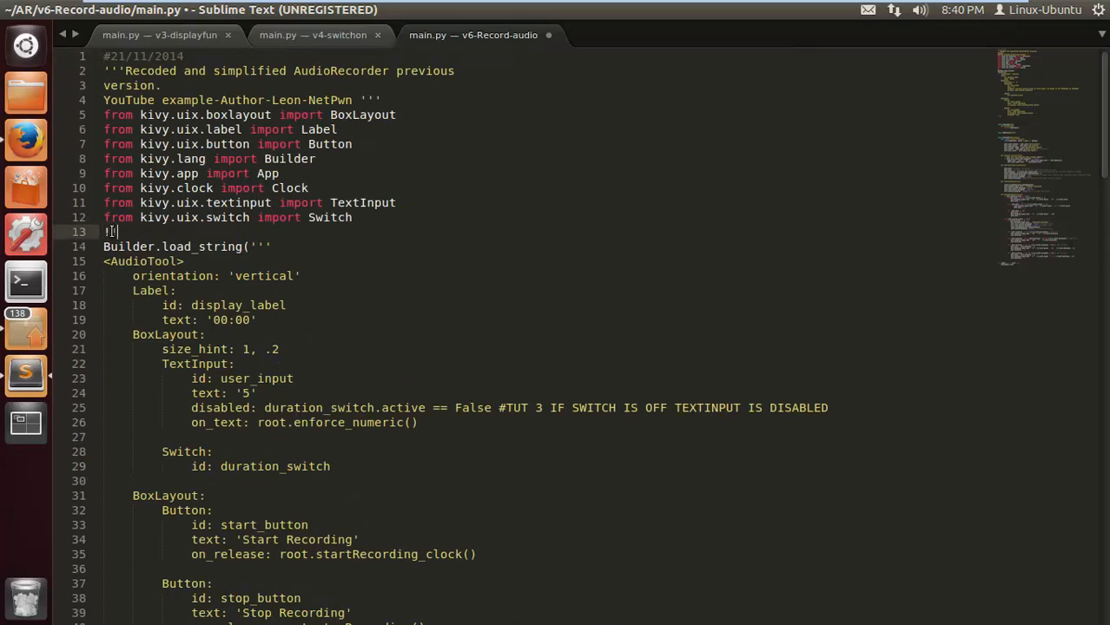
type("from")
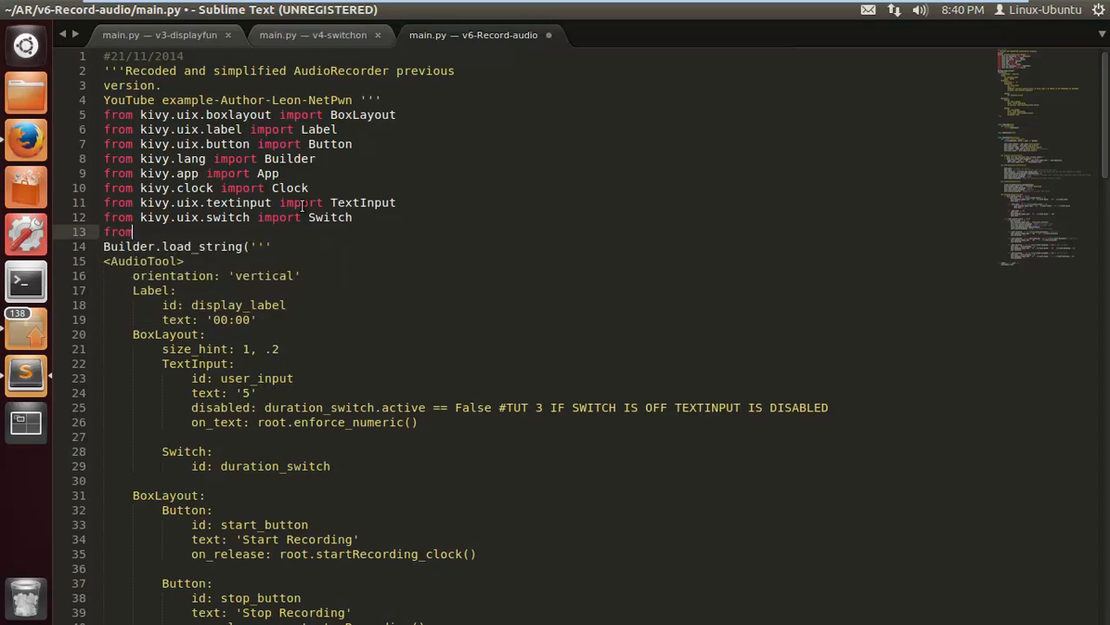
type("jn")
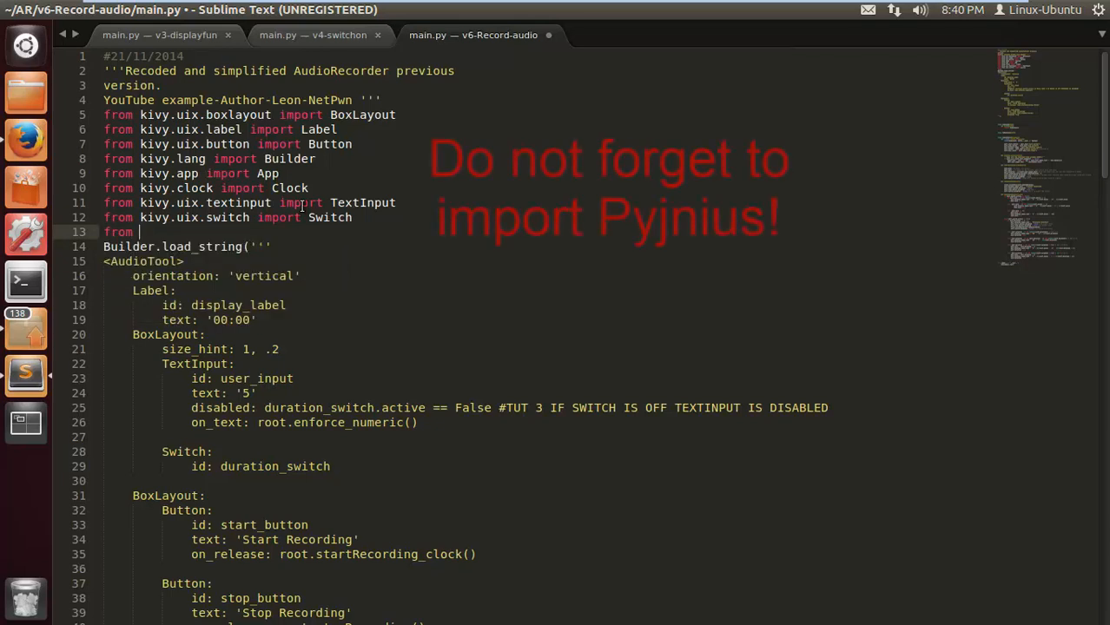
type("jnius import")
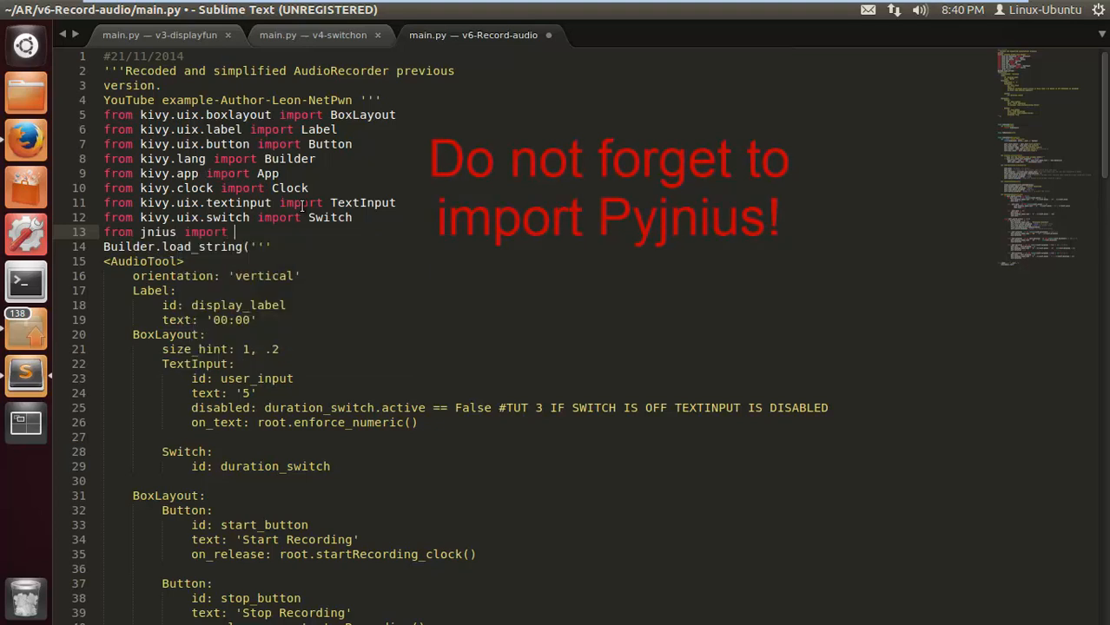
type("autoclass")
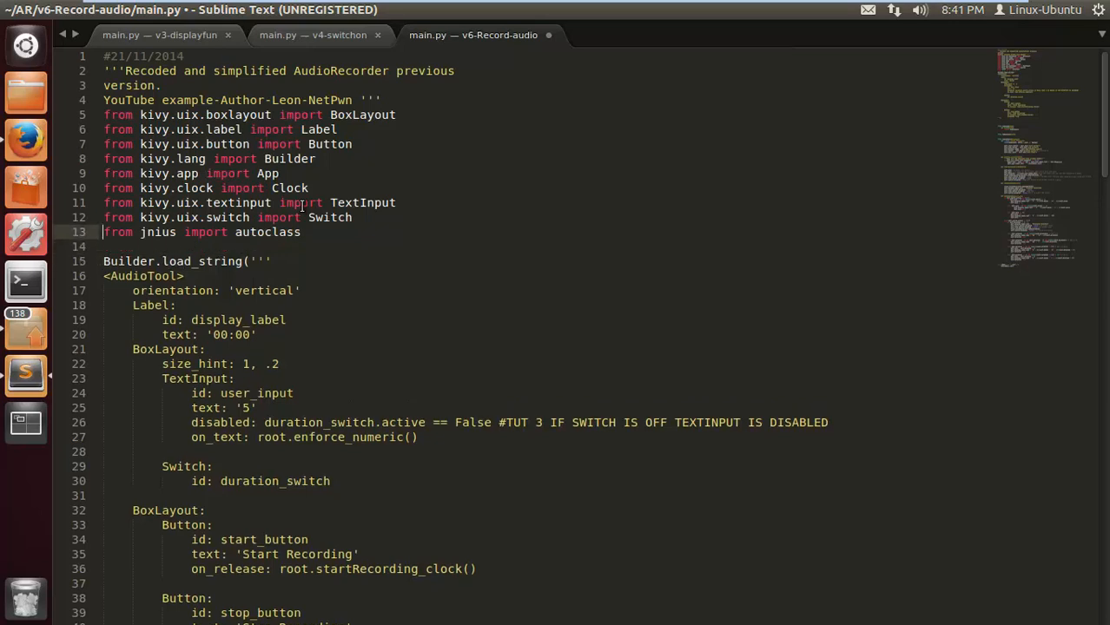
Finish MyRecorder's declaration with self and bring the Firefox Pyjnius example forward.
left_click(286, 232)
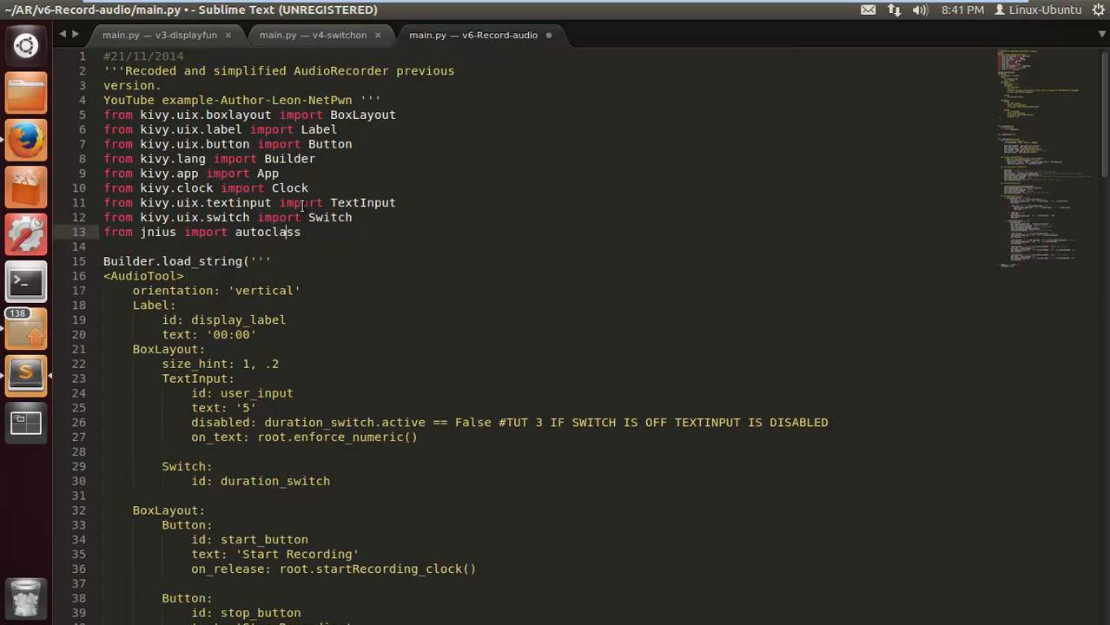
left_click(300, 291)
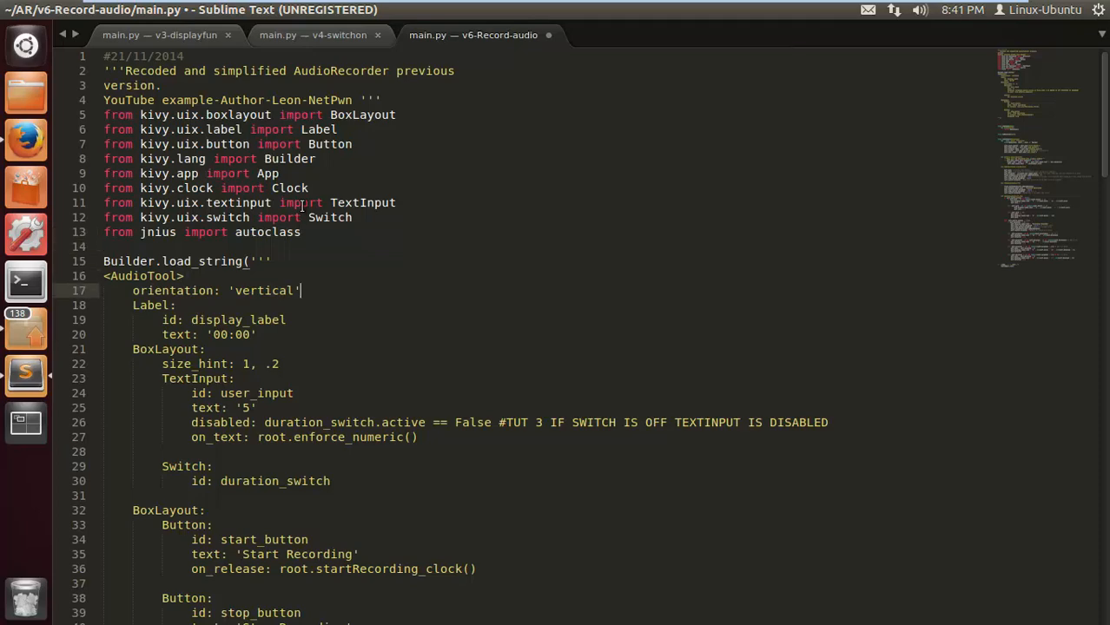
scroll("down", 3)
type("class MyRecorder(self):")
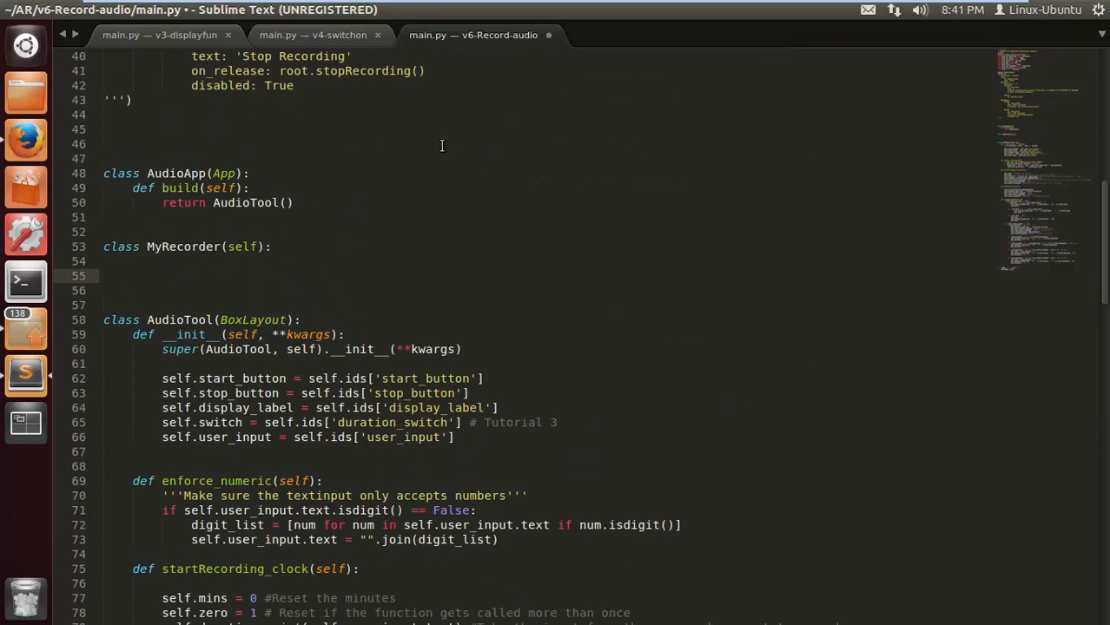
left_click(26, 140)
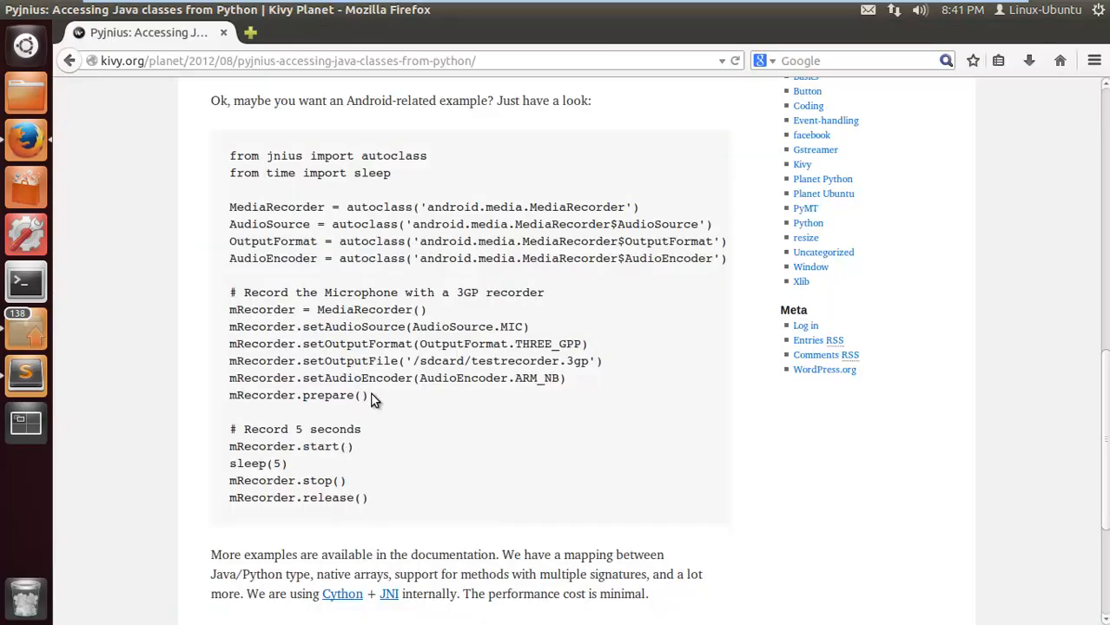
Select the example code from the MediaRecorder autoclass lines through mRecorder.prepare().
double_click(334, 395)
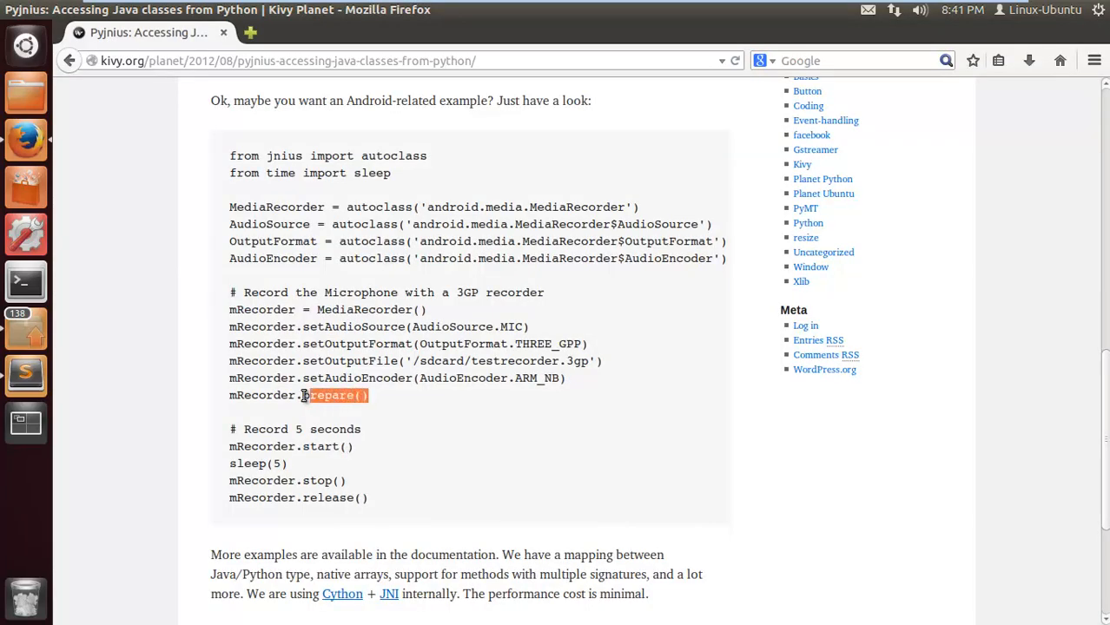
left_click_drag(313, 395, 229, 206)
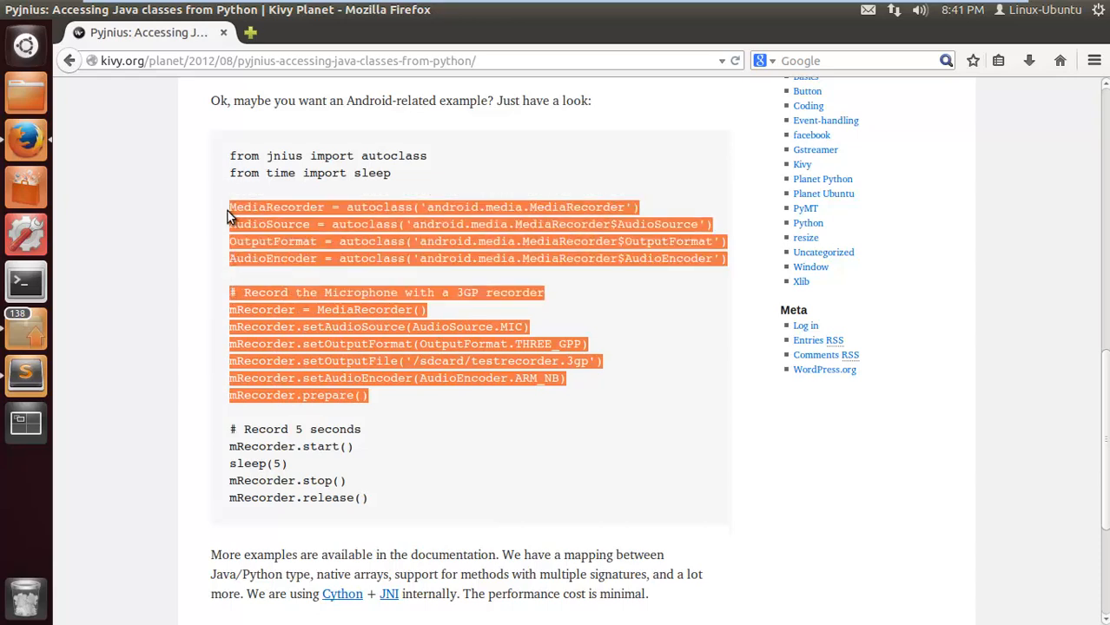
mouse_move(189, 222)
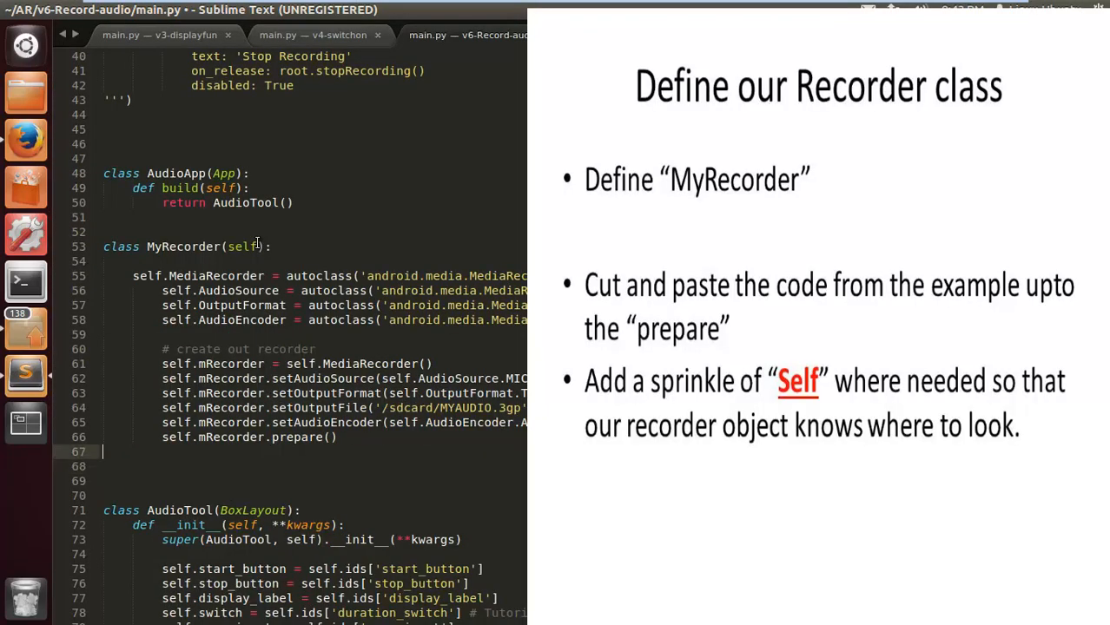
Give MyRecorder the docstring 'Recorder object to access the Android audio recorder' above its self-prefixed setup.
left_click(139, 276)
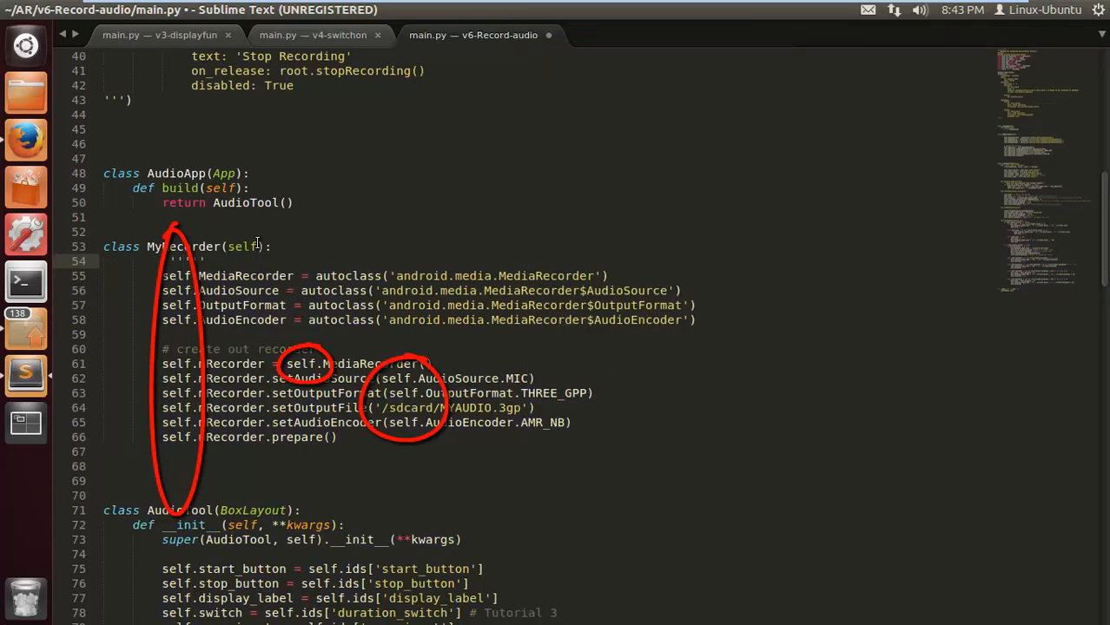
type("Recorder object to access t")
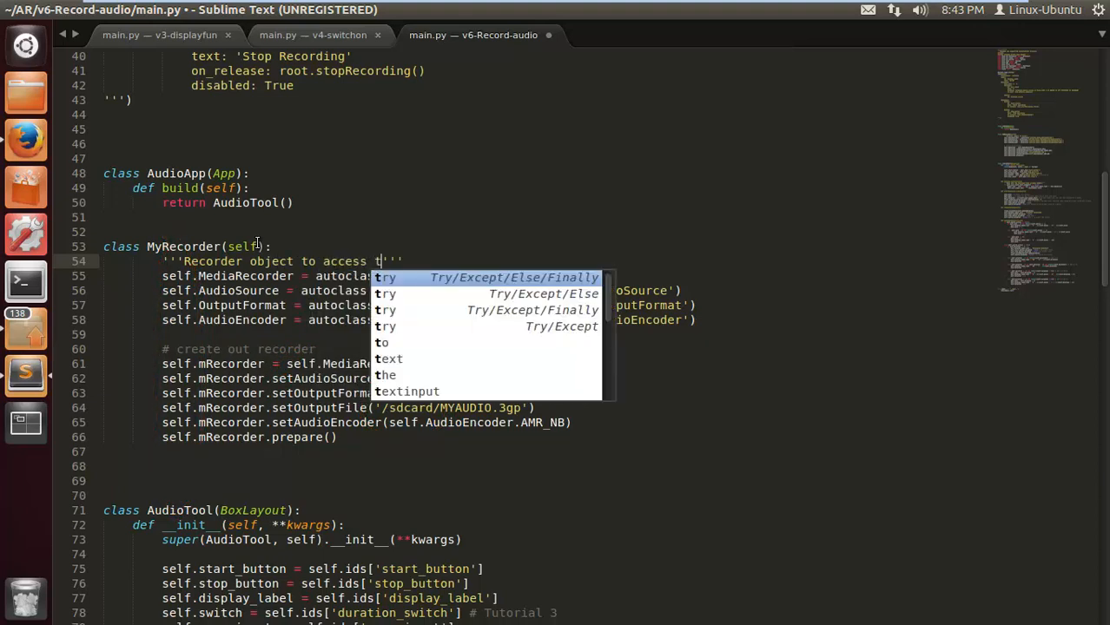
type("he Android")
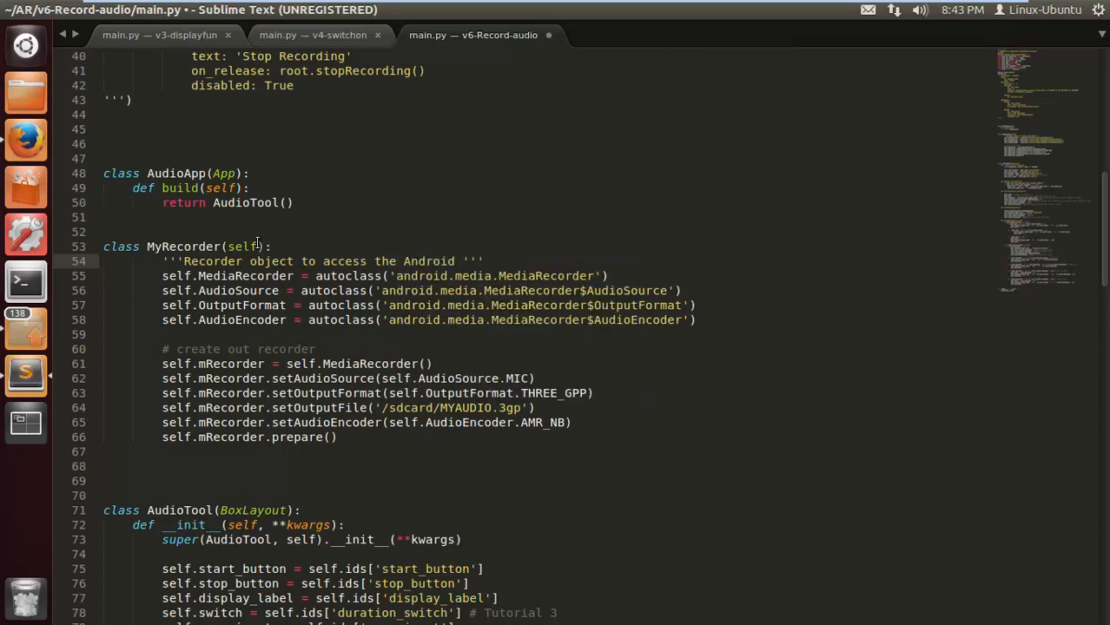
type("audio")
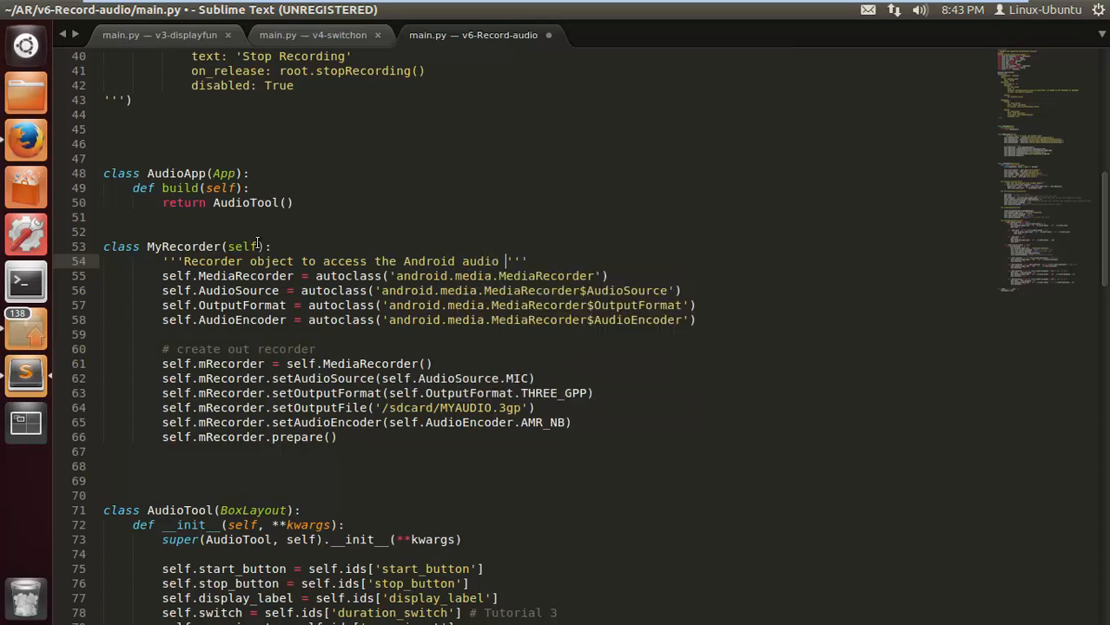
type("recorder")
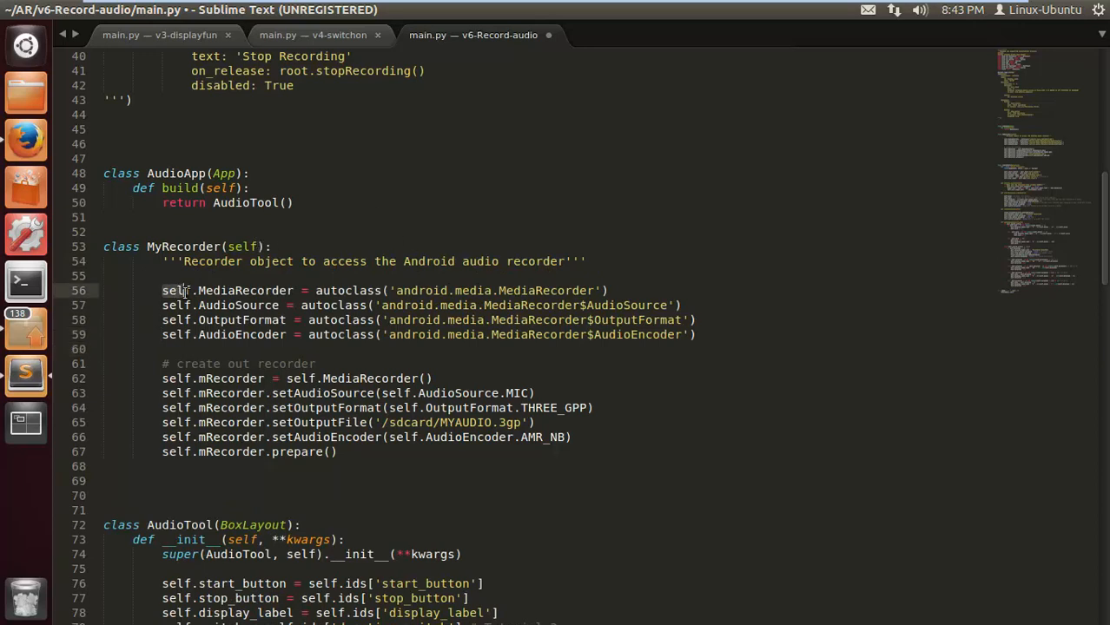
double_click(175, 289)
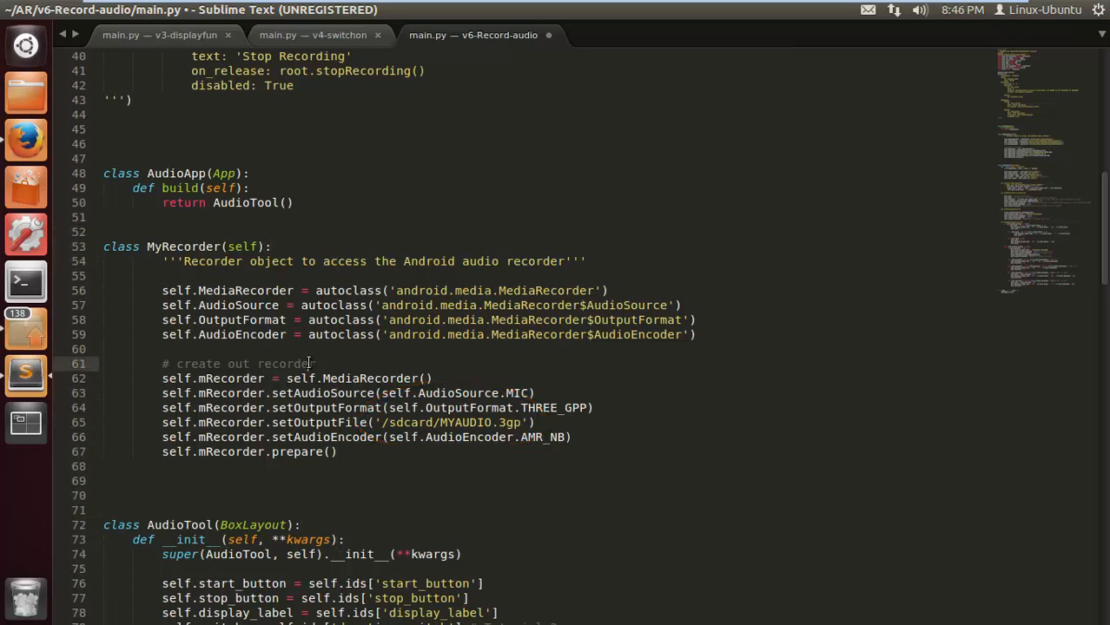
Declare 'def startRecording(self, dt):' above startRecording_clock.
scroll("down", 3)
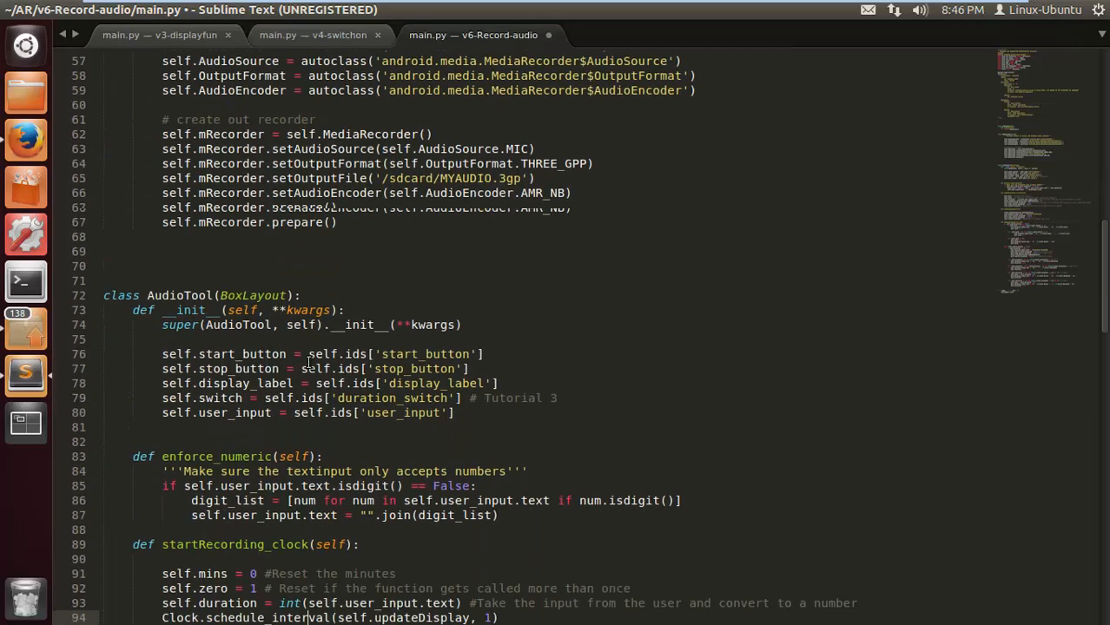
scroll("down", 3)
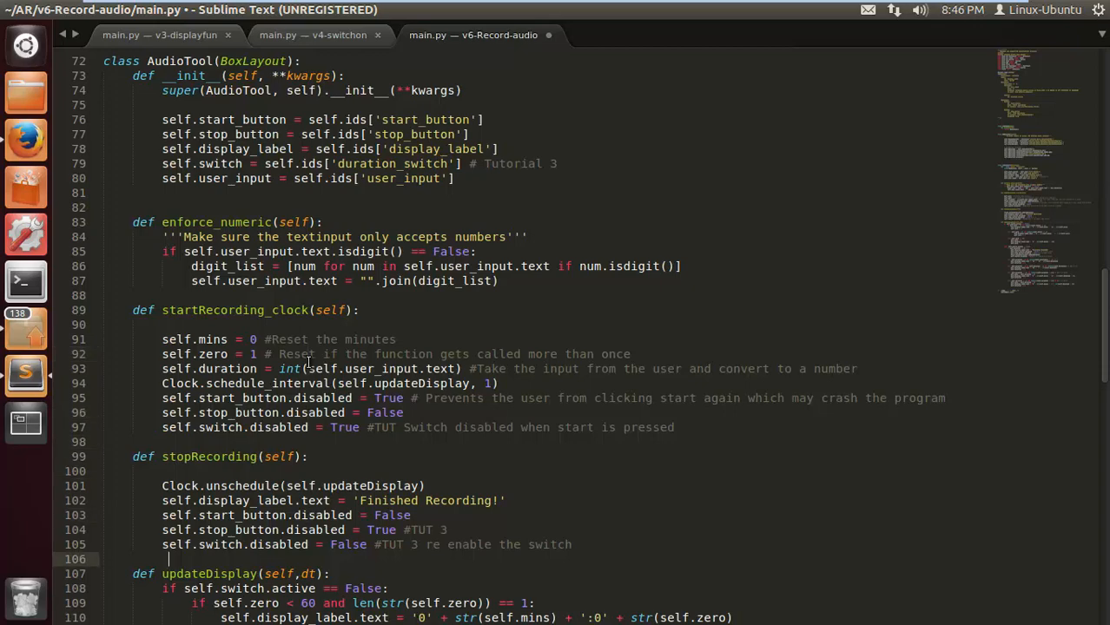
scroll("down", 3)
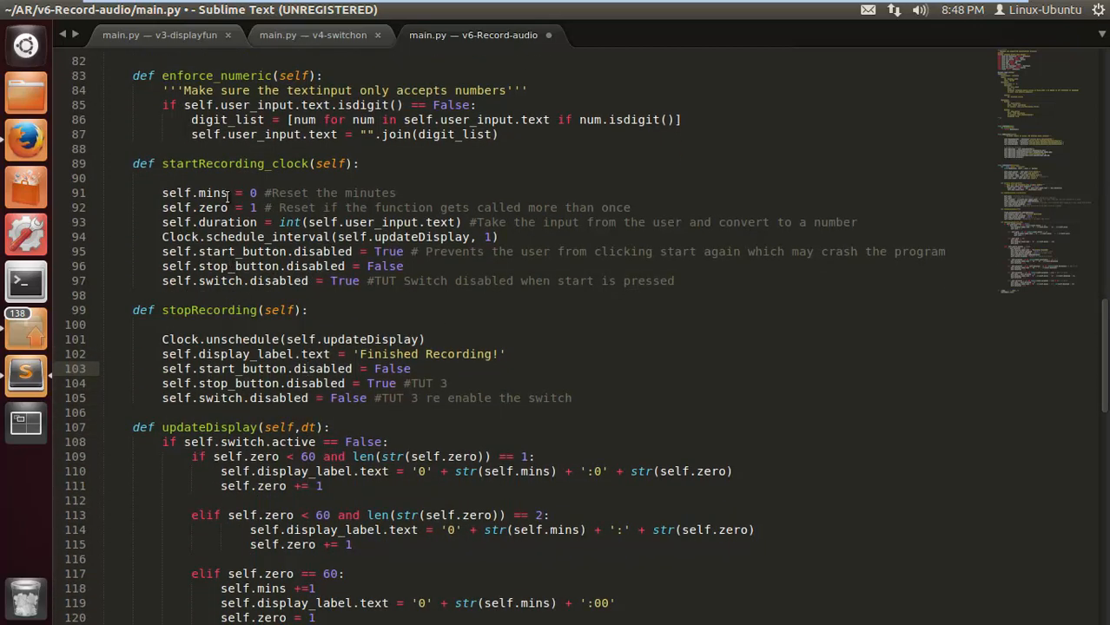
mouse_move(217, 163)
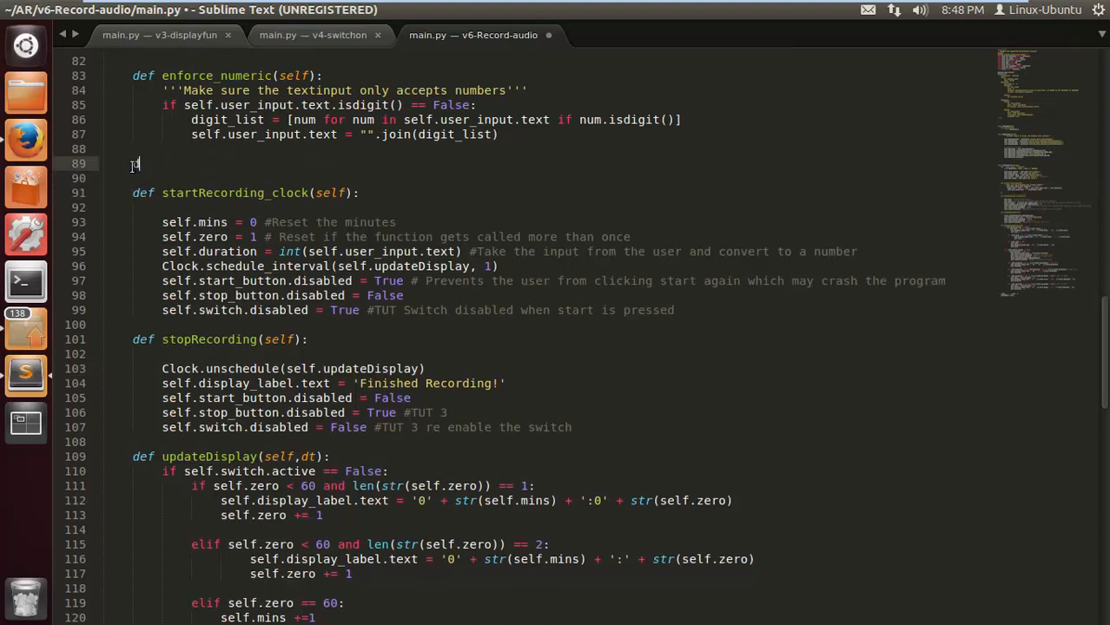
type("def startR")
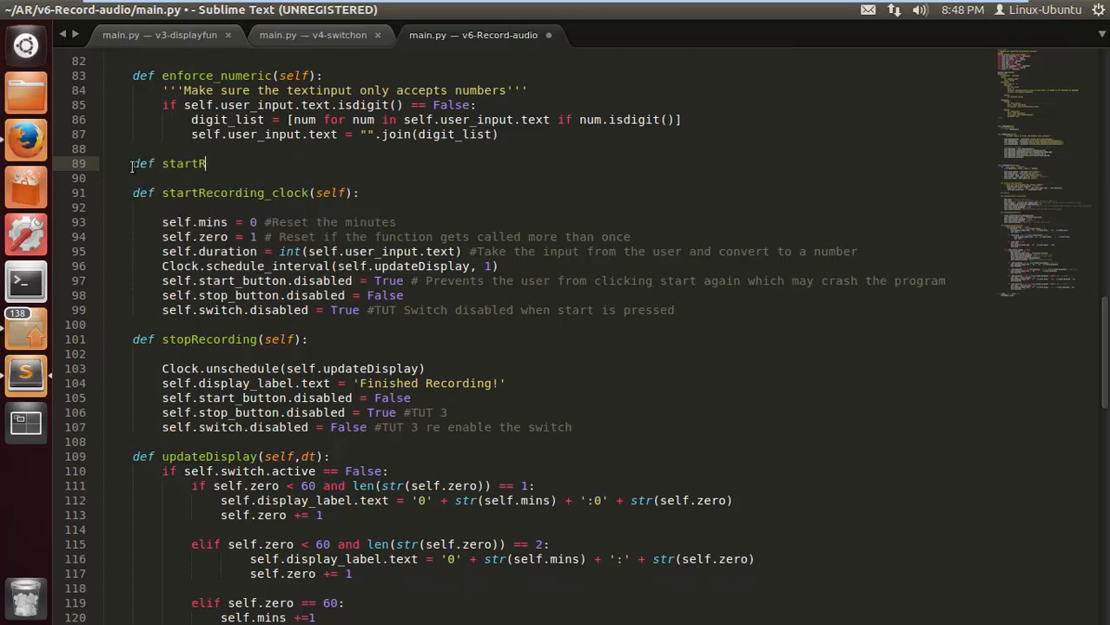
type("ecording")
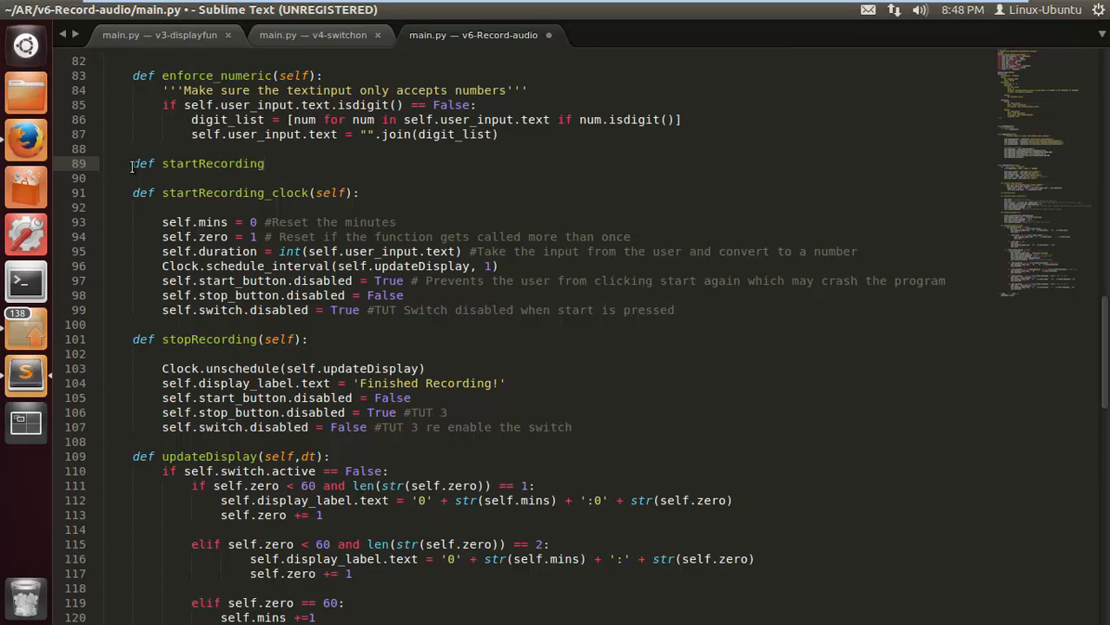
type("(self,")
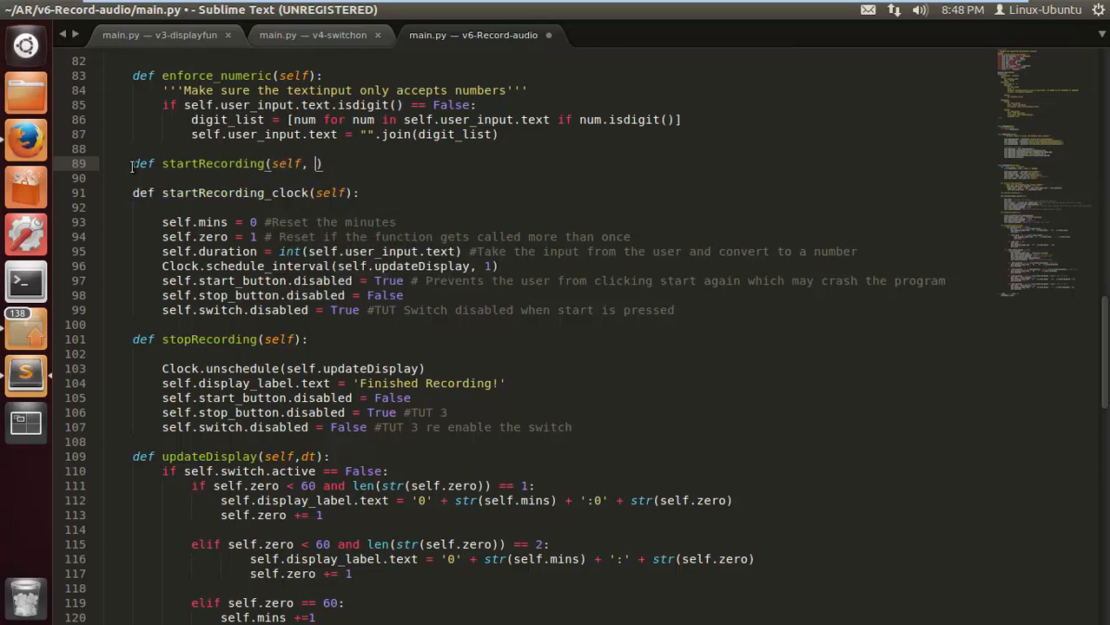
type("dt")
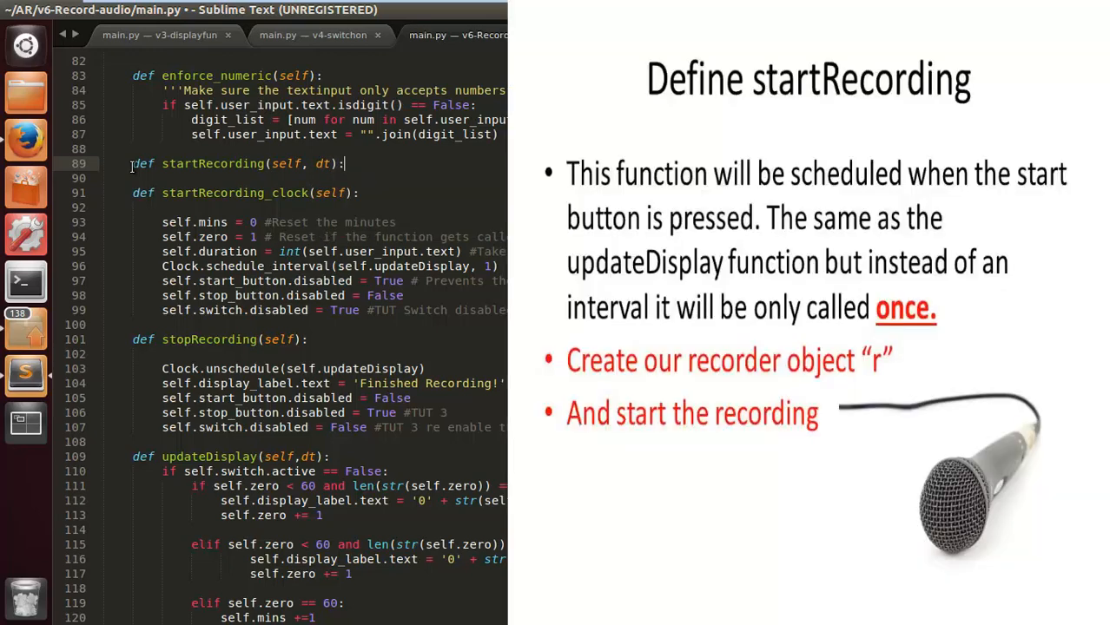
Make startRecording create self.r = MyRecorder() and call self.r.mRecorder.start().
key("Return")
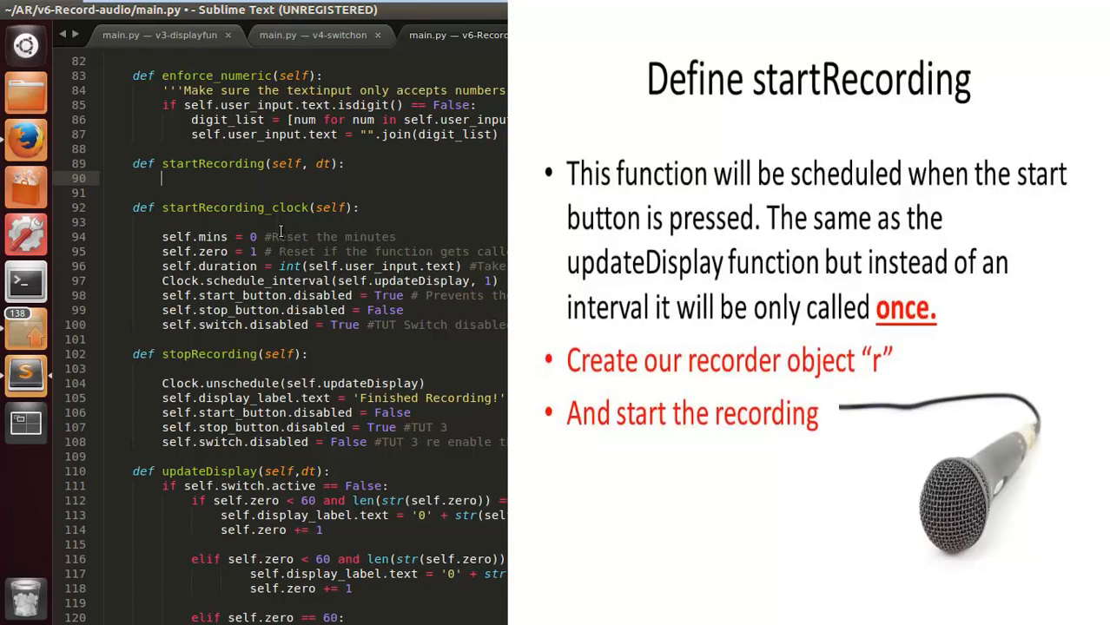
type("self.r =")
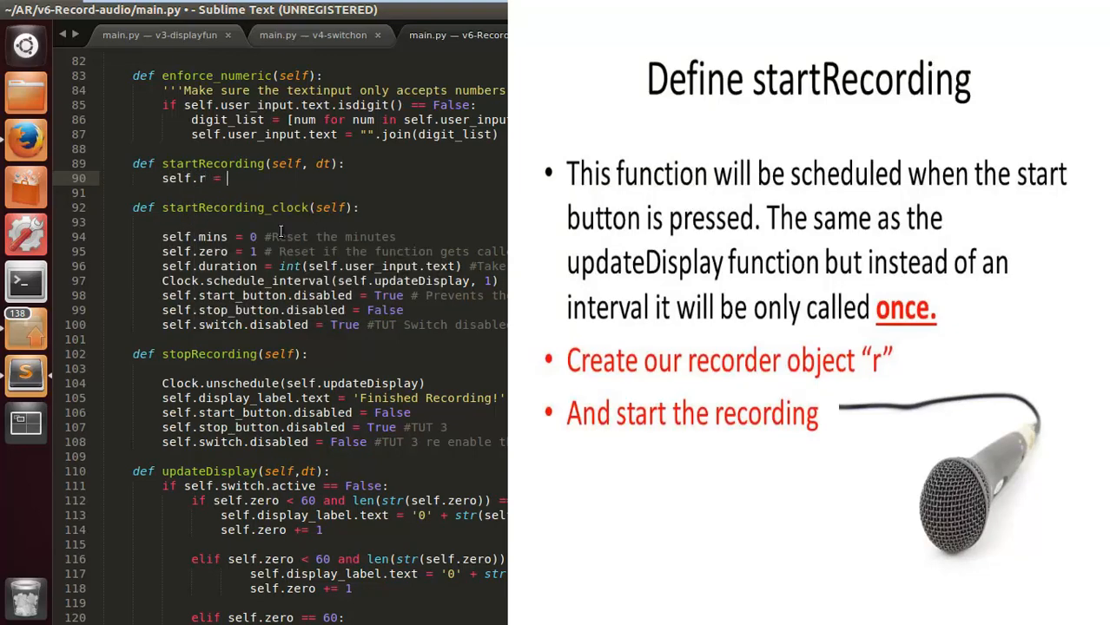
type("MyRecorder(")
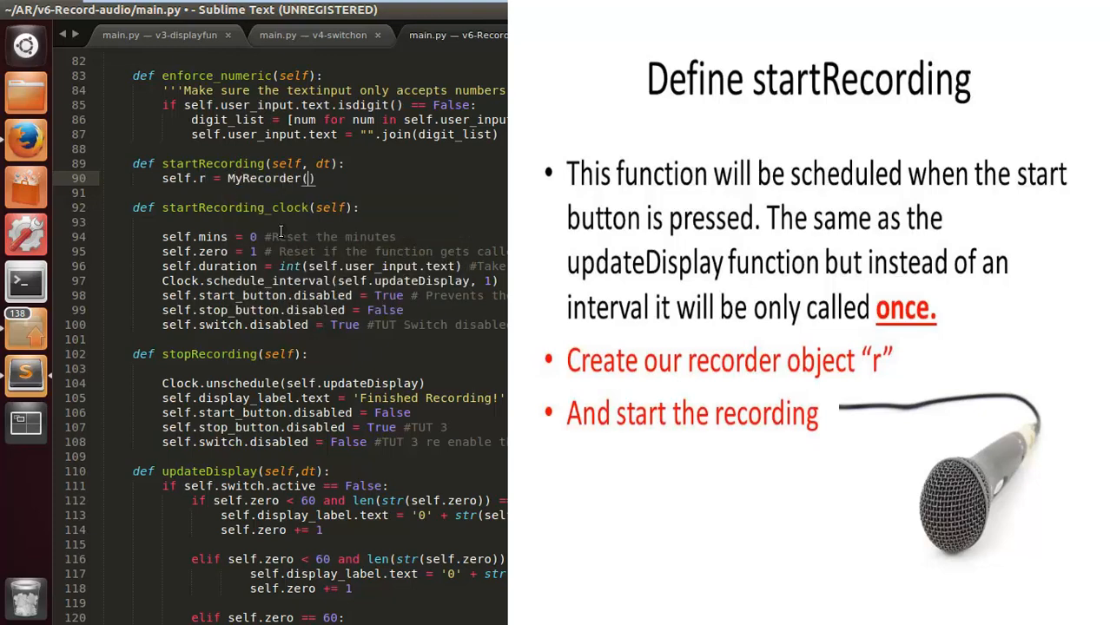
key("Return")
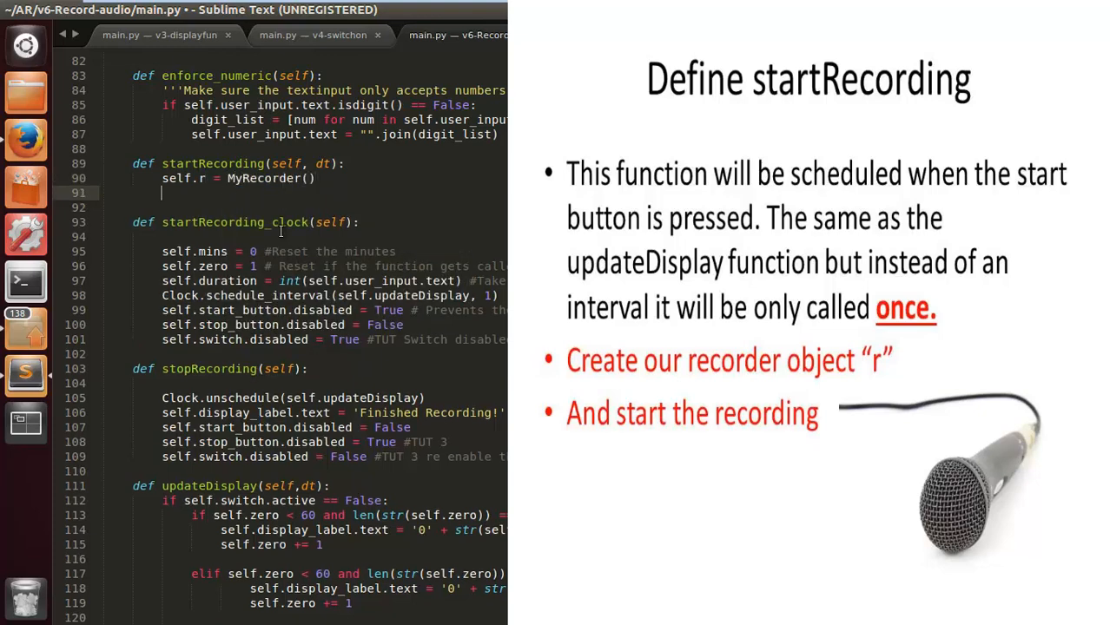
type("self.")
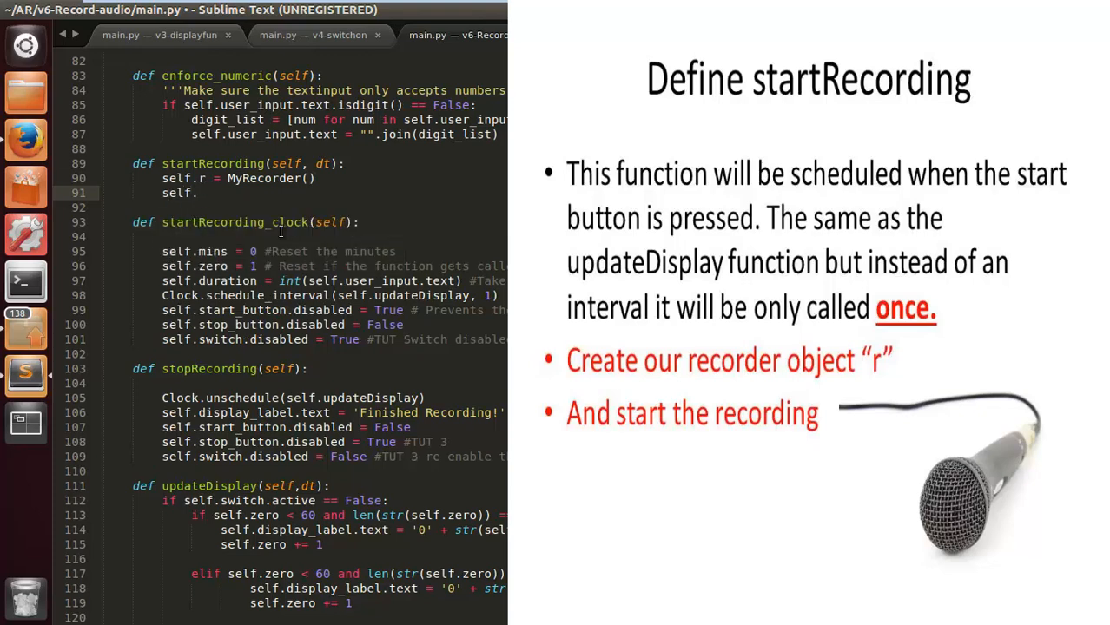
type("r.")
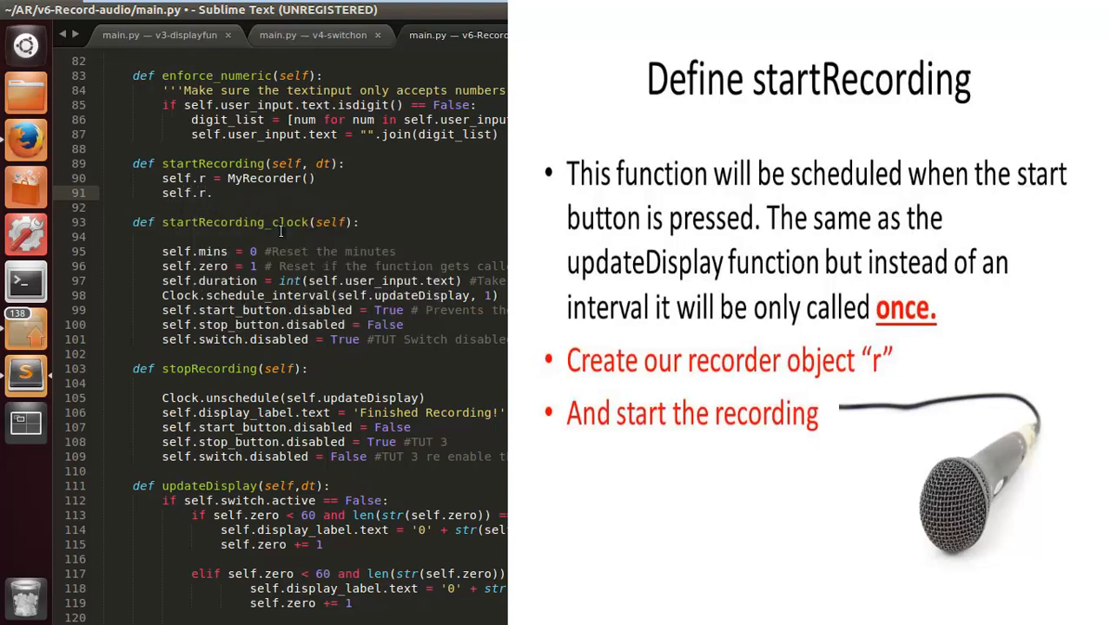
type("mRecorder")
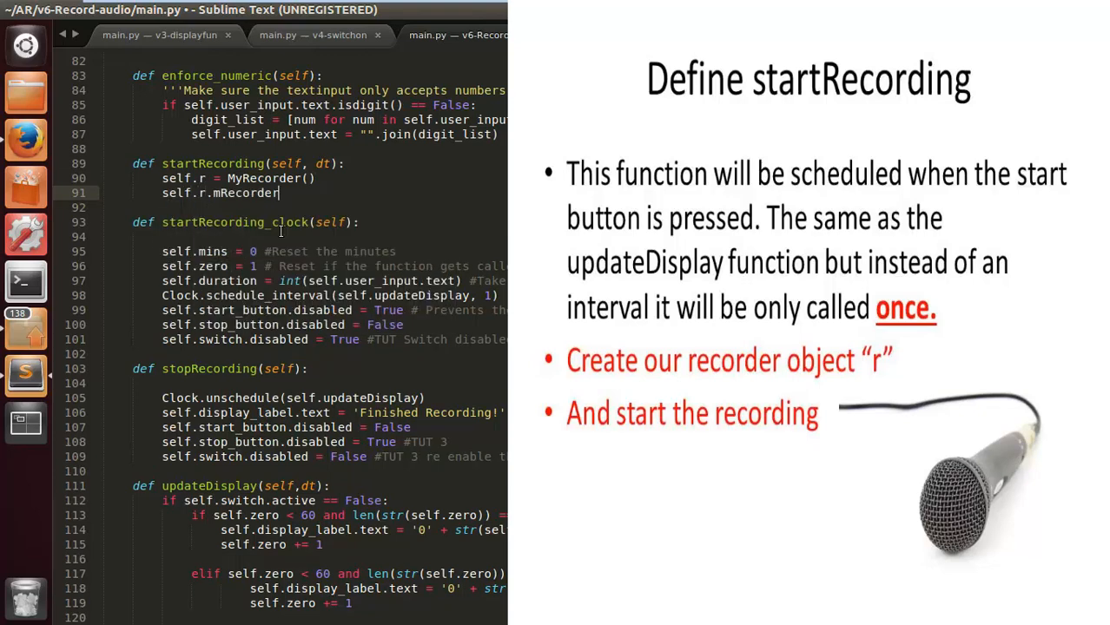
type(".start(")
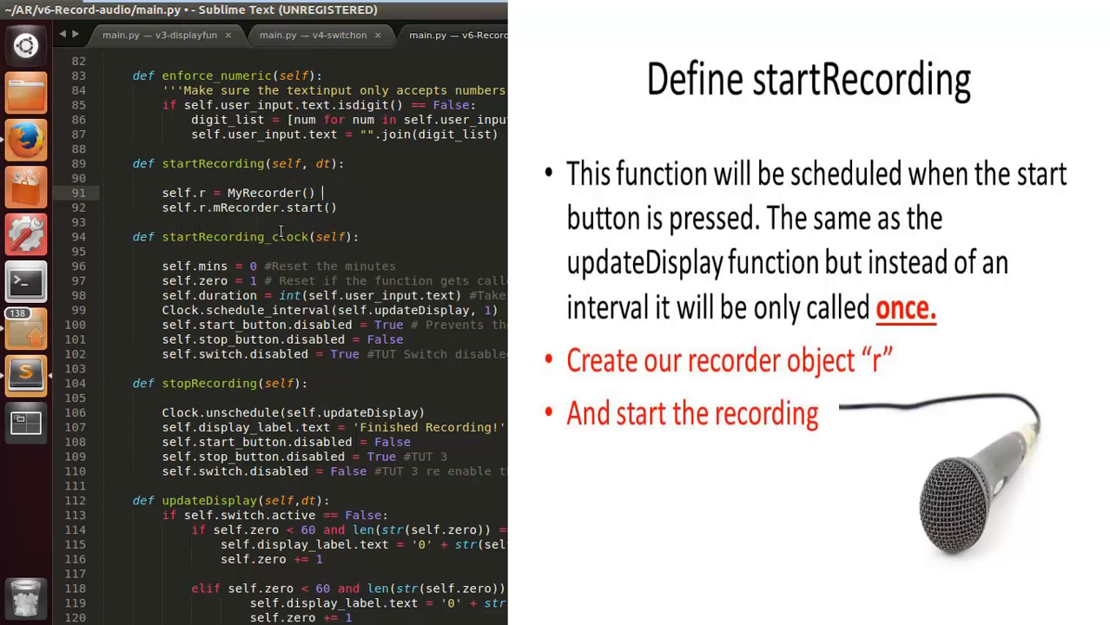
Comment the two lines: create the recorder object, start the recording.
type("#CRea")
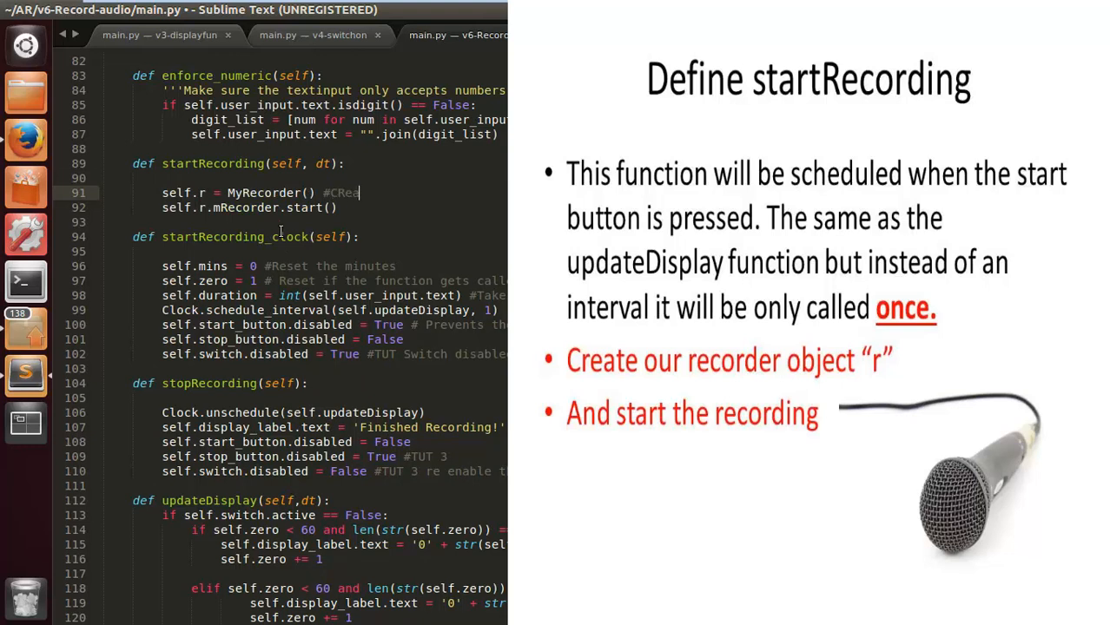
type("te the recorder")
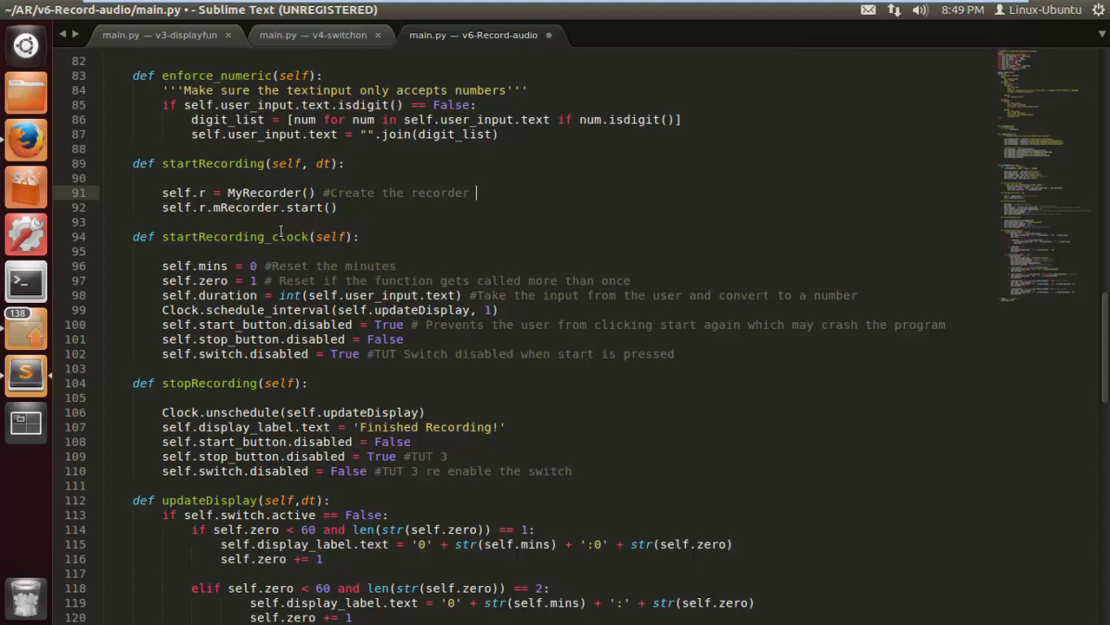
type("object")
left_click(250, 208)
type(" #")
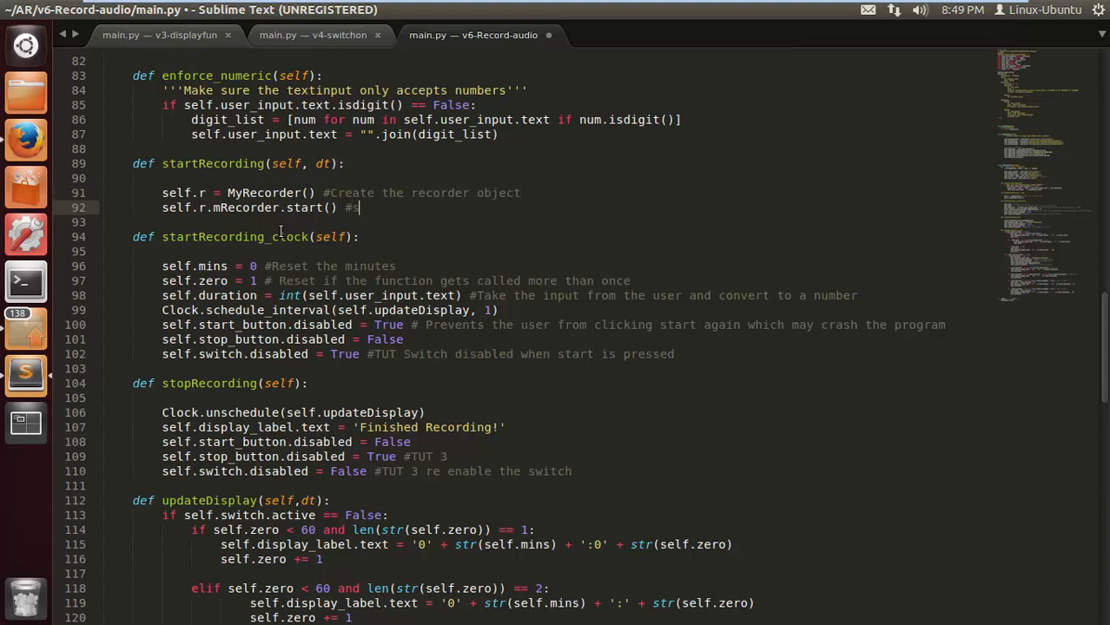
type("start t")
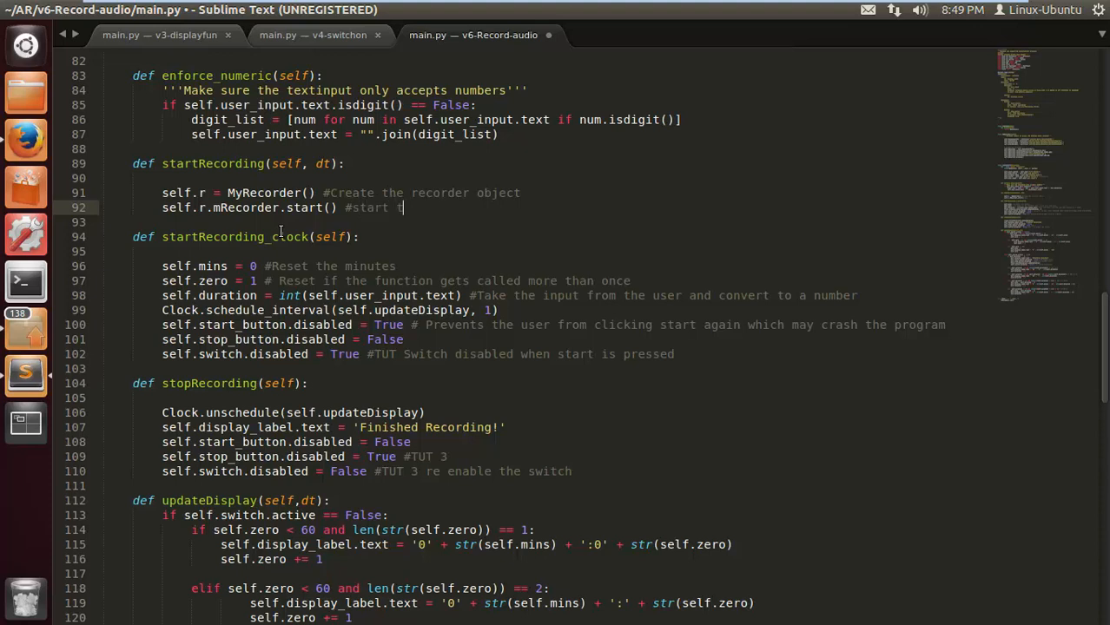
type("he recording")
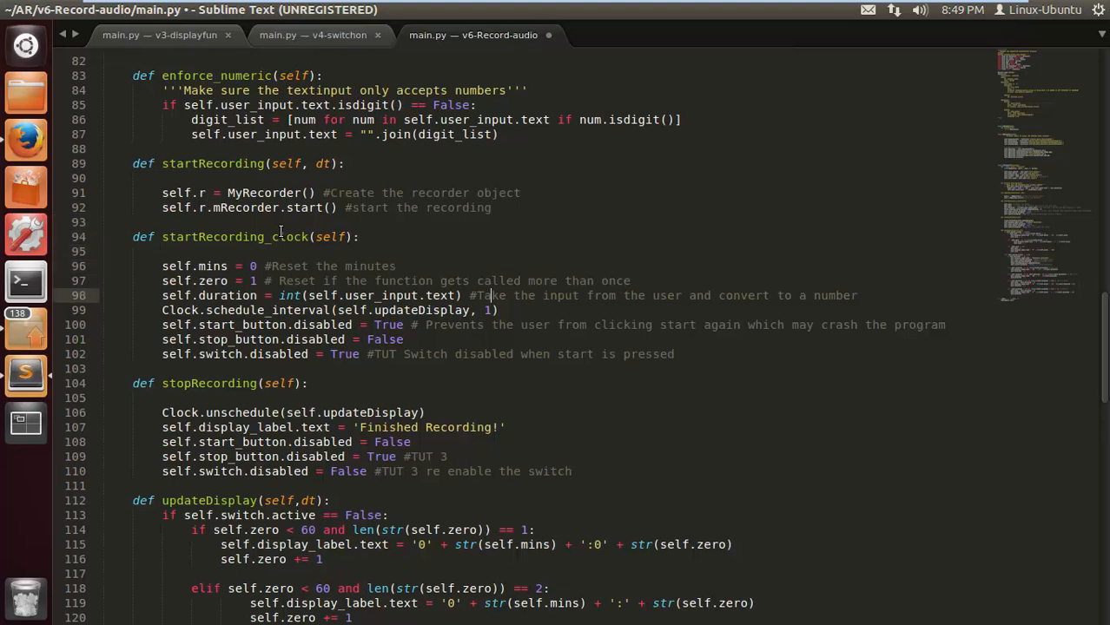
left_click(482, 105)
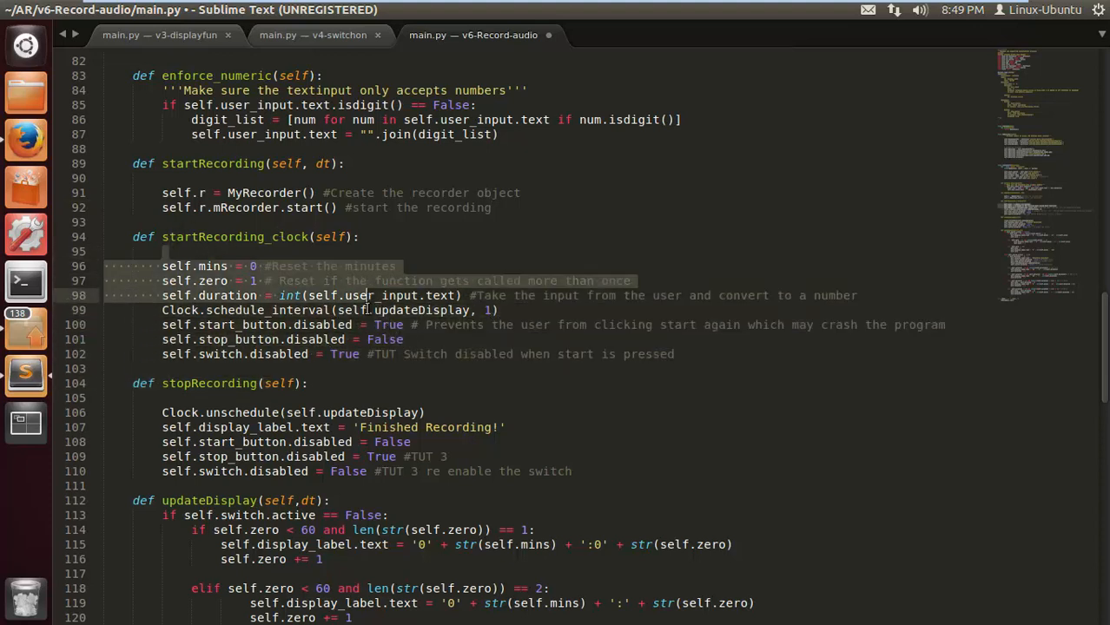
End startRecording_clock with Clock.schedule_once(self.startRecording).
left_click(171, 354)
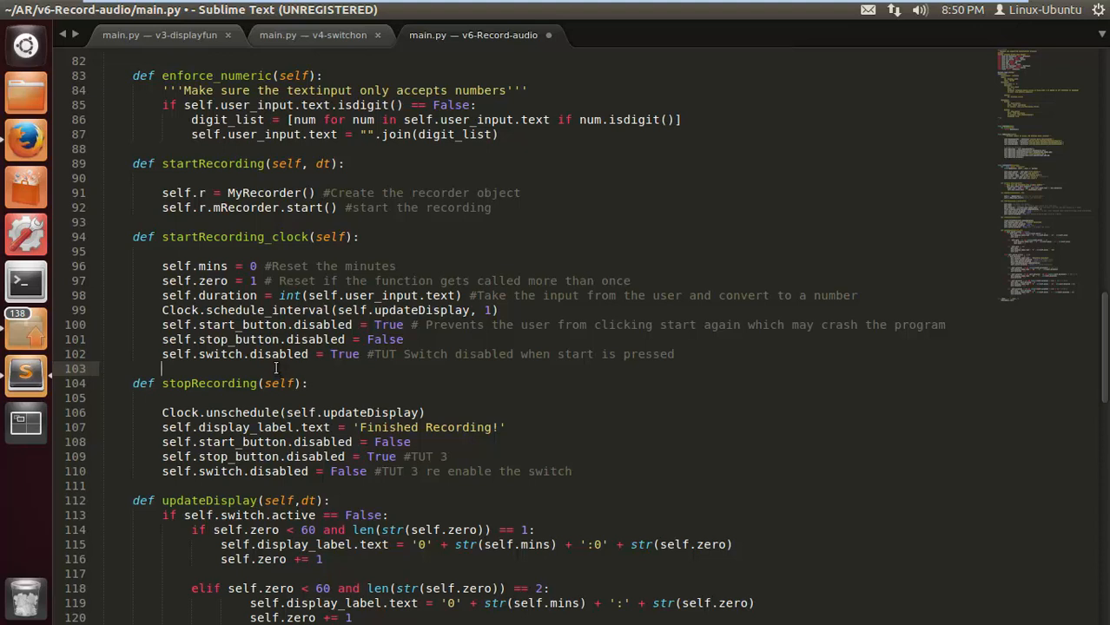
type("Clock")
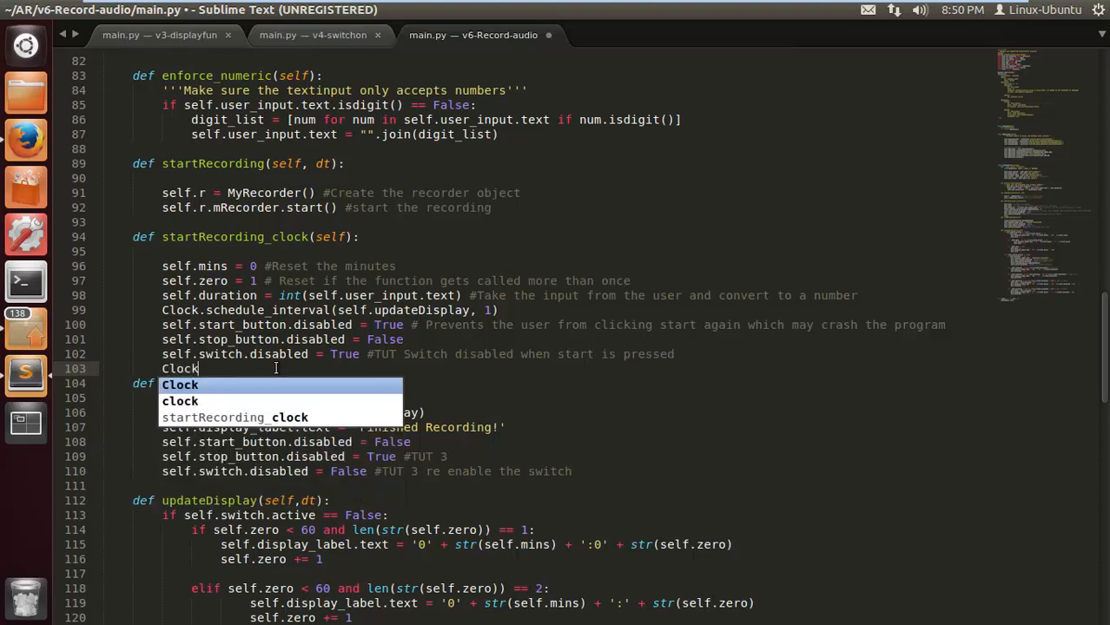
type(".schedule_once(self.startRecording")
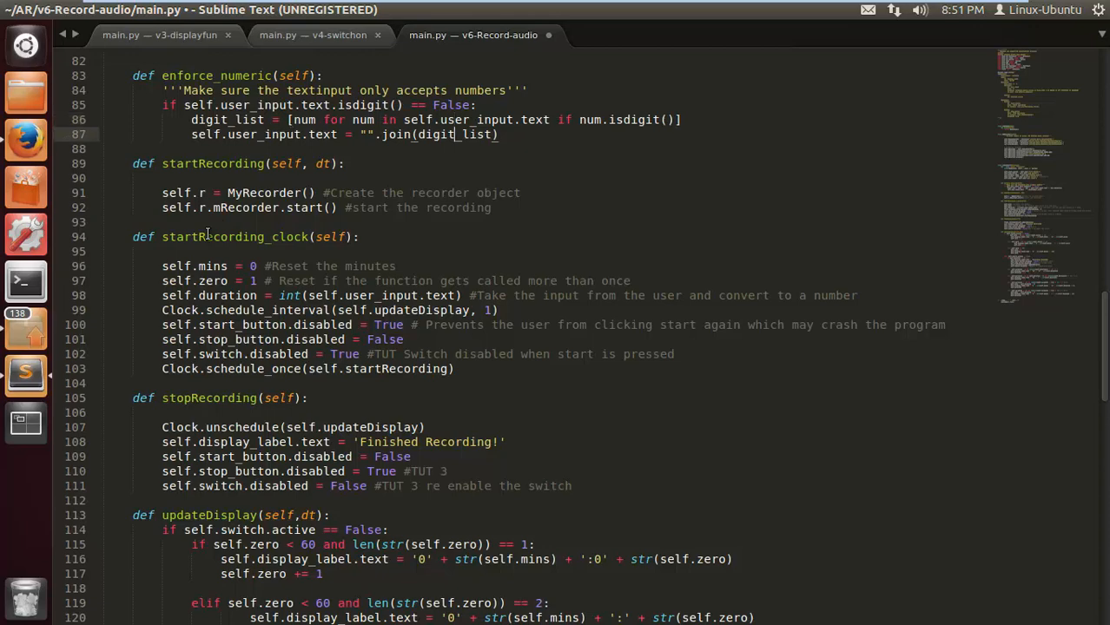
Add Clock.unschedule(self.startRecording) in stopRecording after unscheduling updateDisplay.
scroll("down", 3)
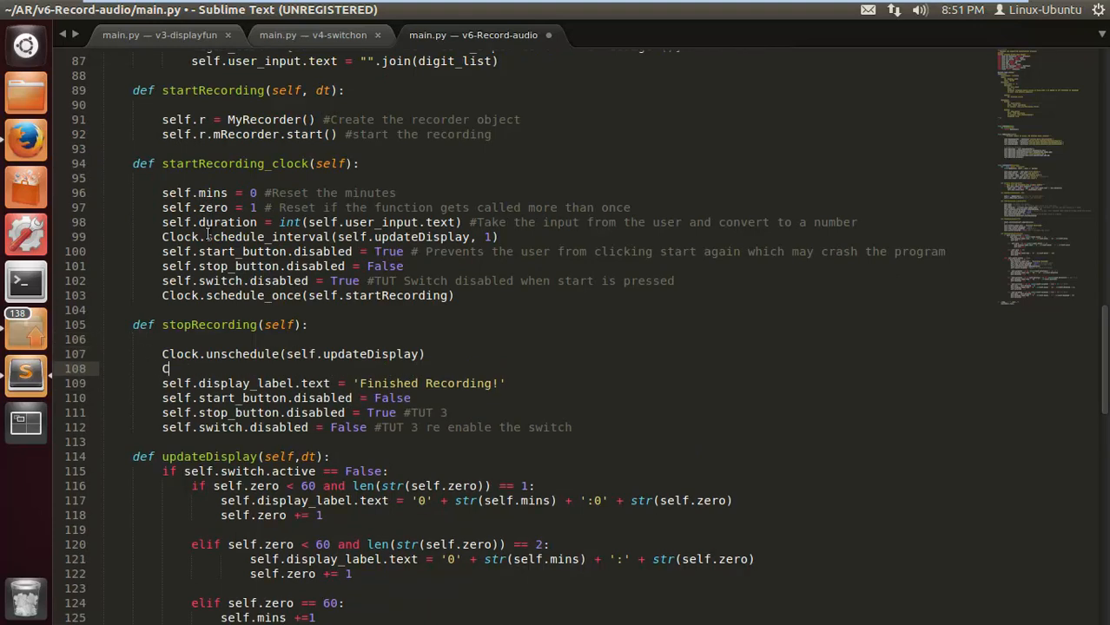
type("Clock")
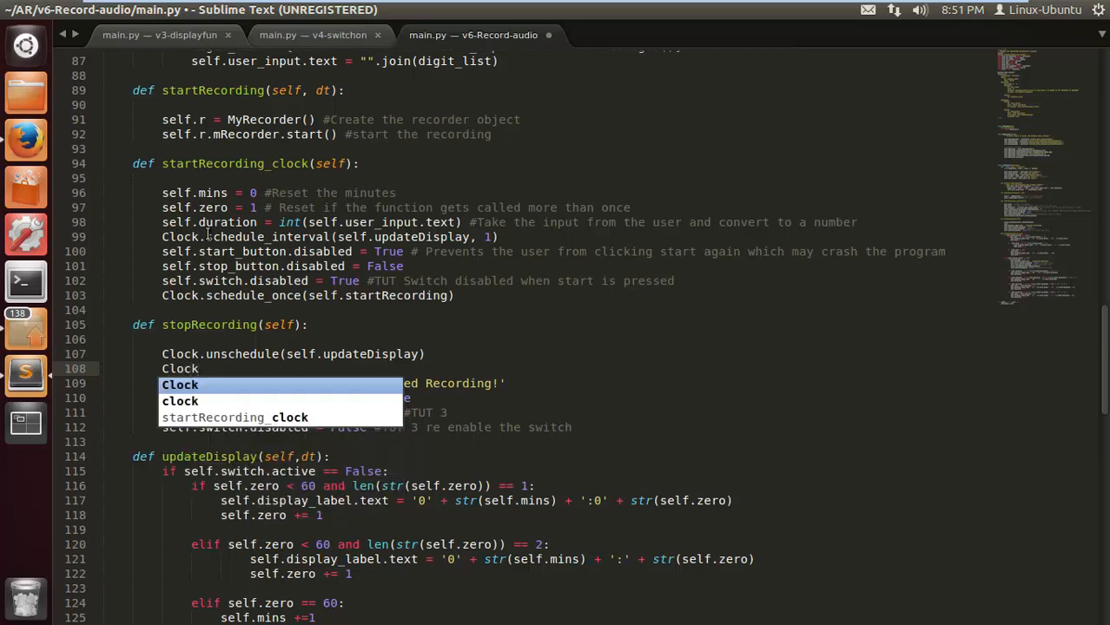
type("s")
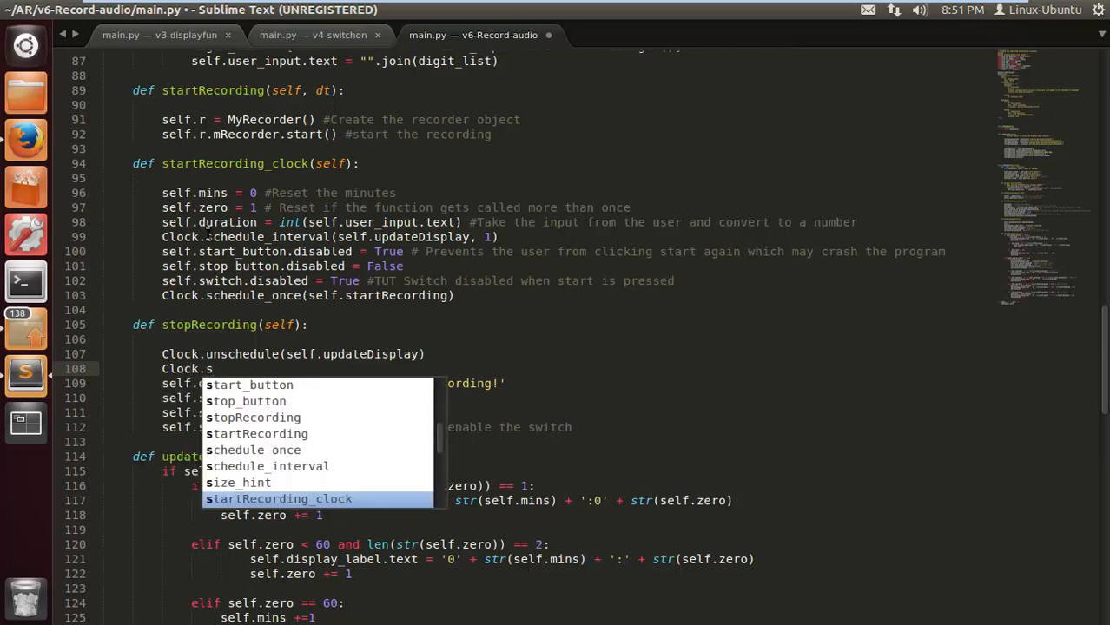
type("nschedule")
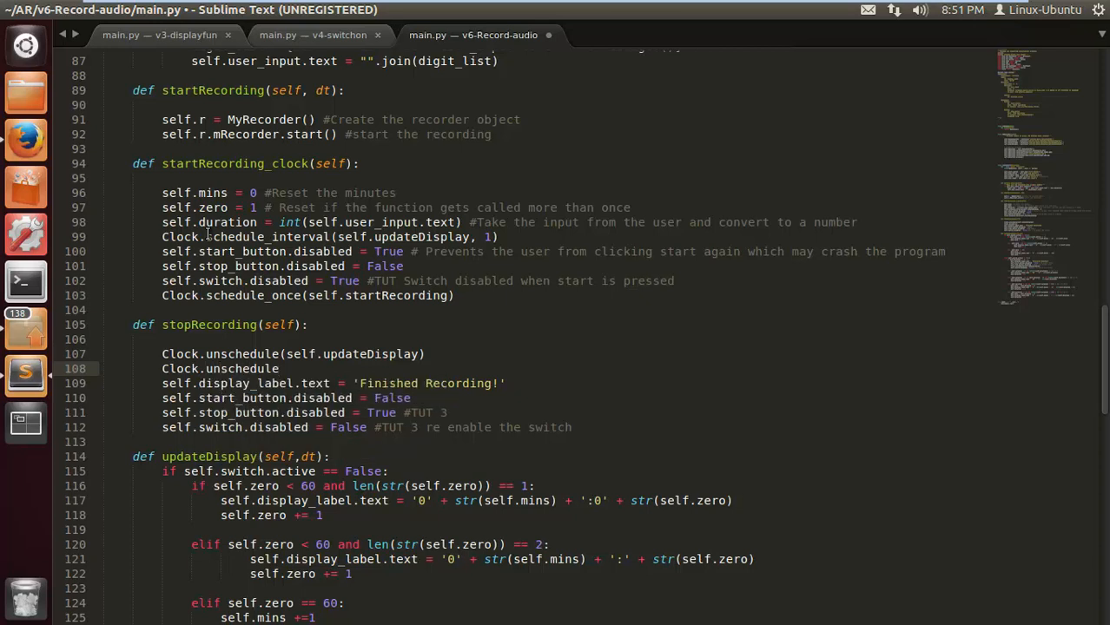
type("(s")
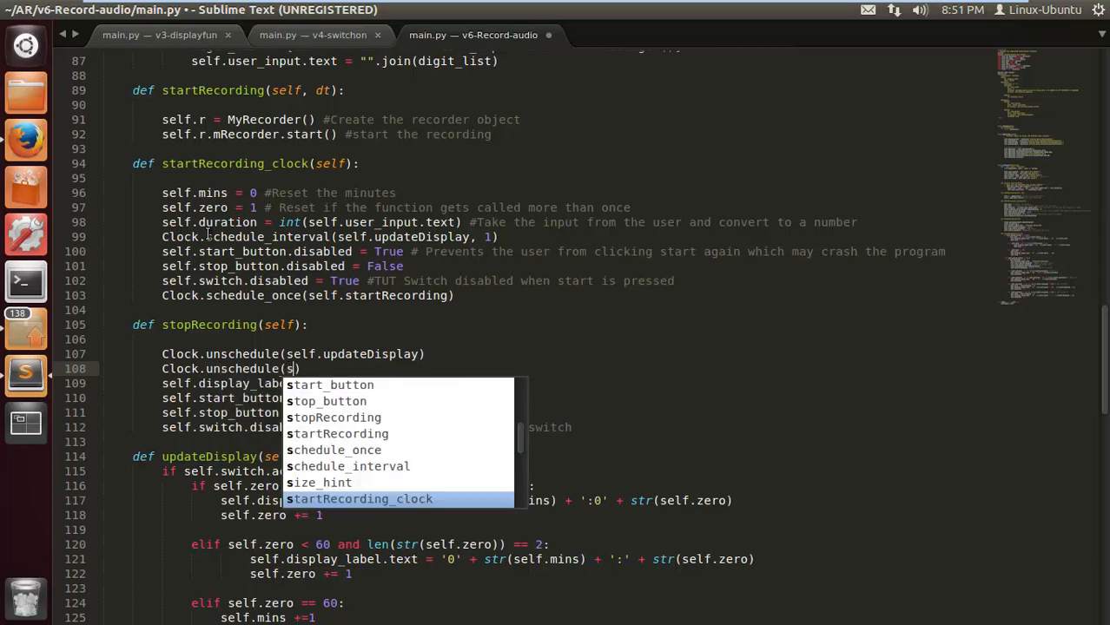
type("self.")
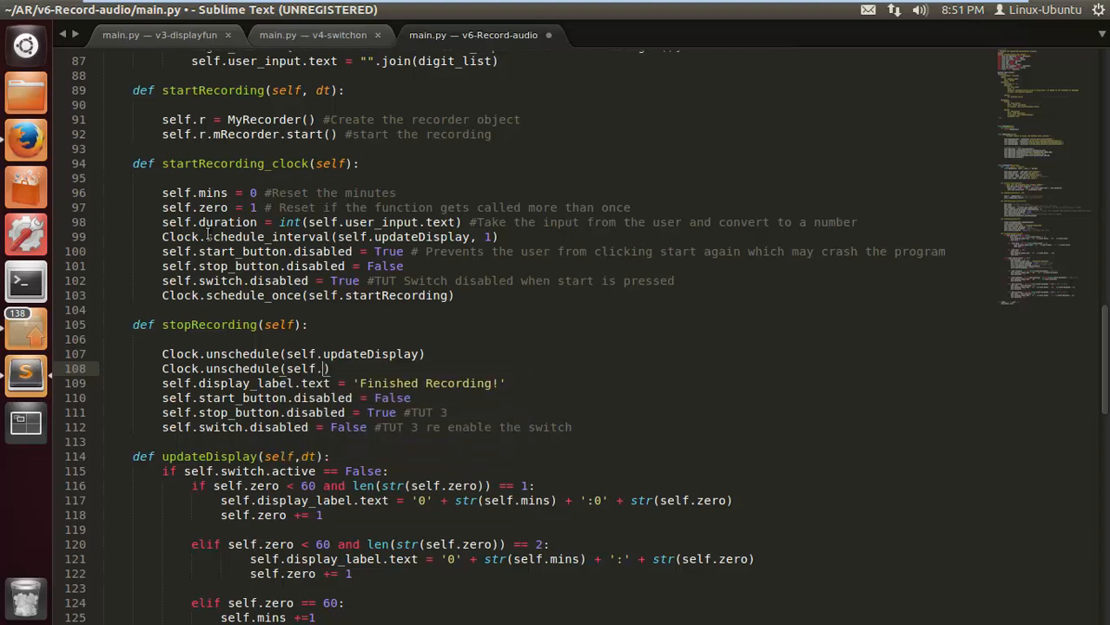
type("st")
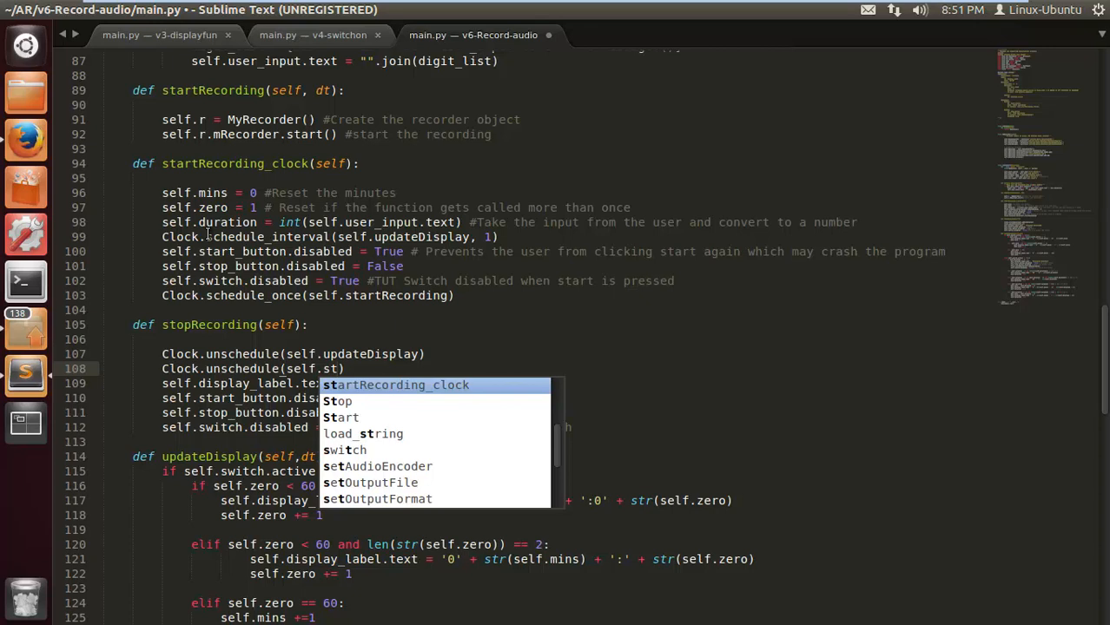
type("s")
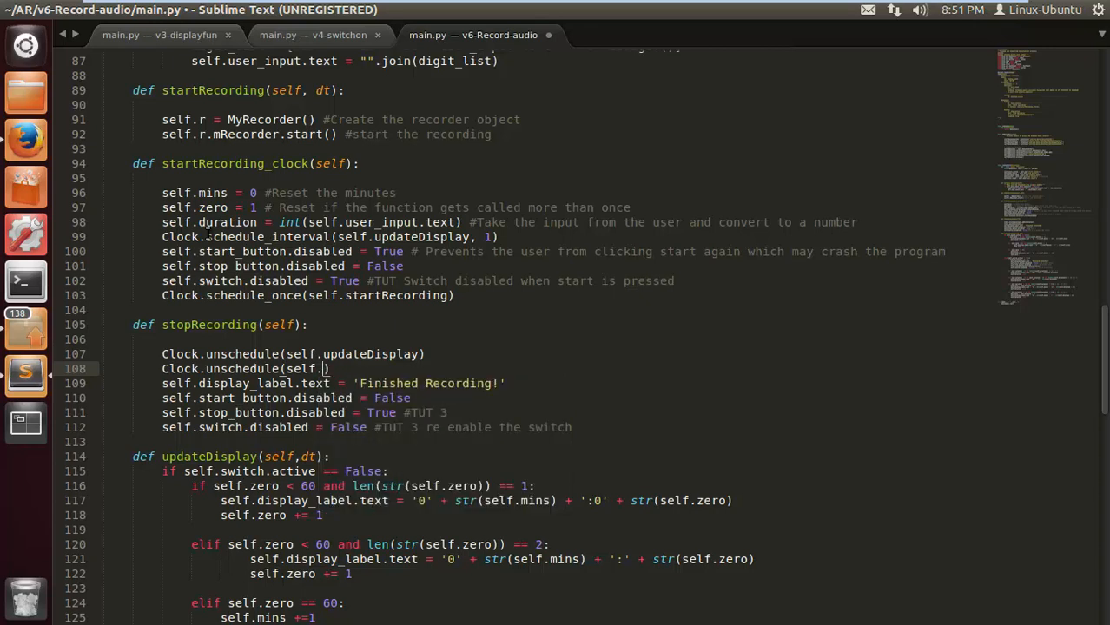
type("startRecording")
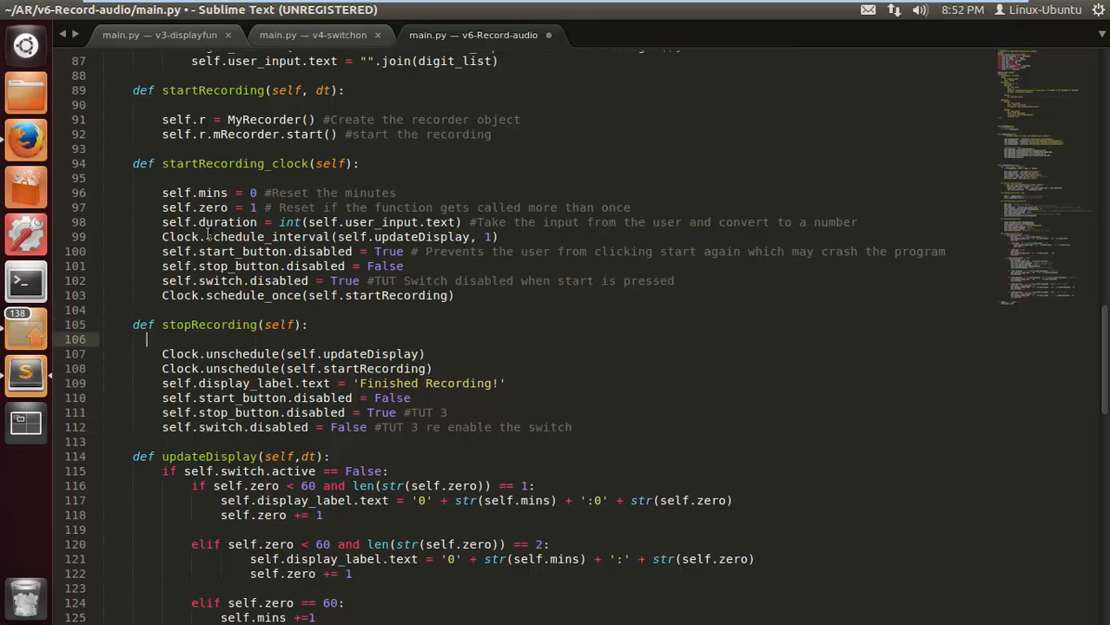
left_click(417, 486)
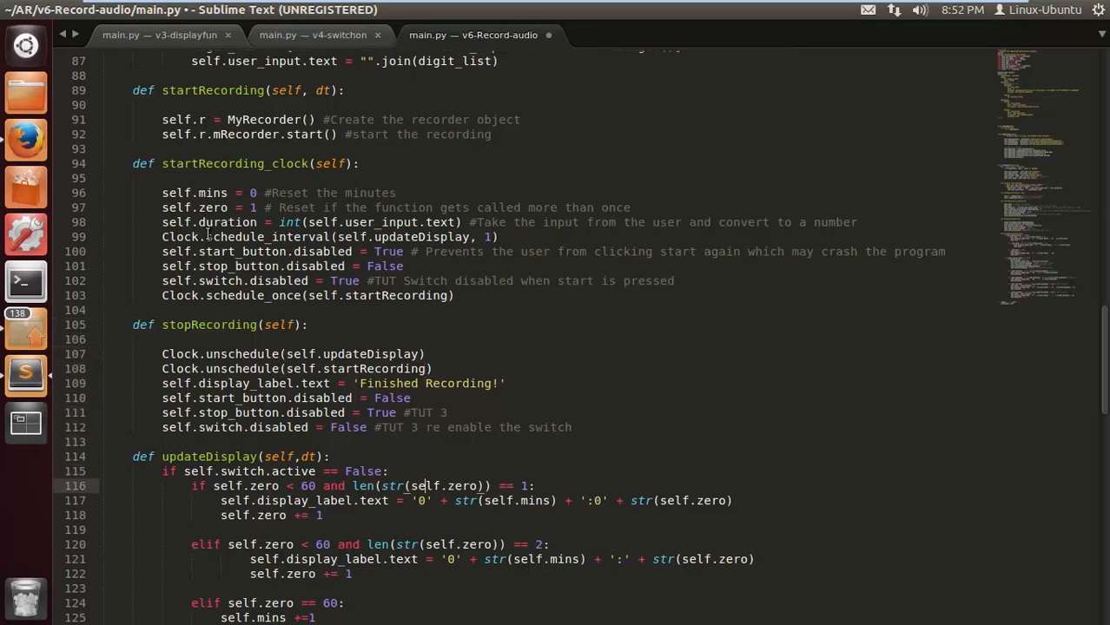
Replace the reset lines under 'if self.duration == 0' in updateDisplay with self.stopRecording().
scroll("down", 3)
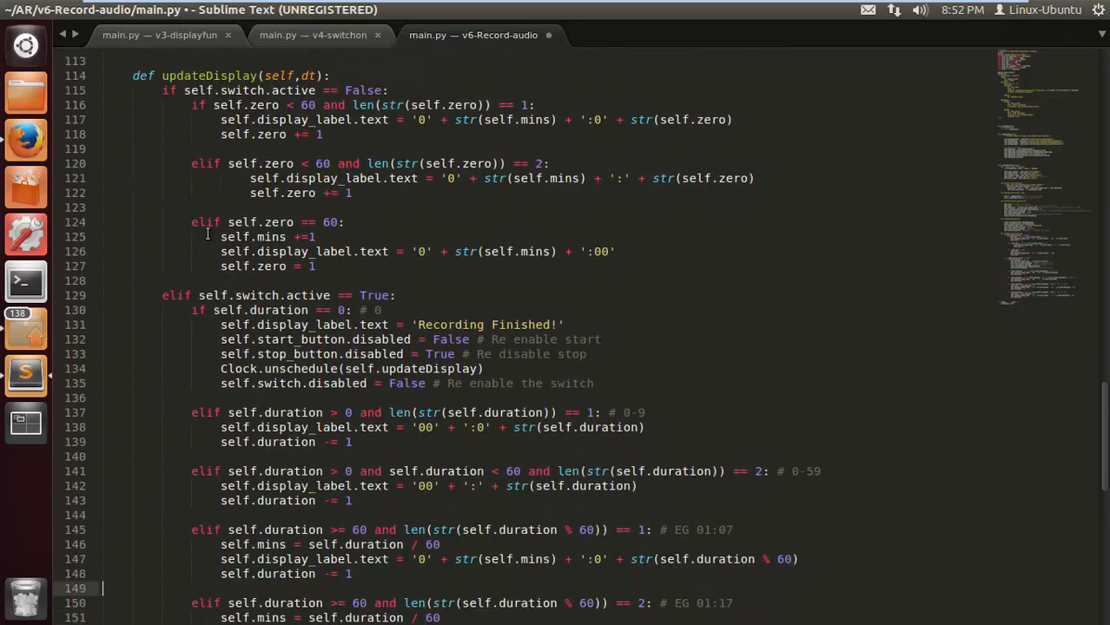
scroll("up", 3)
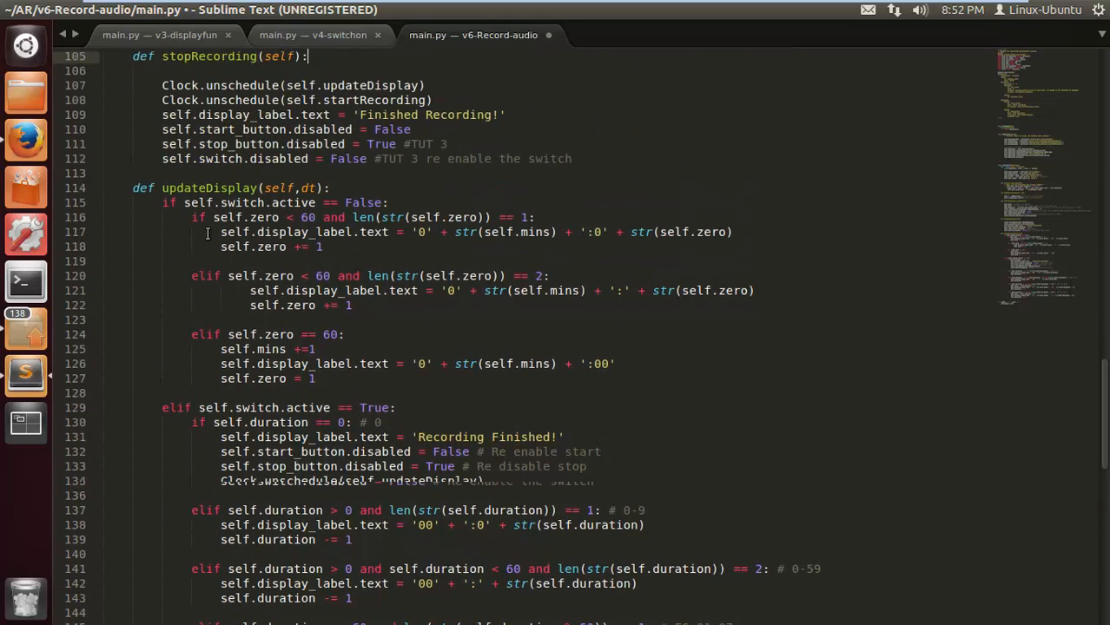
scroll("up", 3)
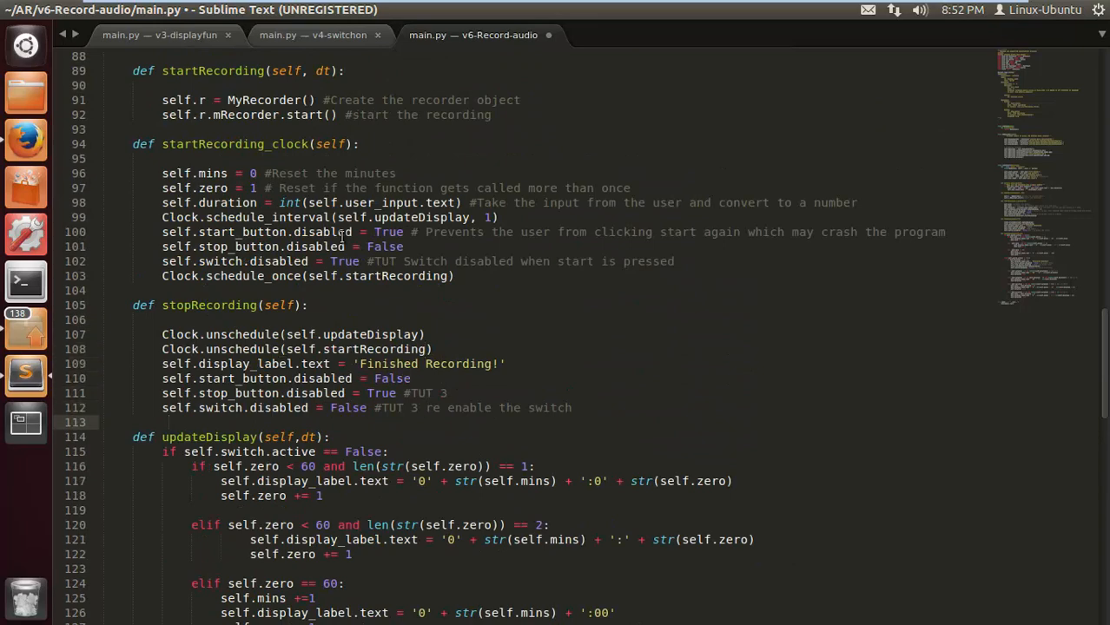
scroll("down", 3)
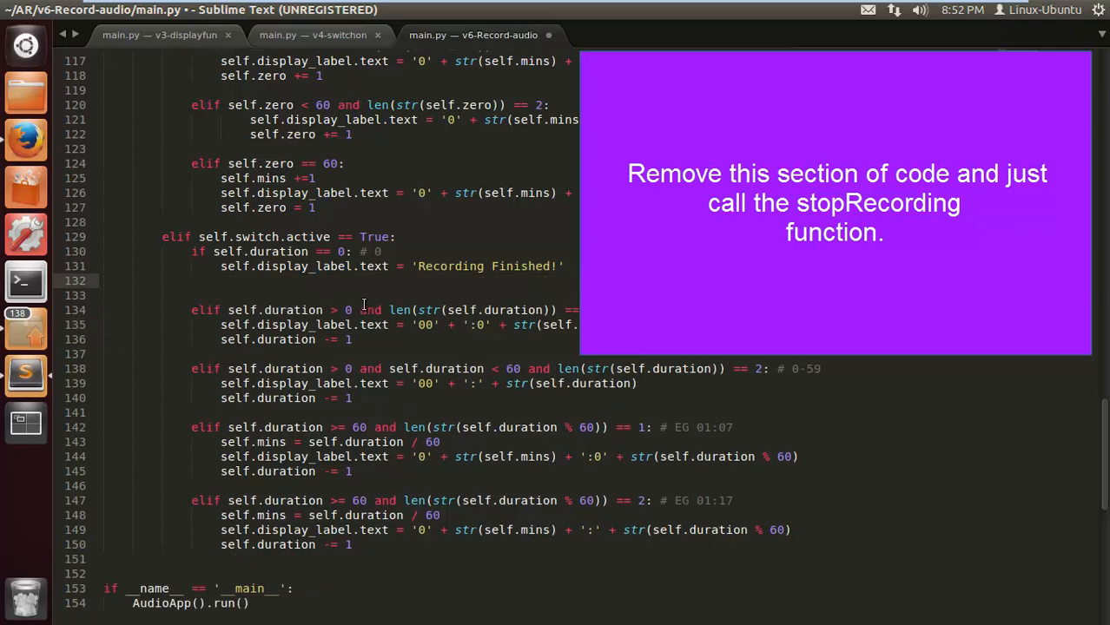
type("self")
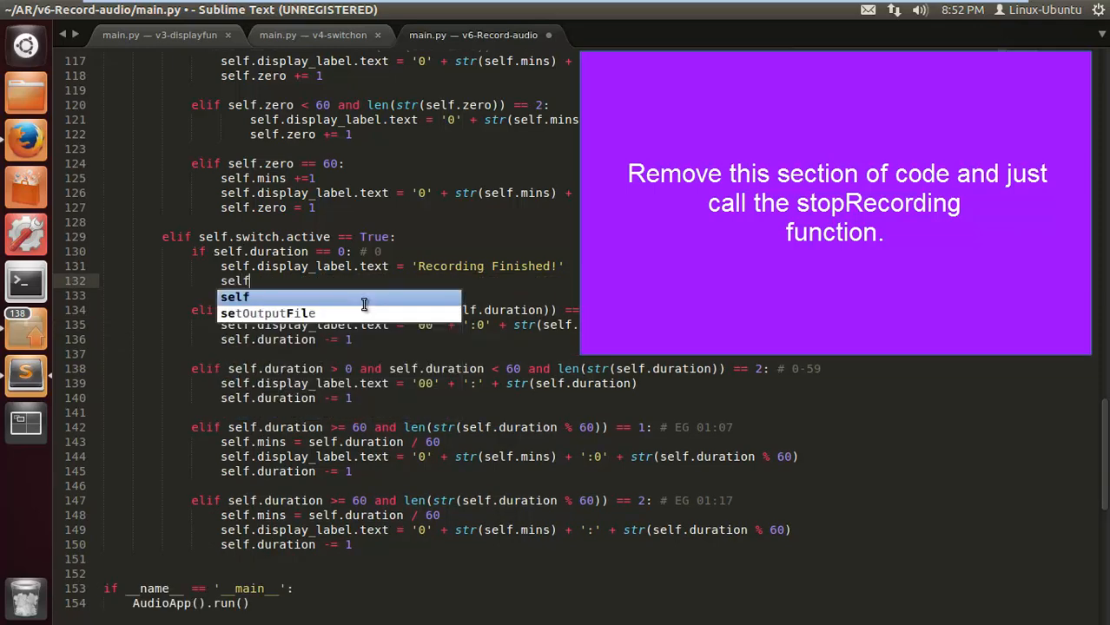
type(".sto")
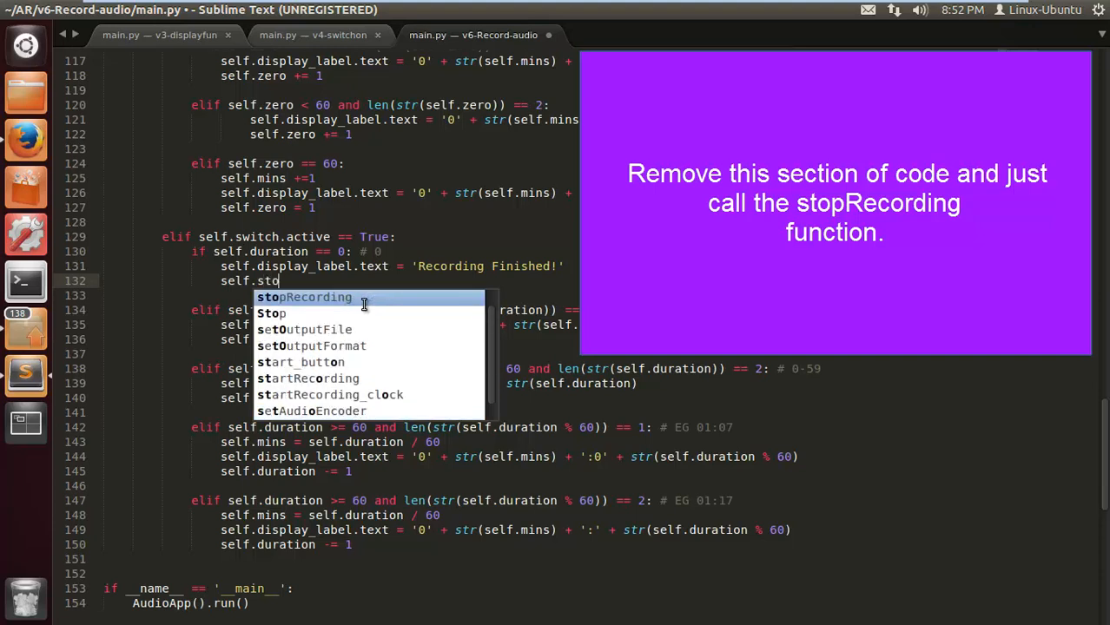
left_click(303, 296)
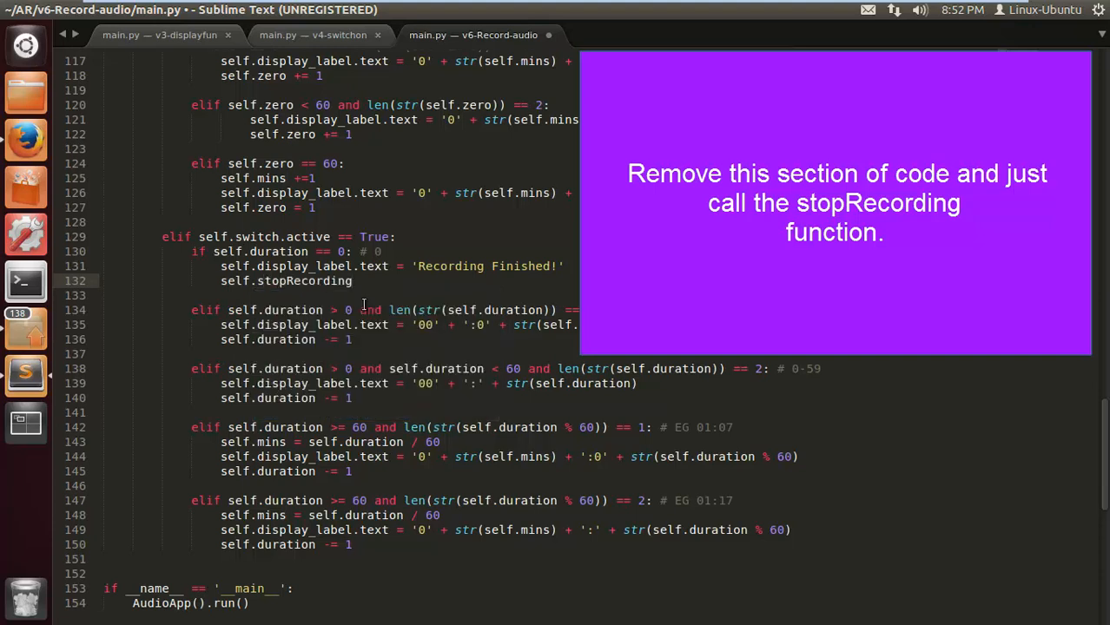
type("()")
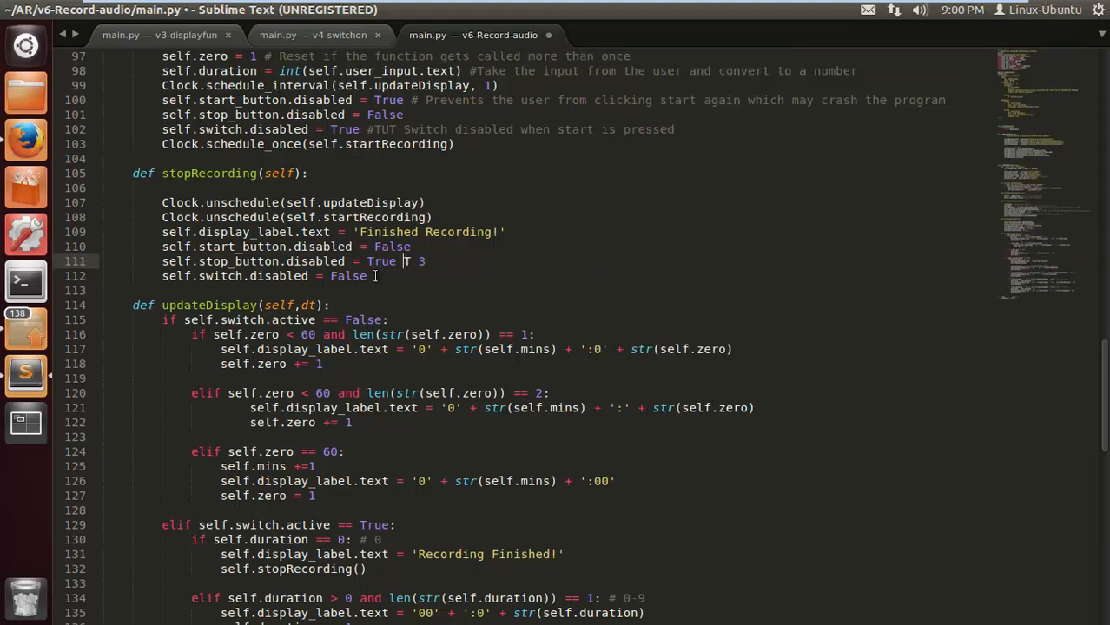
Remove the trailing #TUT 3 comments from stopRecording and review the kv stop_button definition.
key("BackSpace")
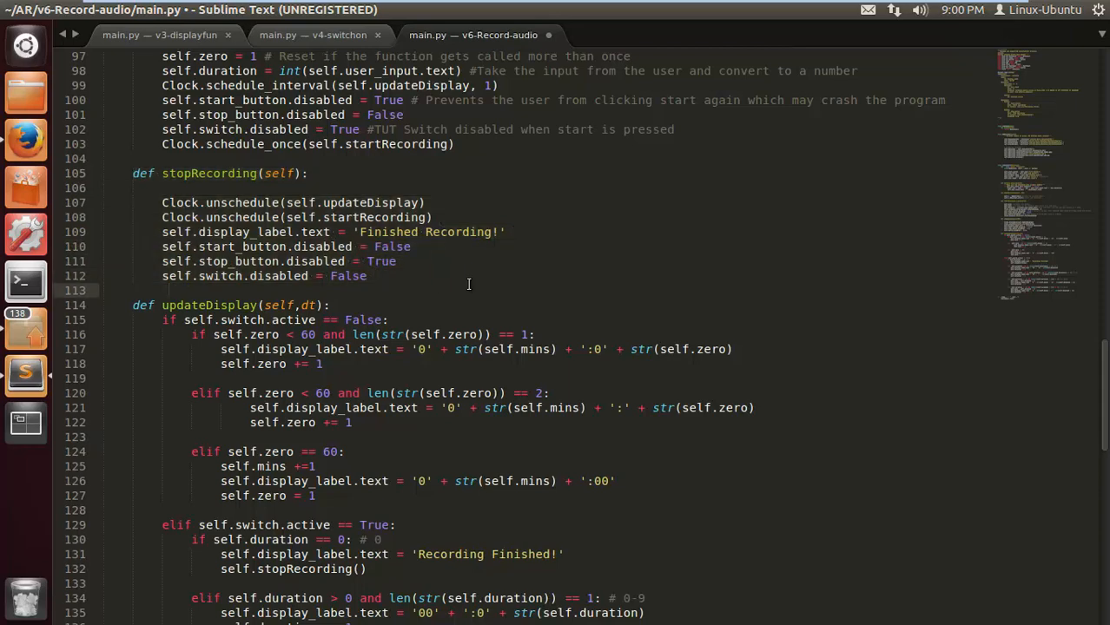
scroll("up", 3)
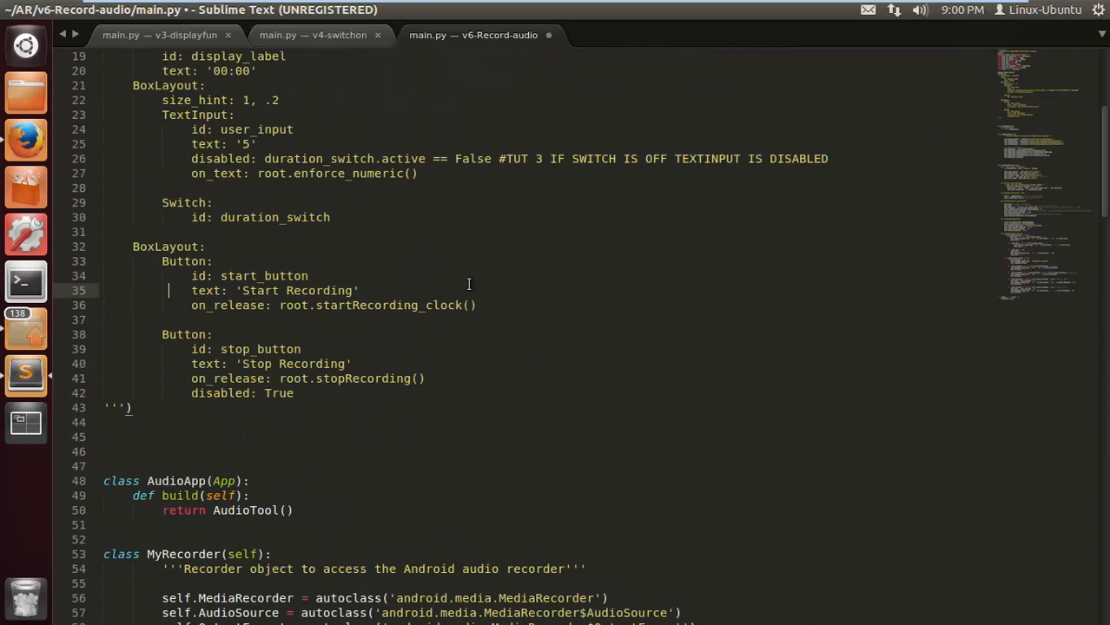
mouse_move(318, 382)
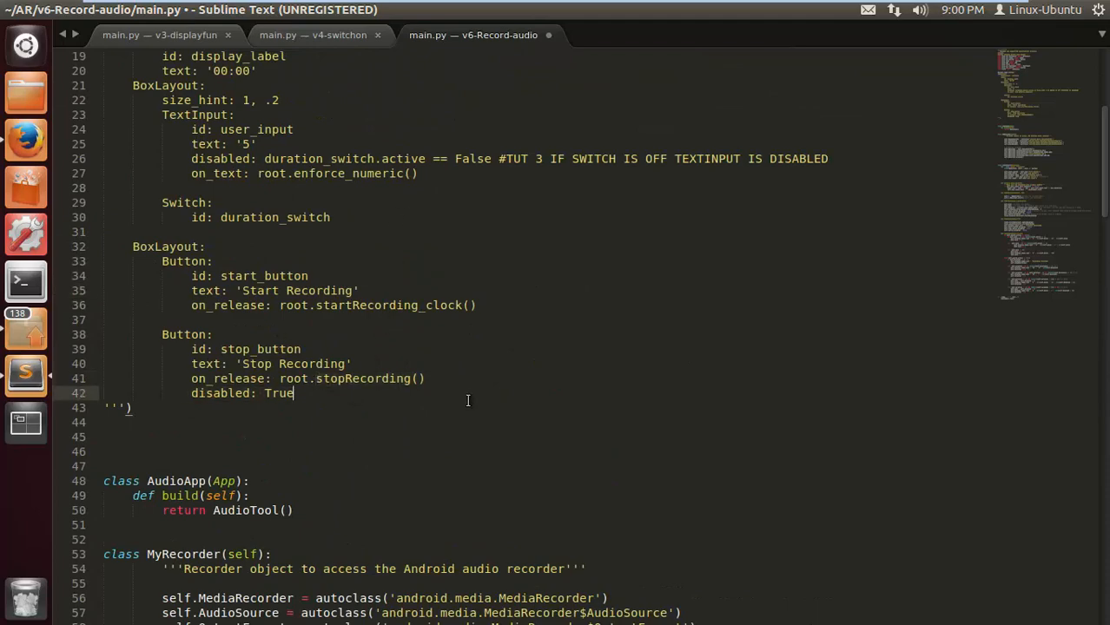
scroll("down", 3)
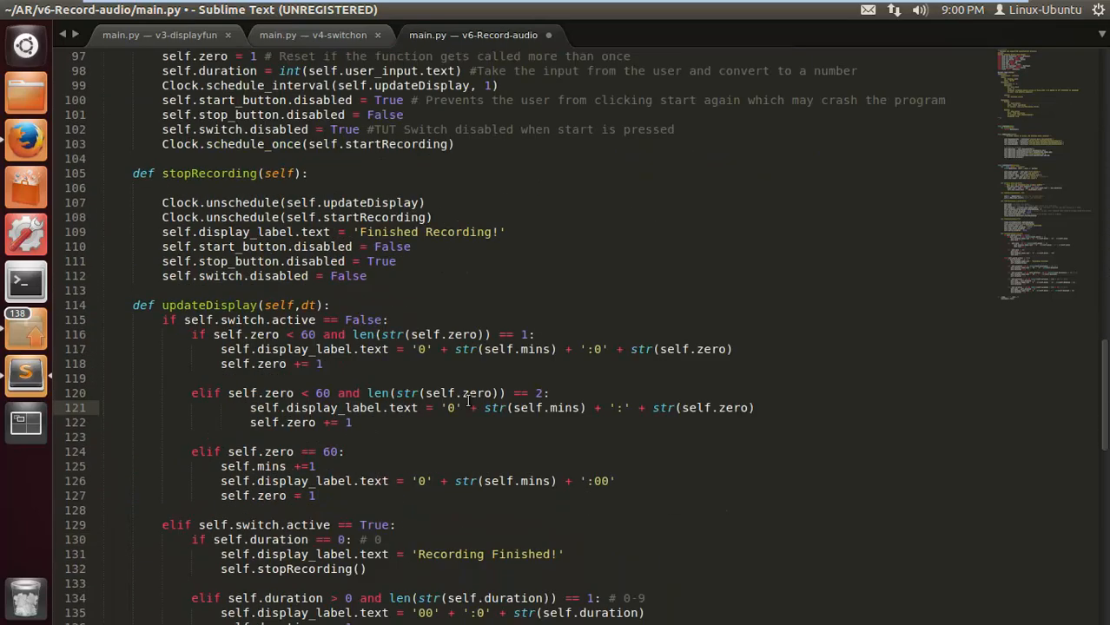
scroll("down", 3)
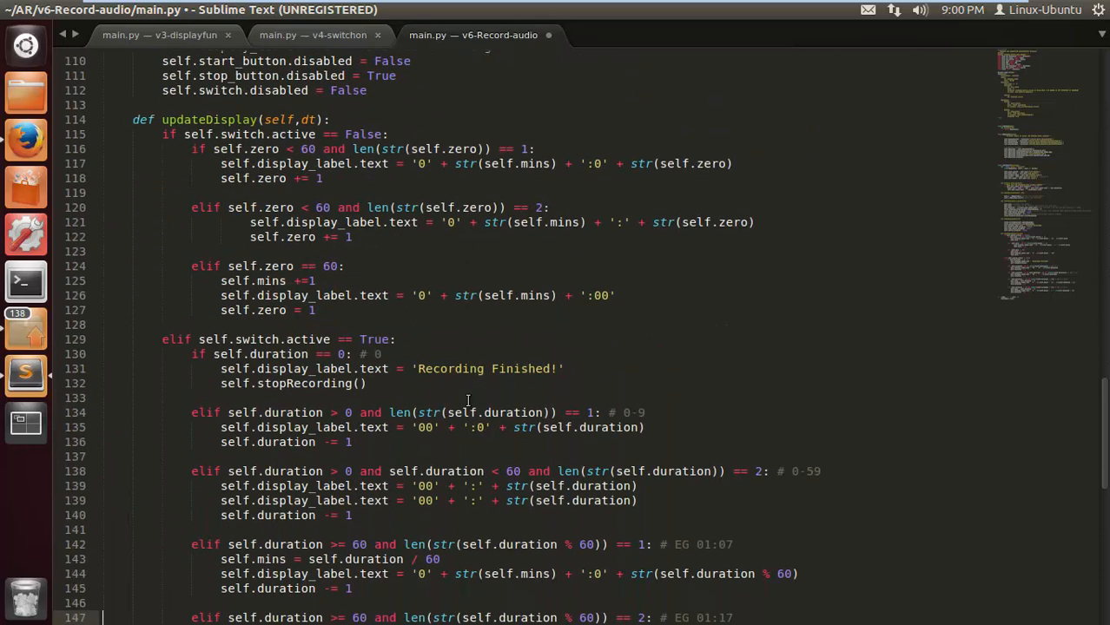
scroll("down", 3)
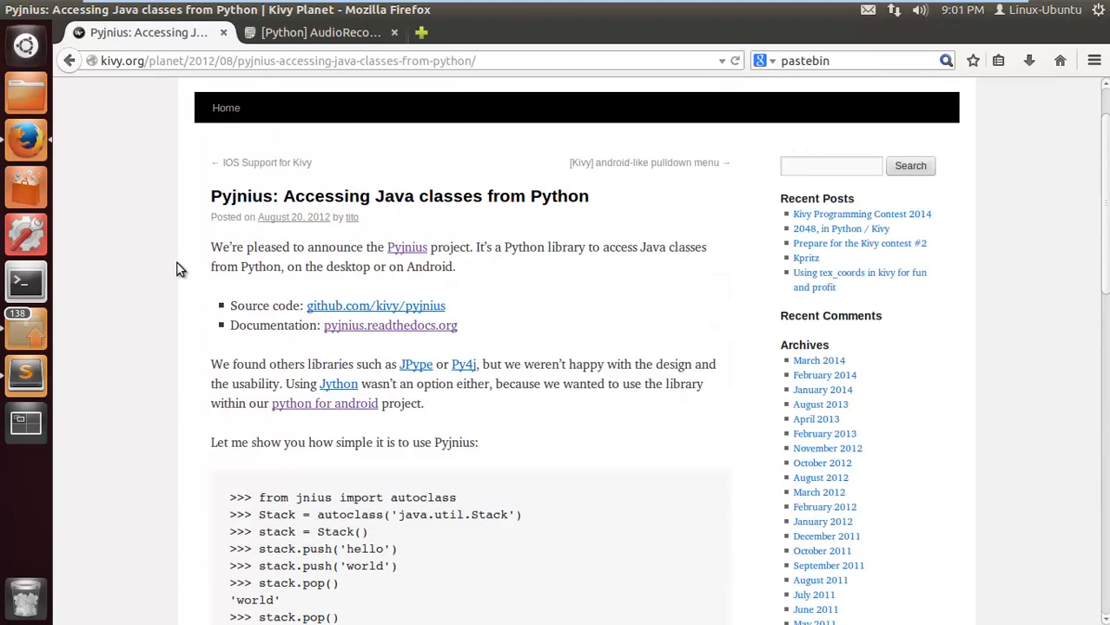
Scroll the Pyjnius article down to the MediaRecorder stop and release example.
scroll("up", 3)
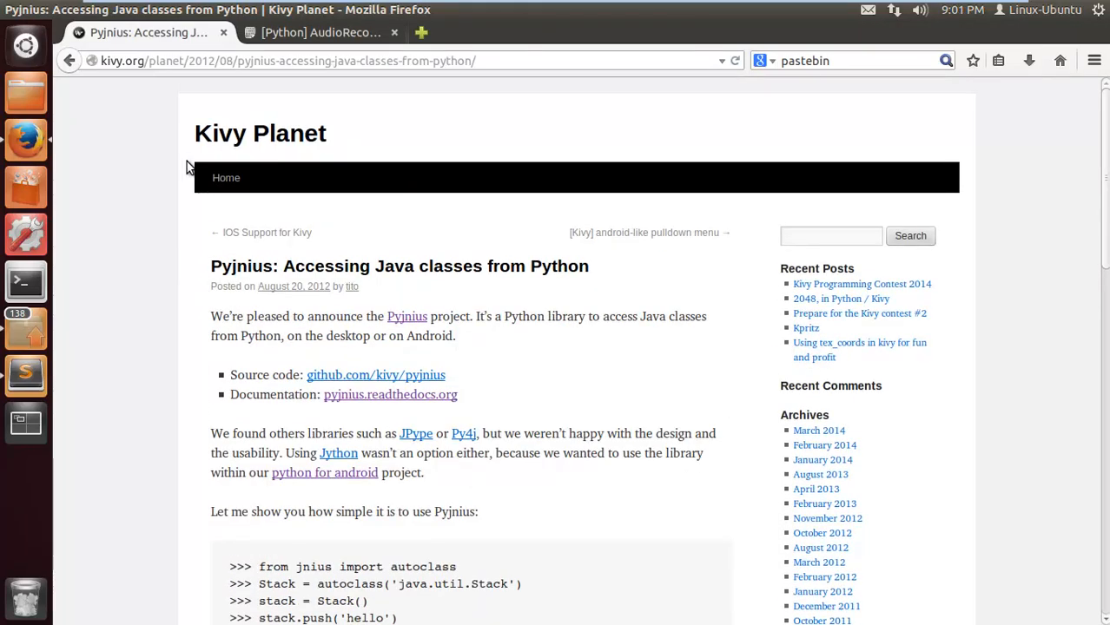
mouse_move(139, 345)
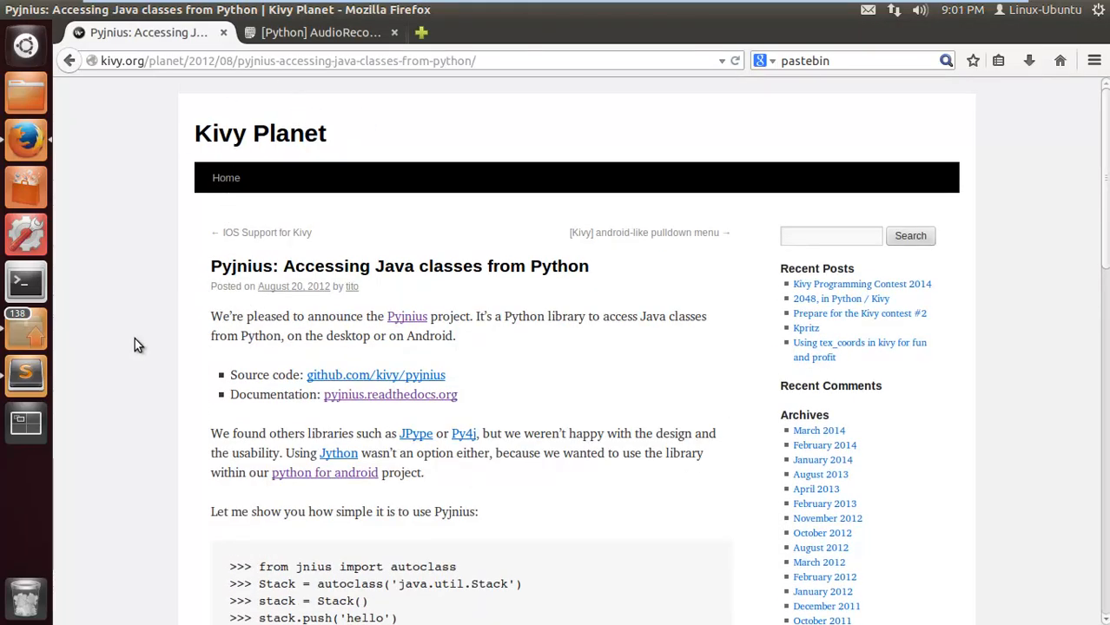
scroll("down", 3)
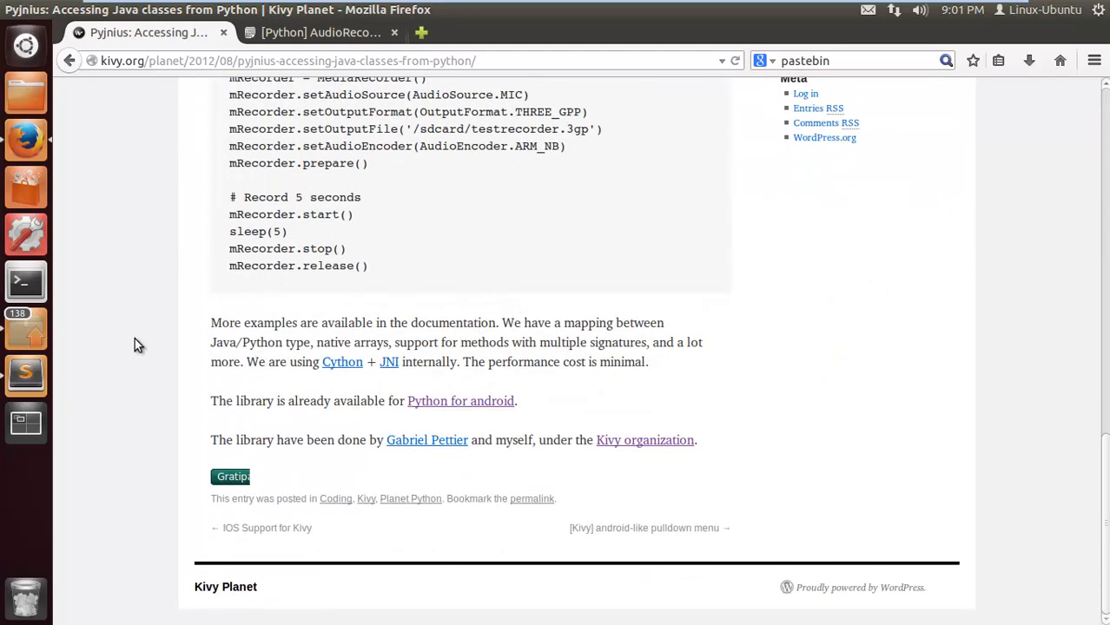